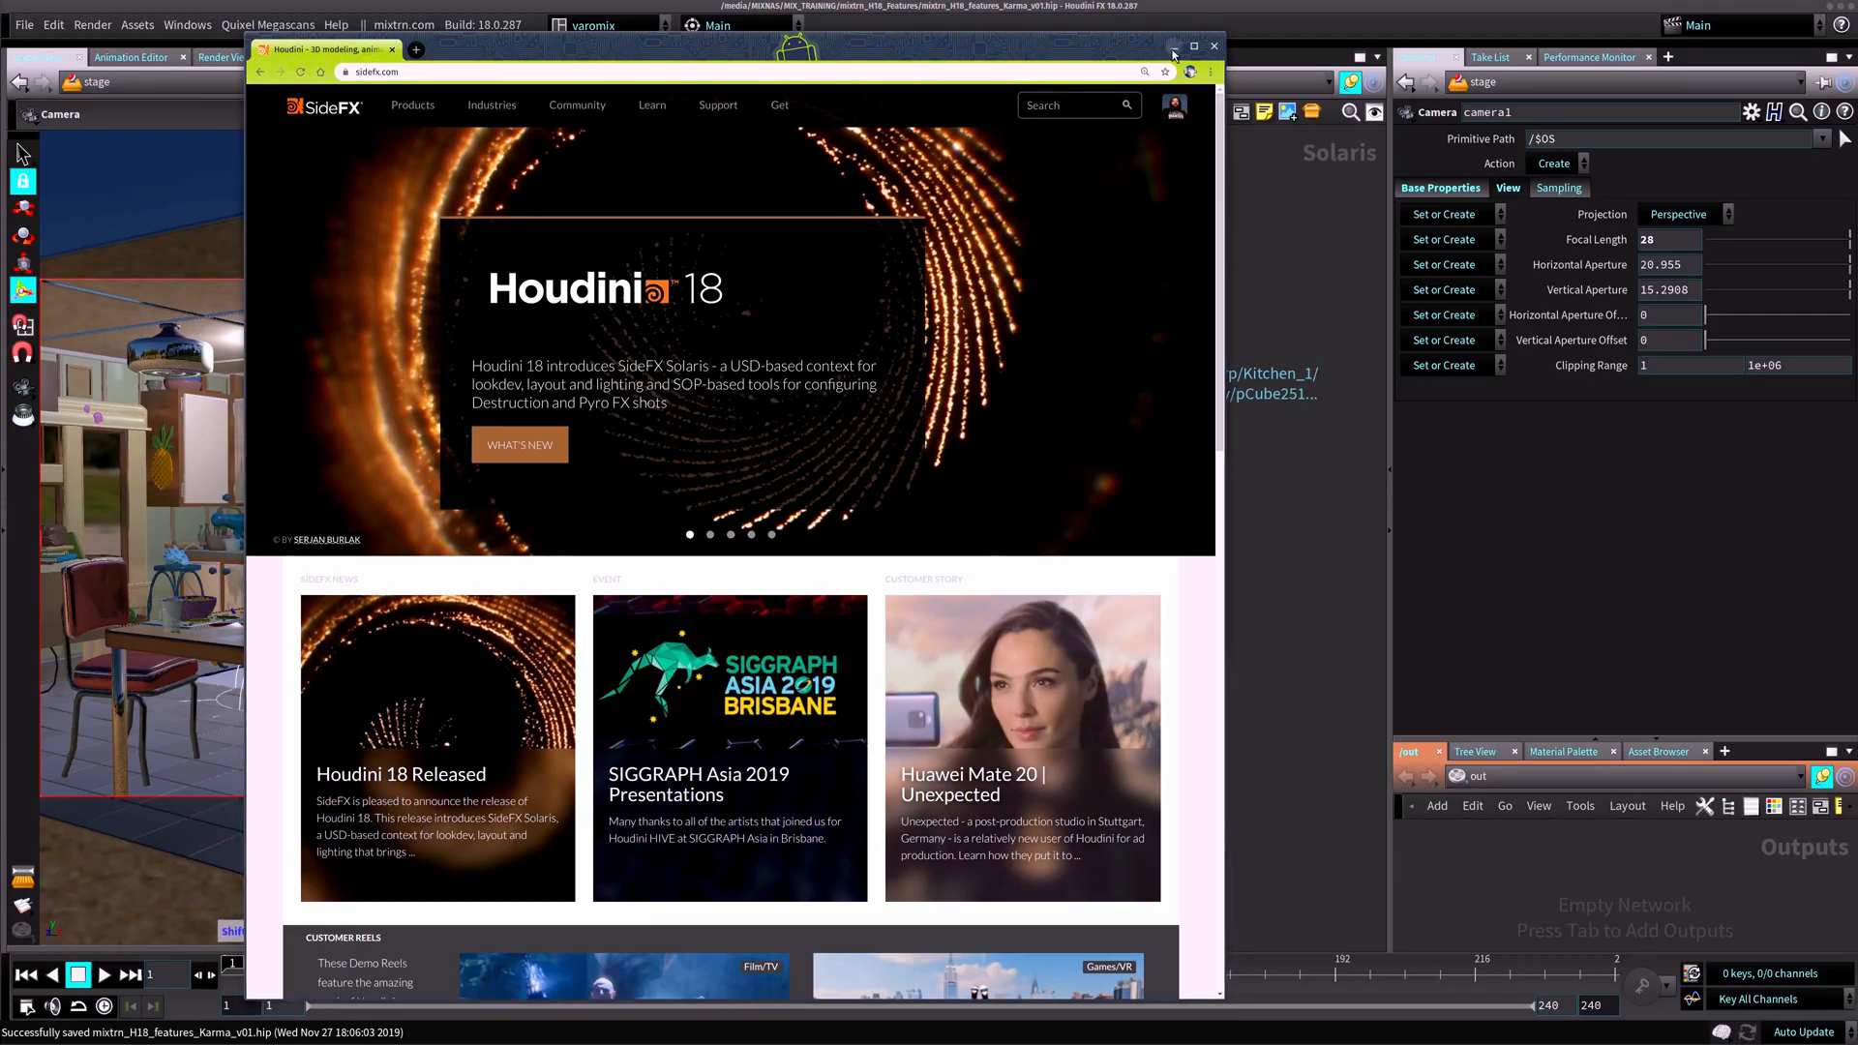
# Step: Hide the Chrome window with the SideFX page to reveal the Houdini kitchen scene
pyautogui.click(1174, 47)
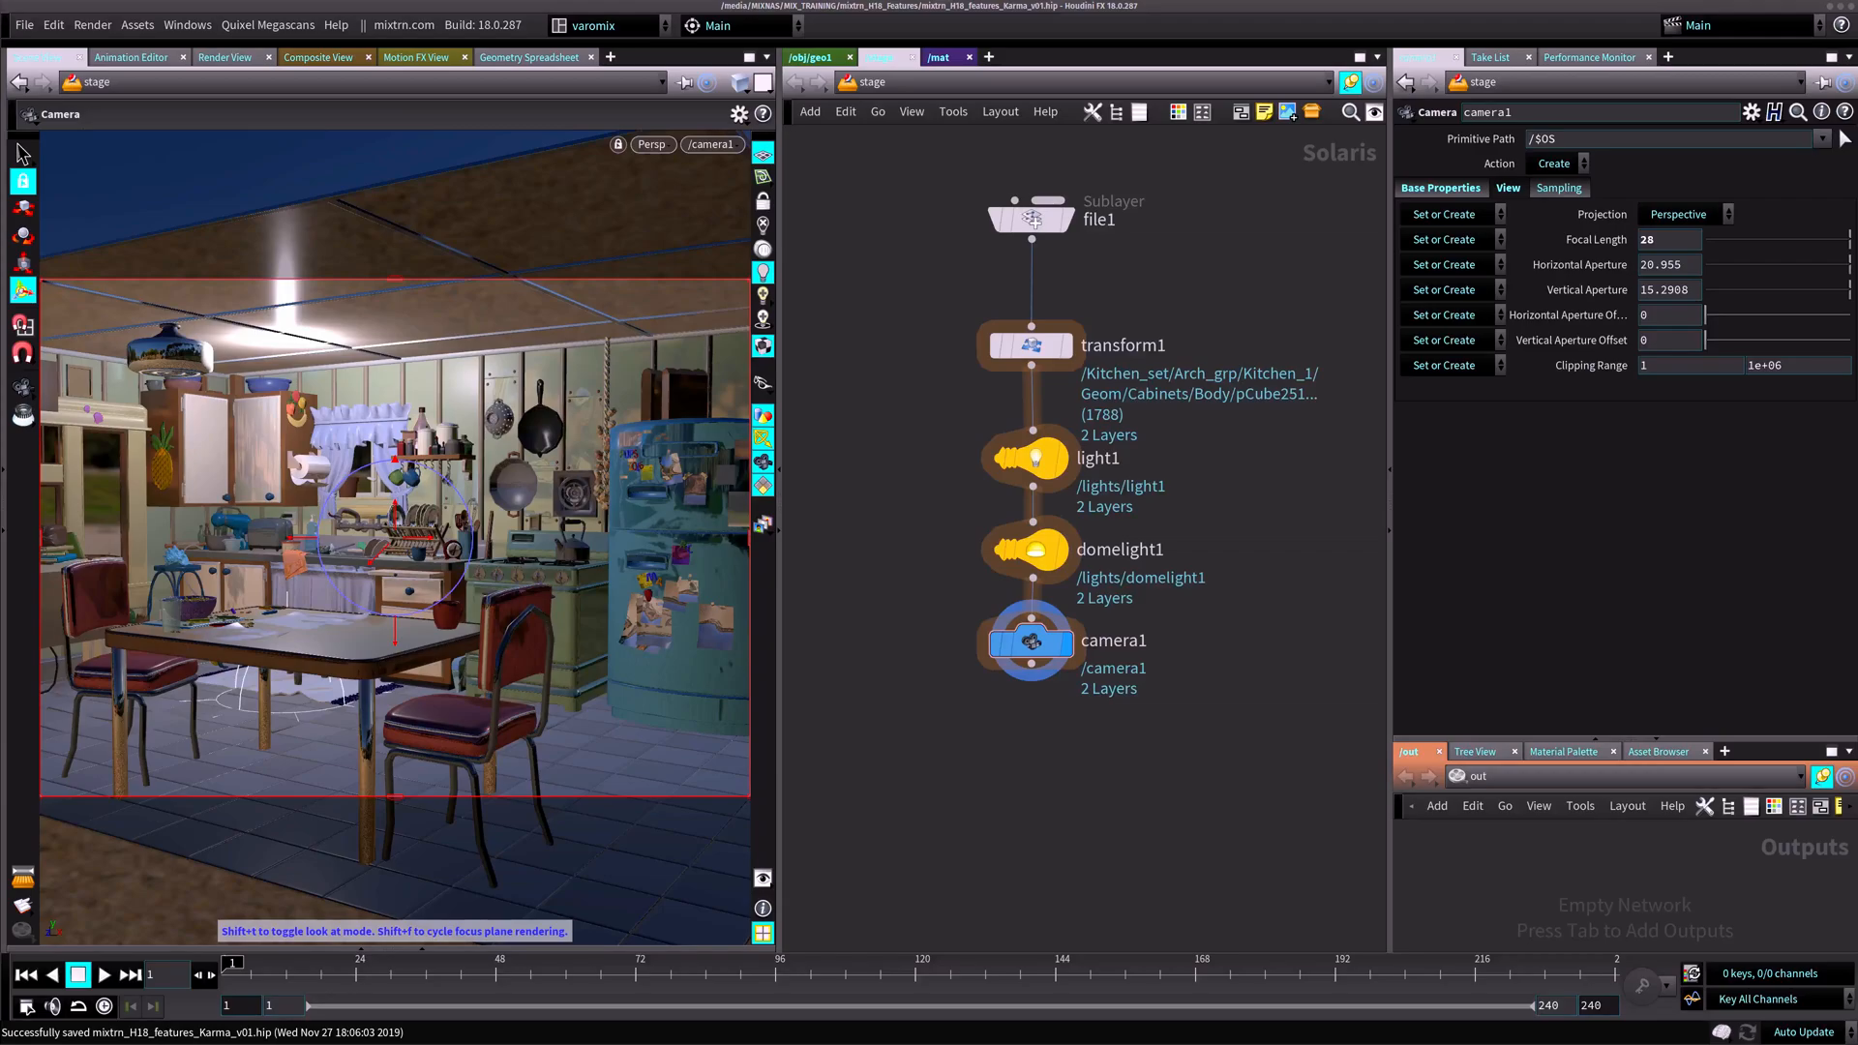
pyautogui.moveTo(218, 295)
pyautogui.write('uysd')
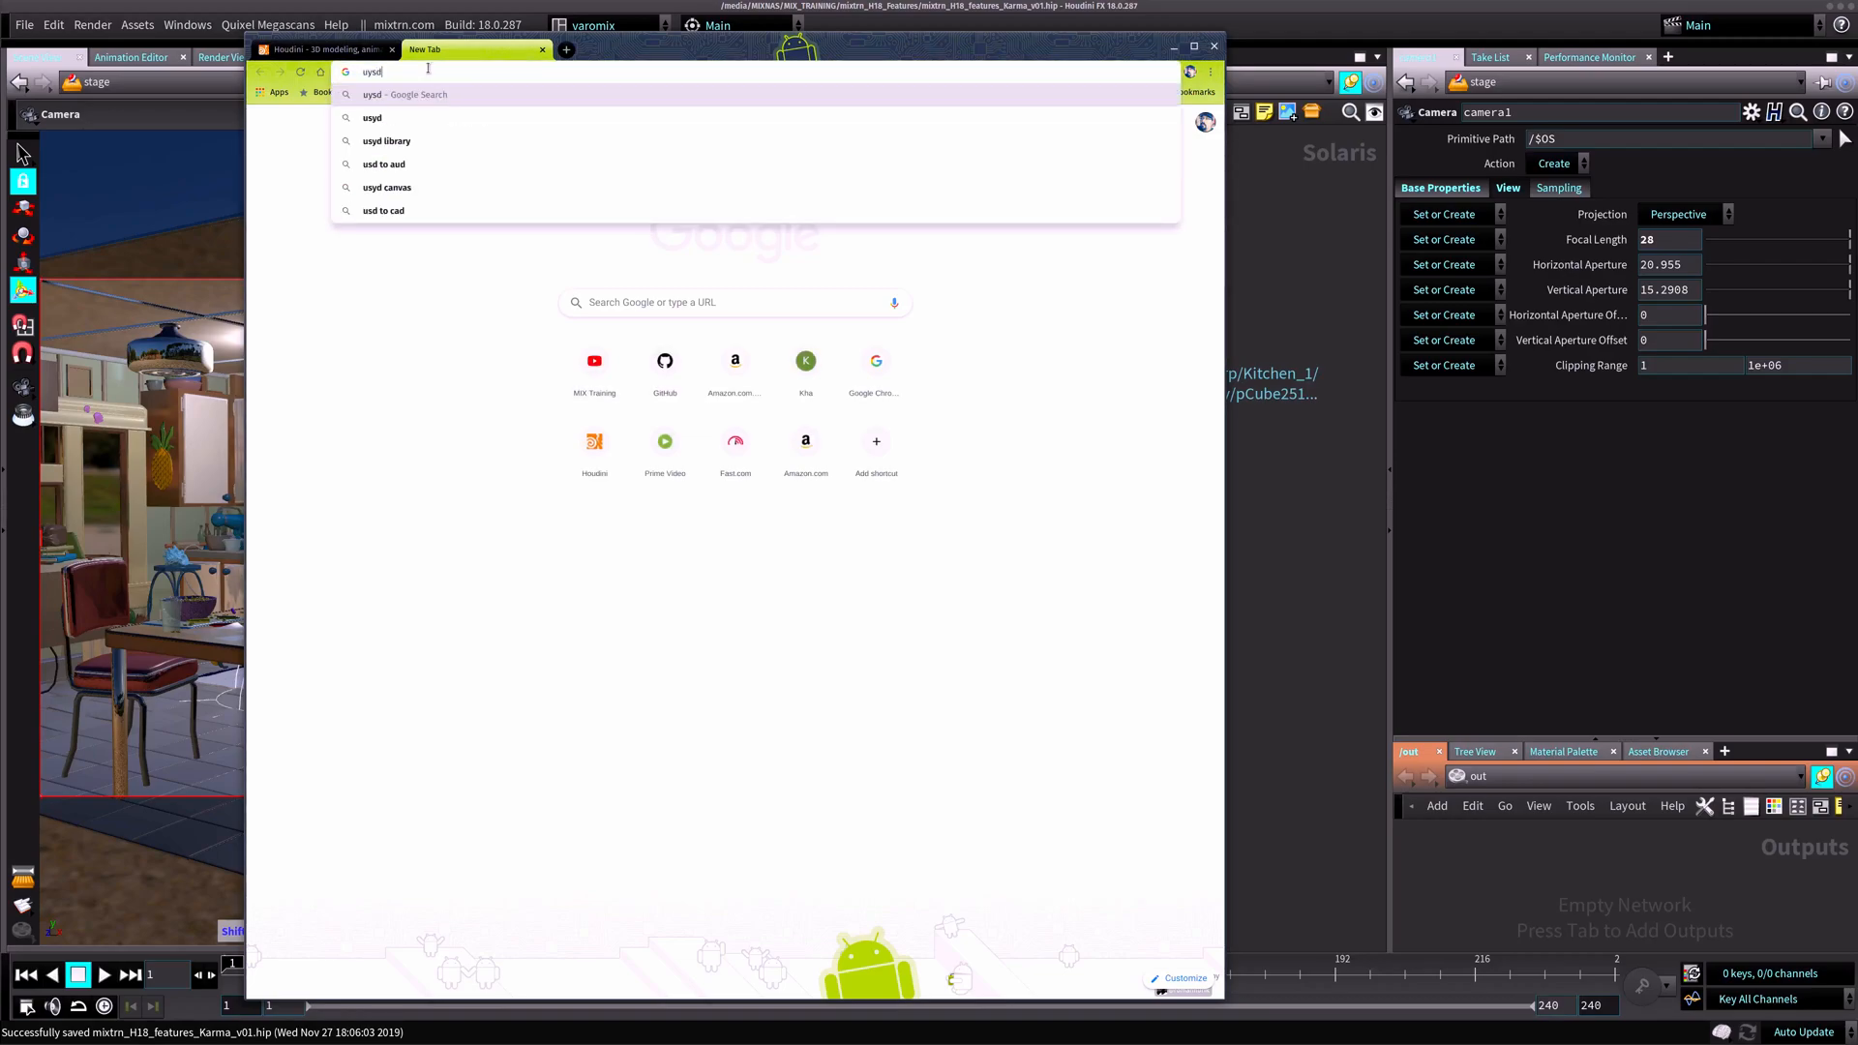
pyautogui.press('BackSpace')
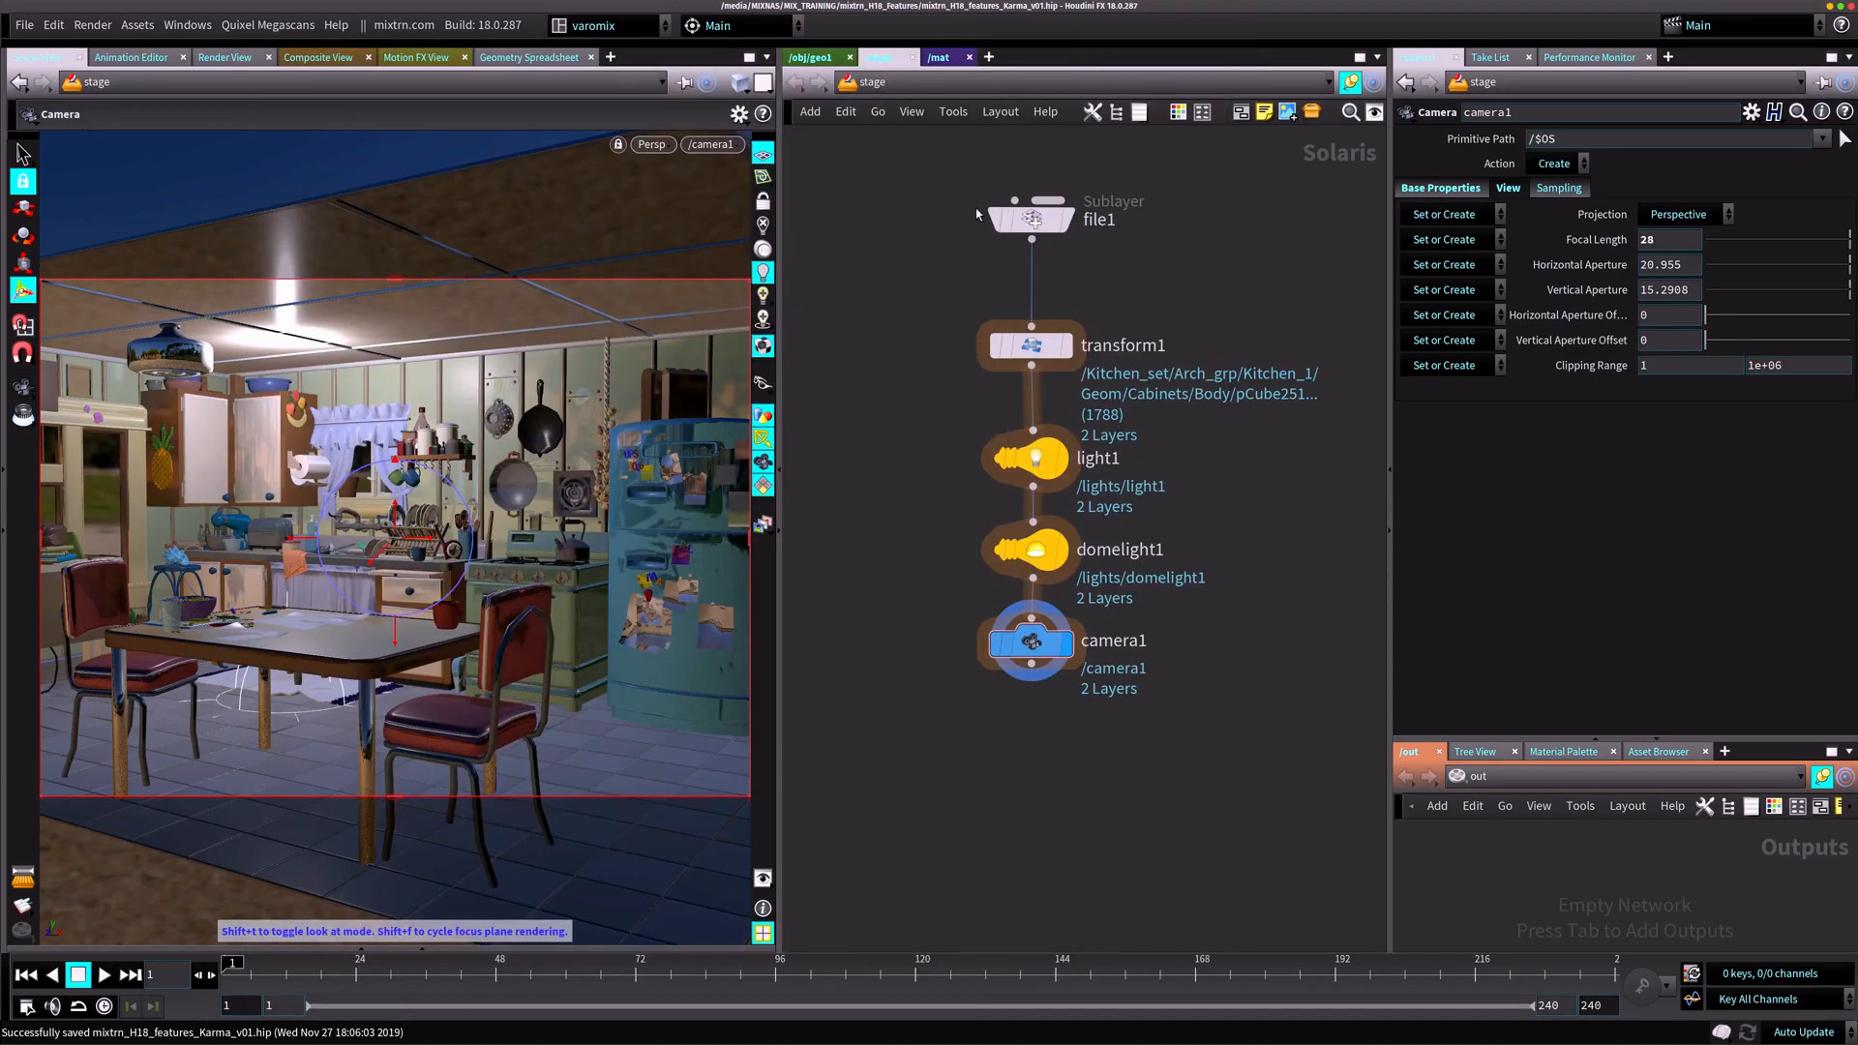
# Step: Navigate from /obj to the stage network through the network path menu
pyautogui.click(814, 56)
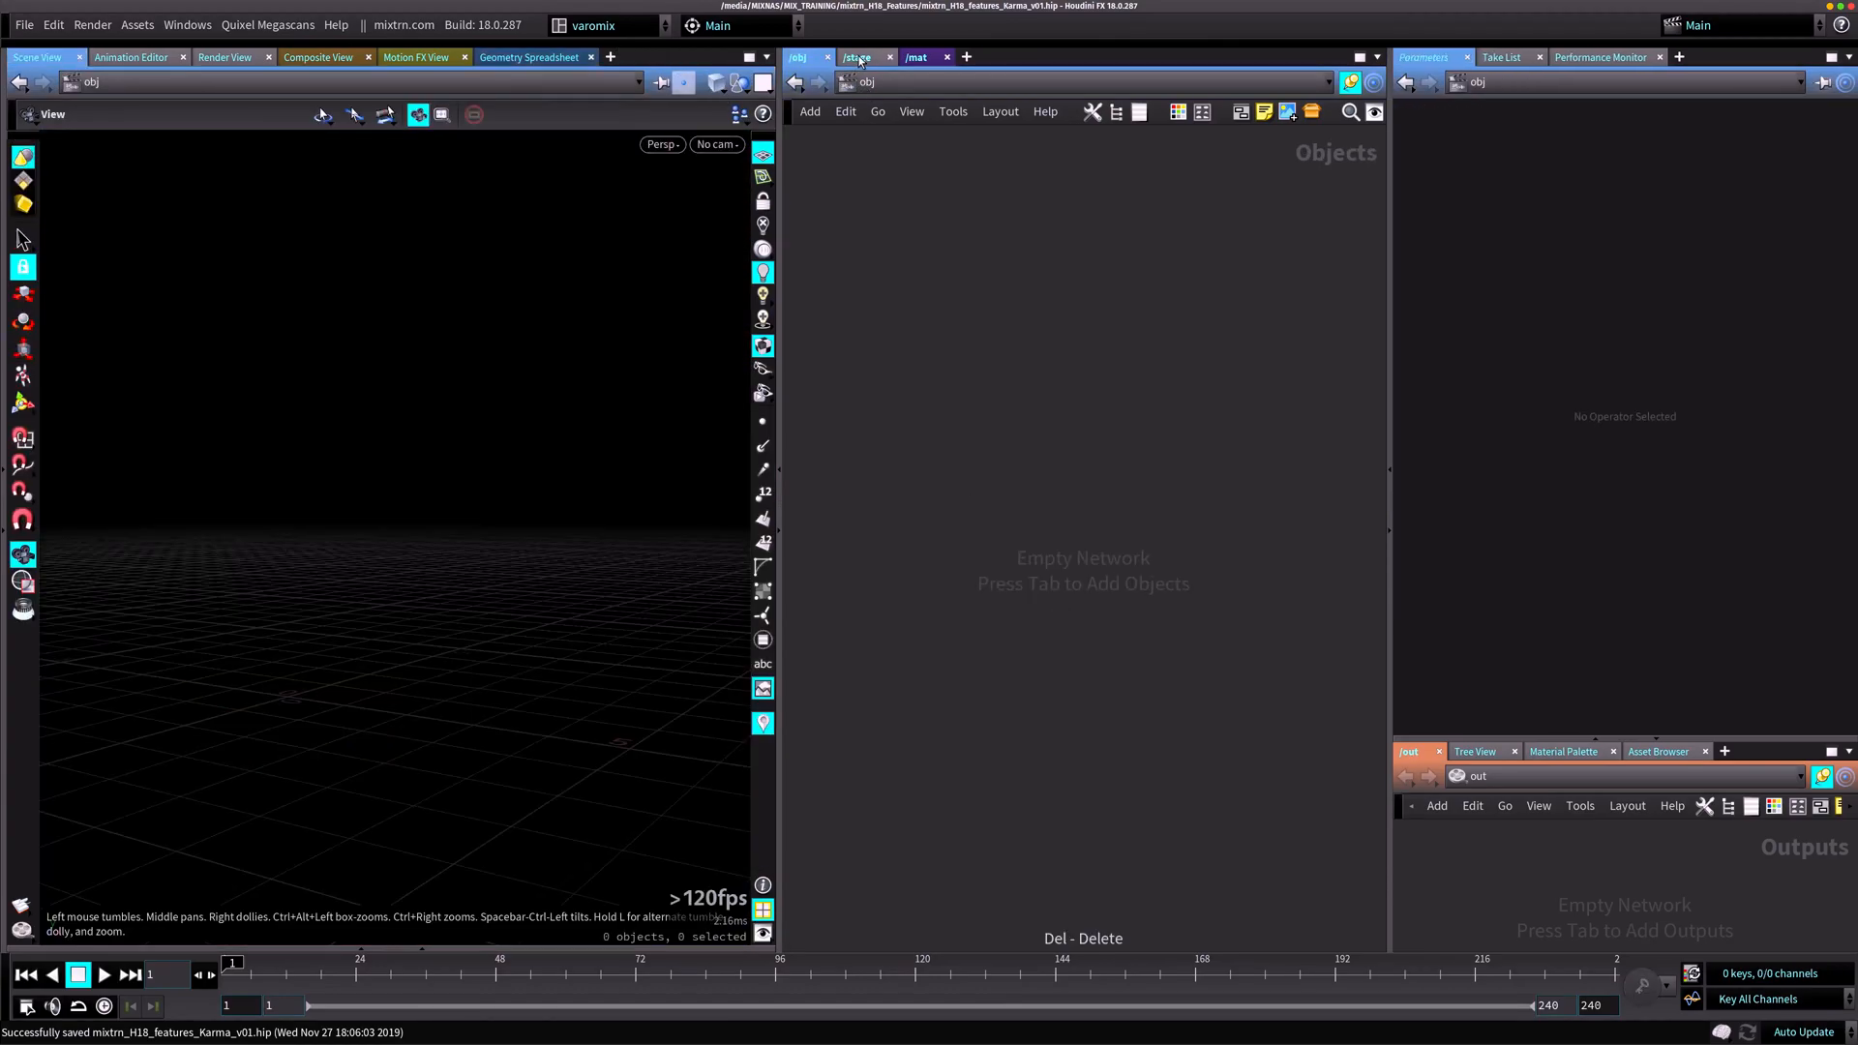
pyautogui.click(843, 81)
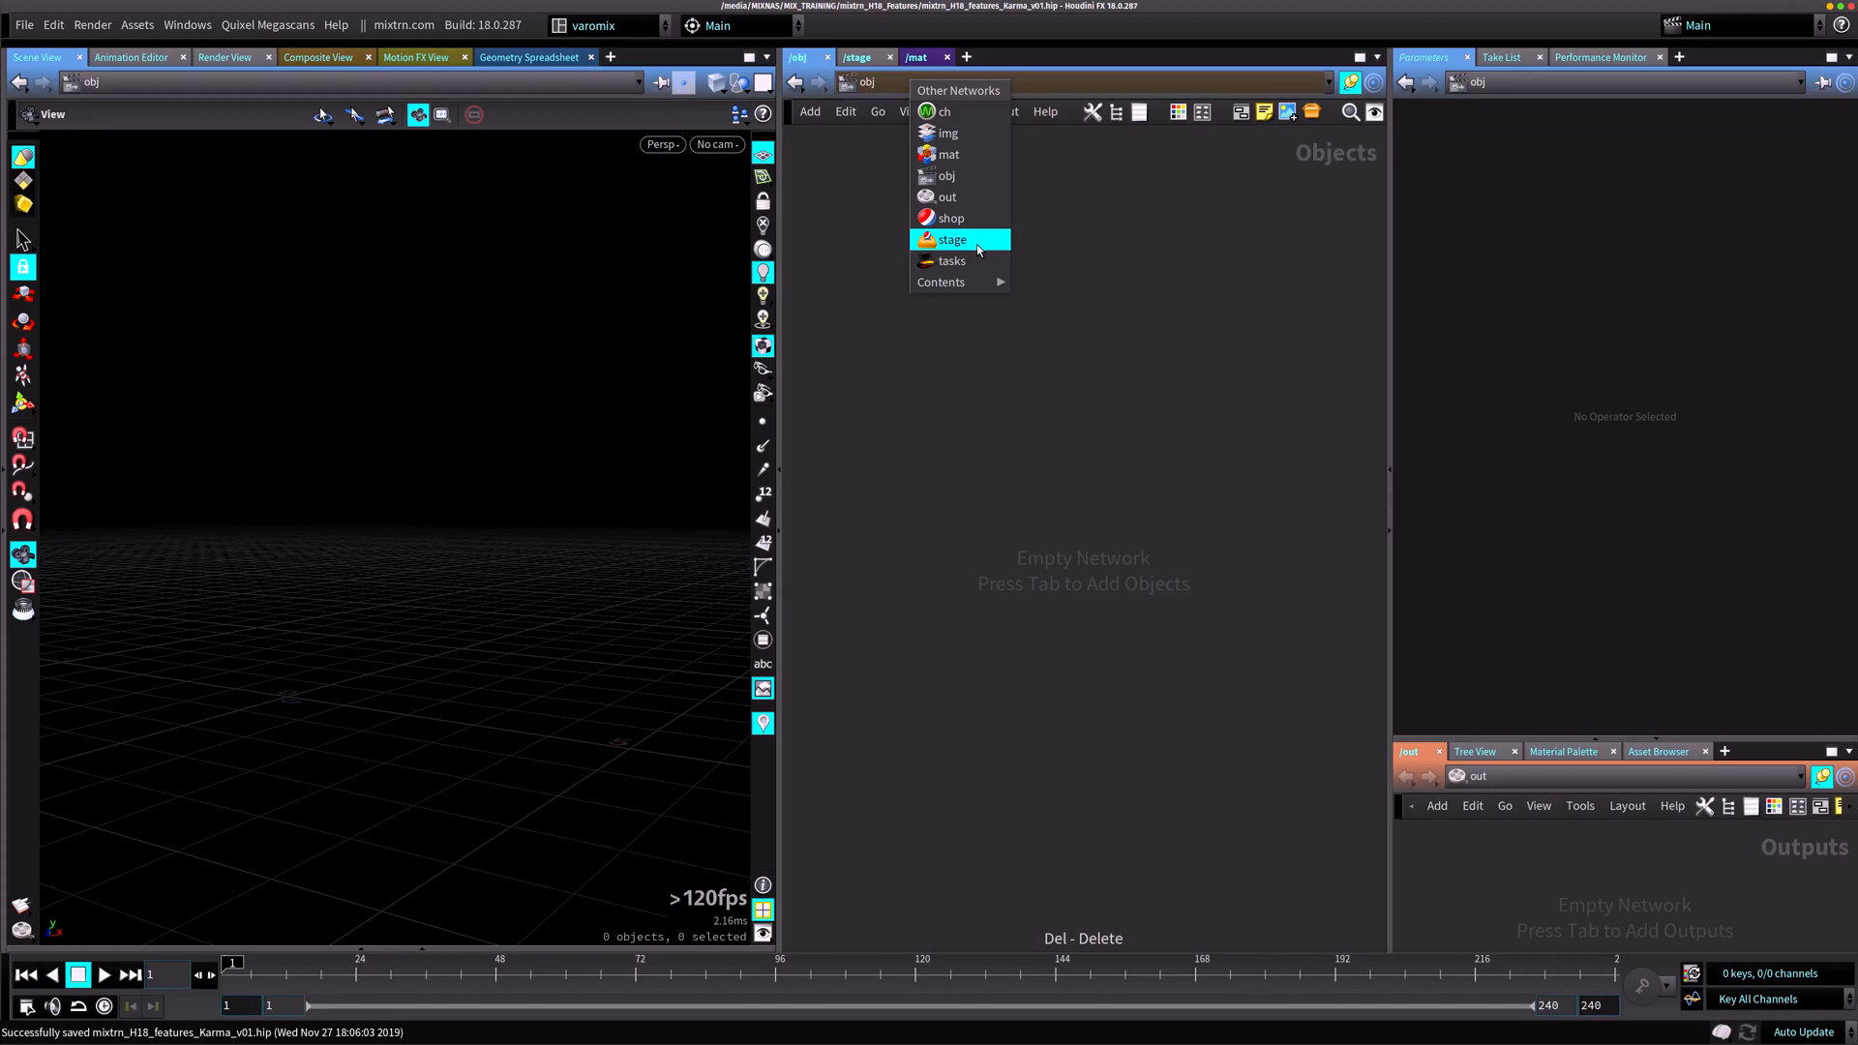
pyautogui.click(951, 238)
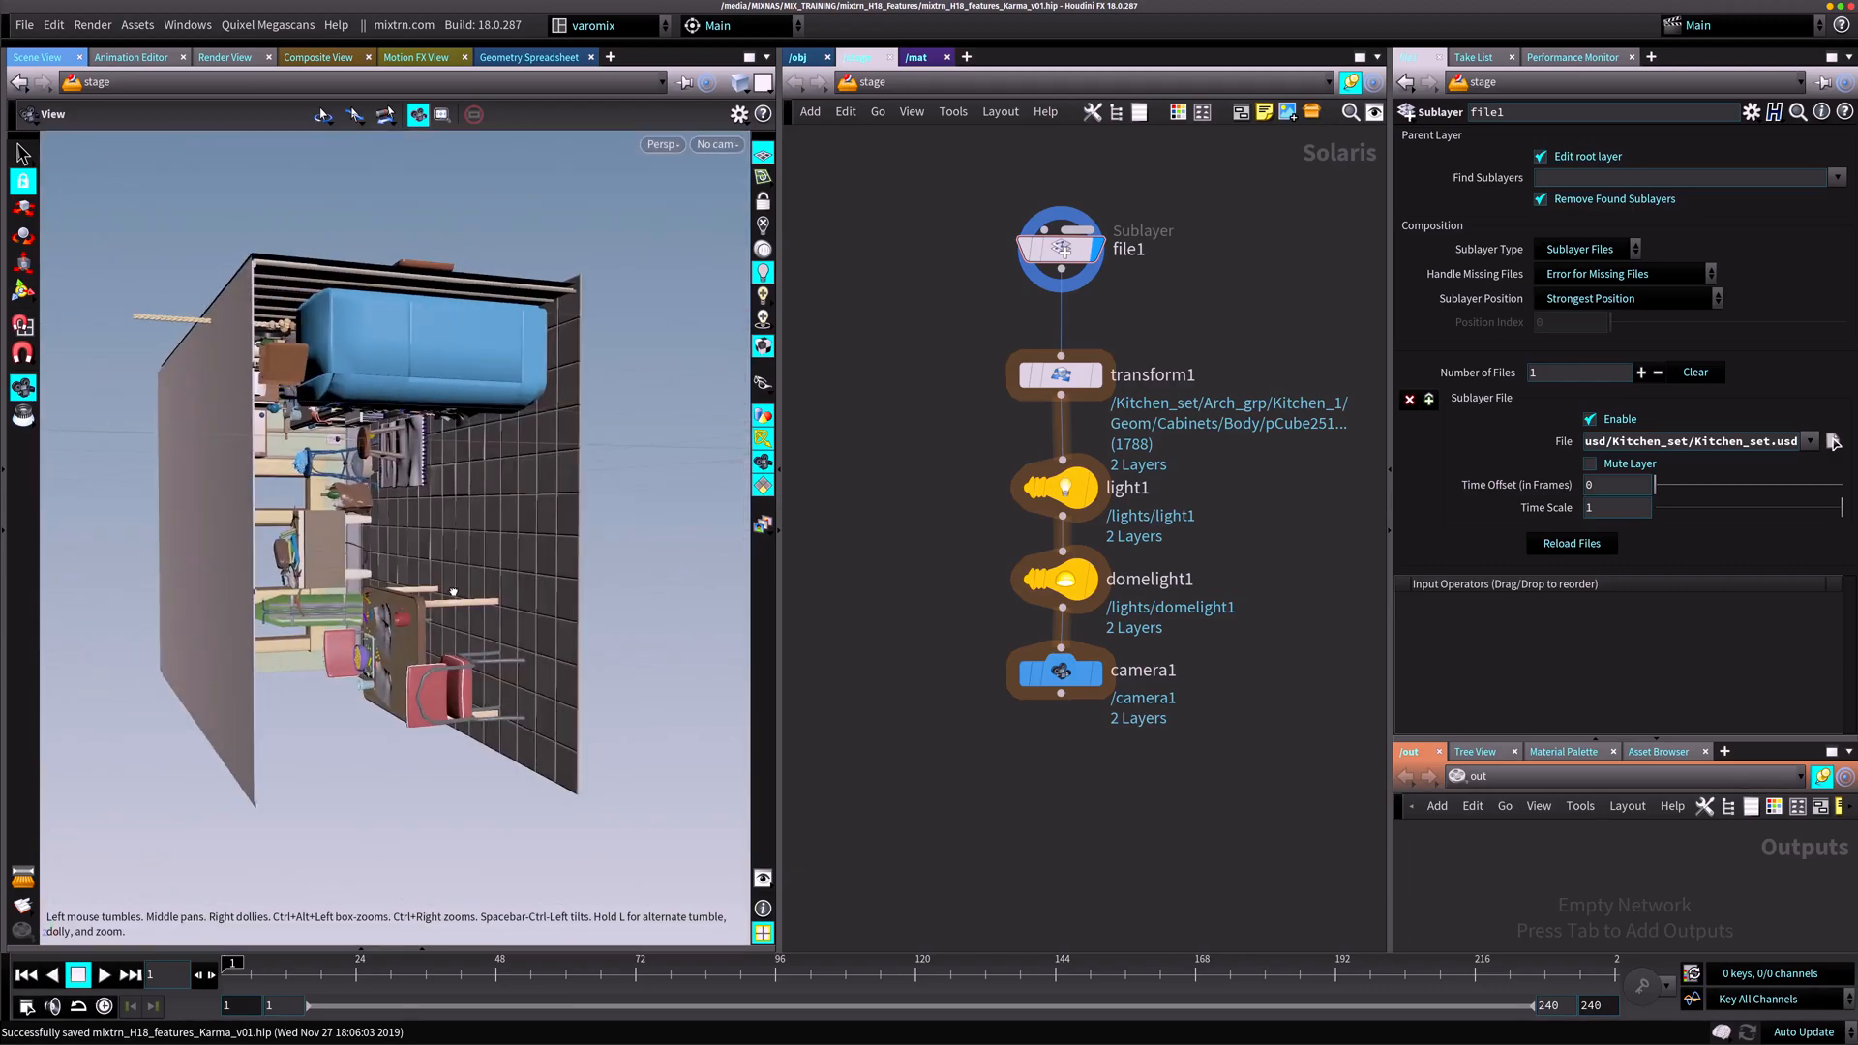
# Step: Inspect transform1's parameters and its Primitives preset list
pyautogui.click(1057, 374)
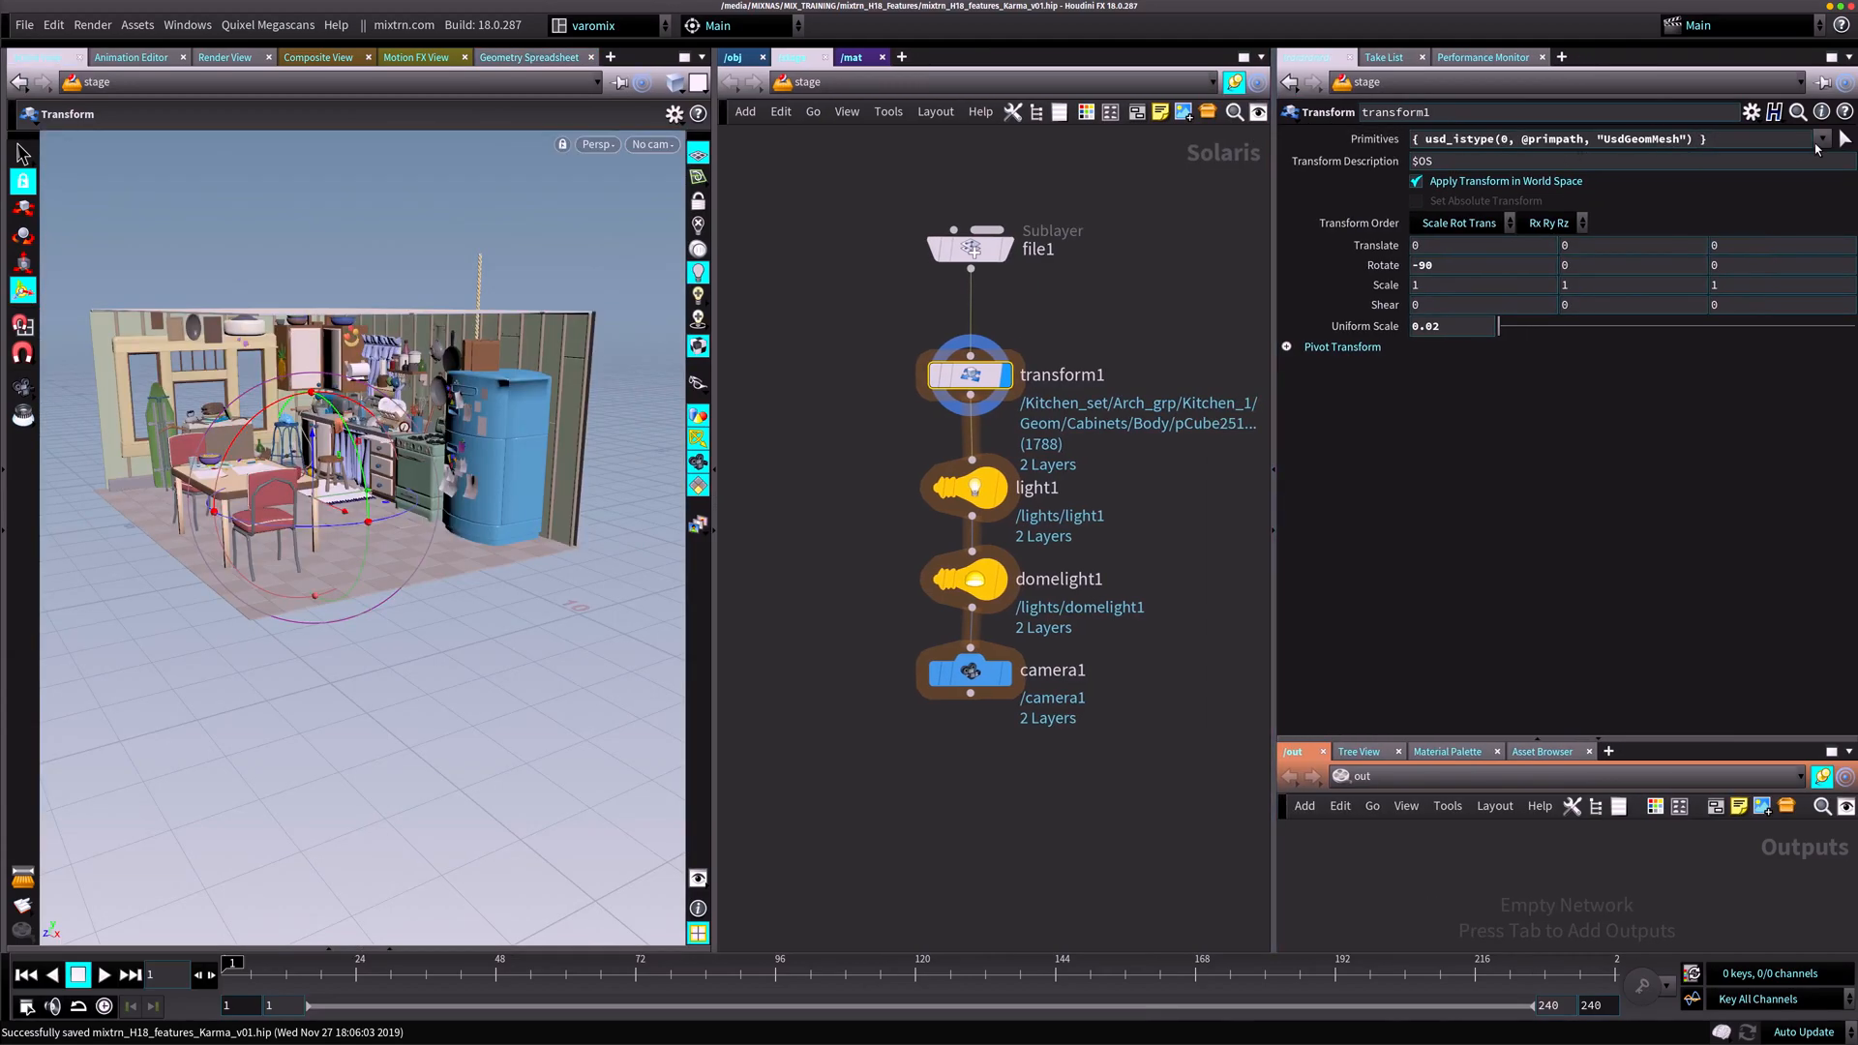
pyautogui.click(1822, 138)
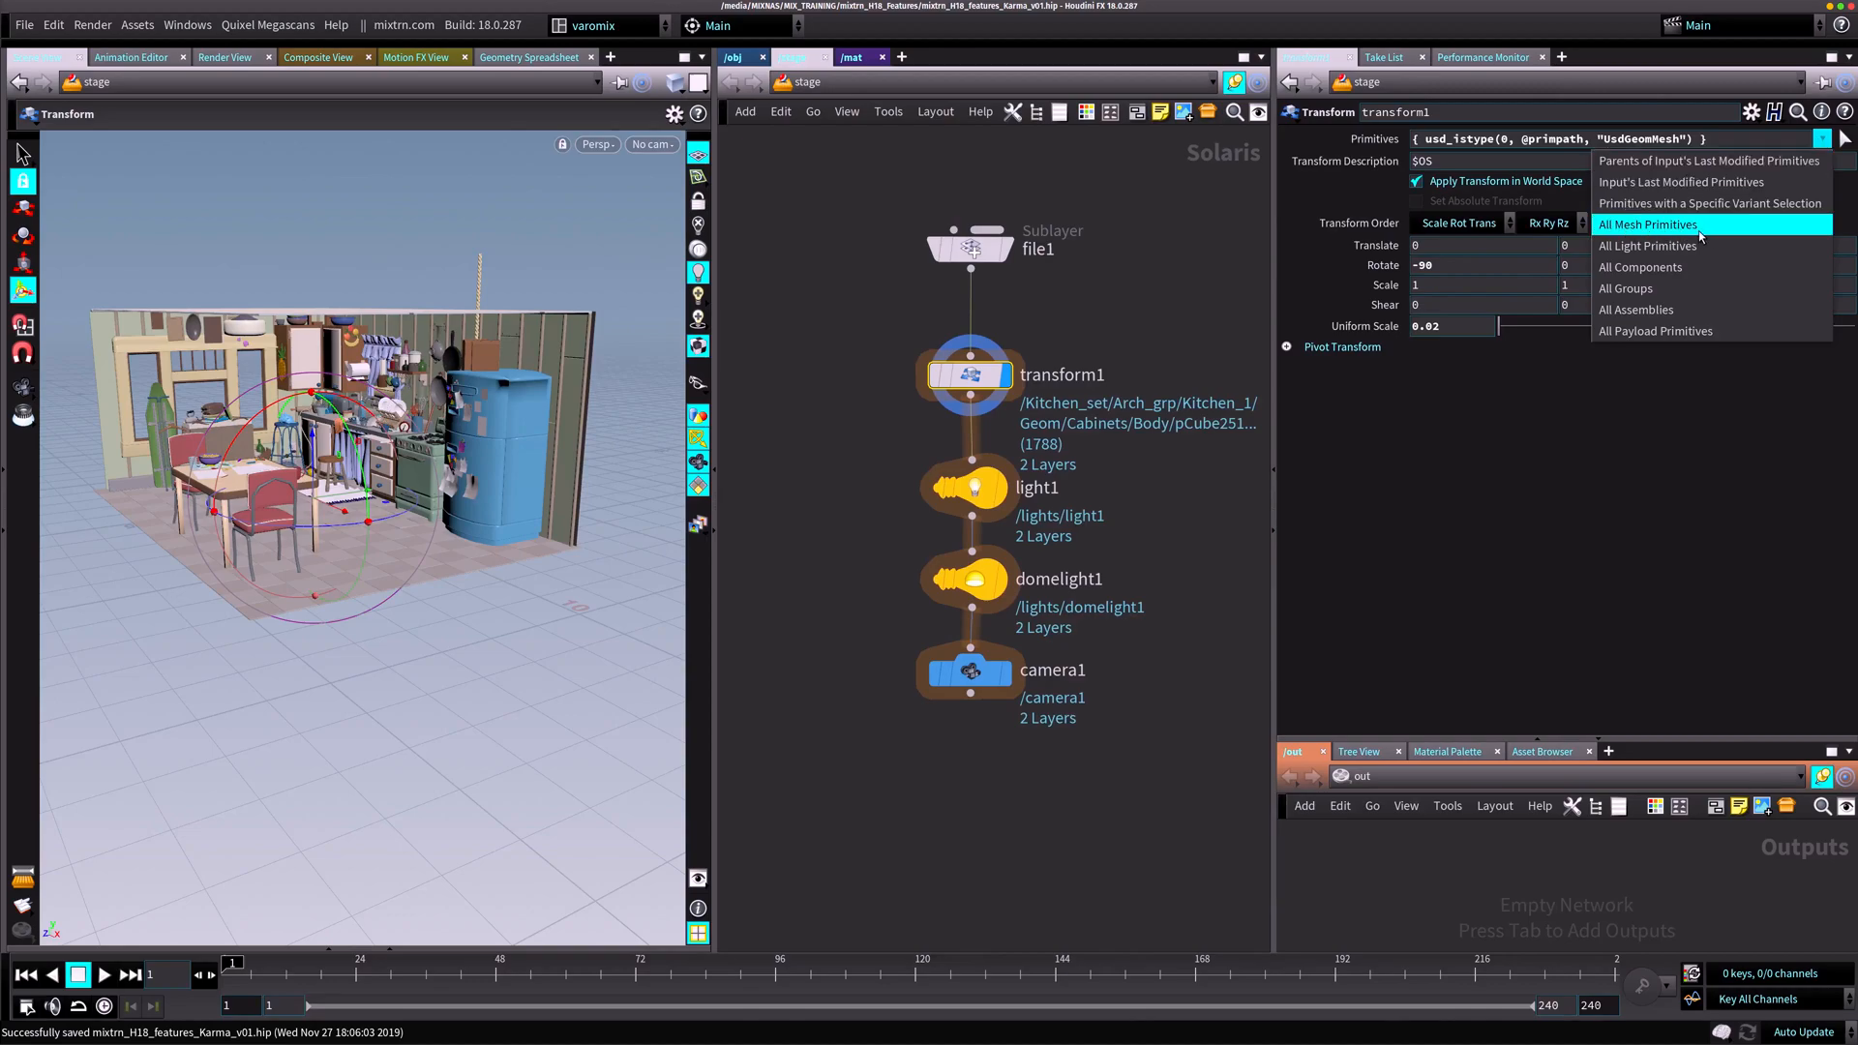
pyautogui.moveTo(1161, 239)
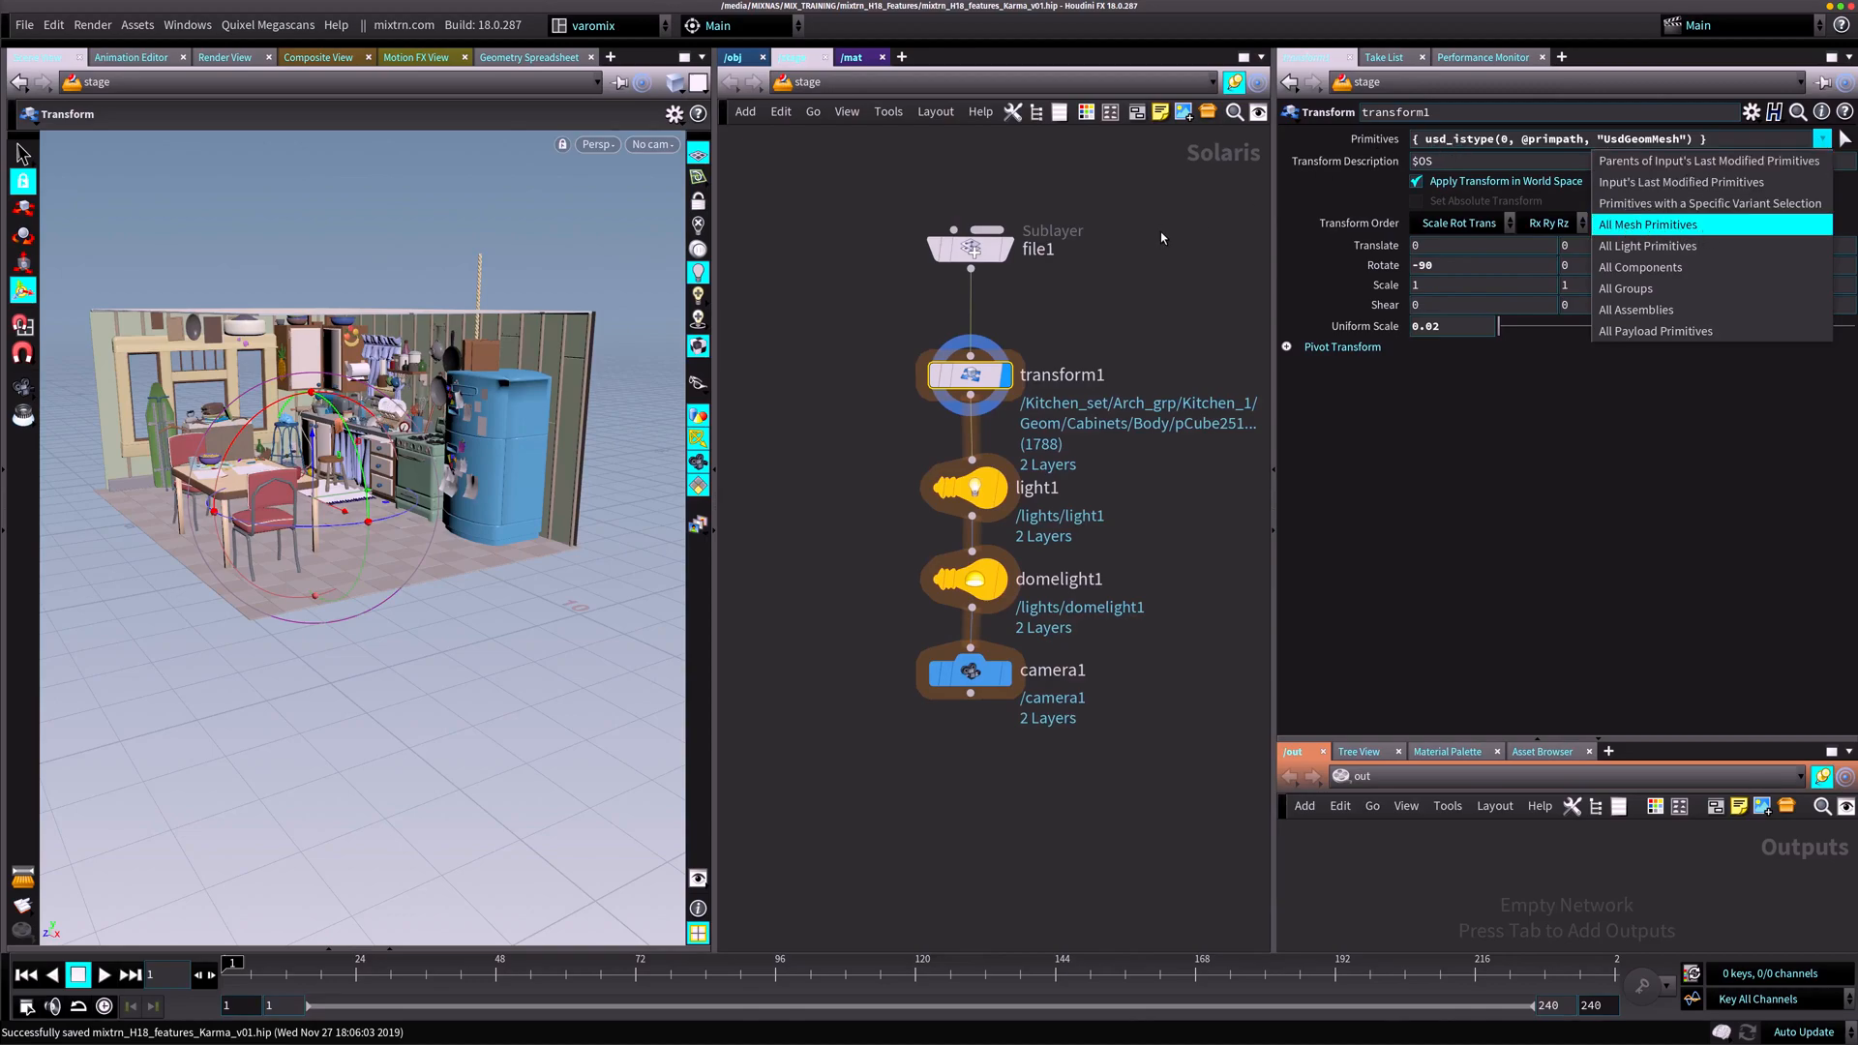
pyautogui.click(971, 486)
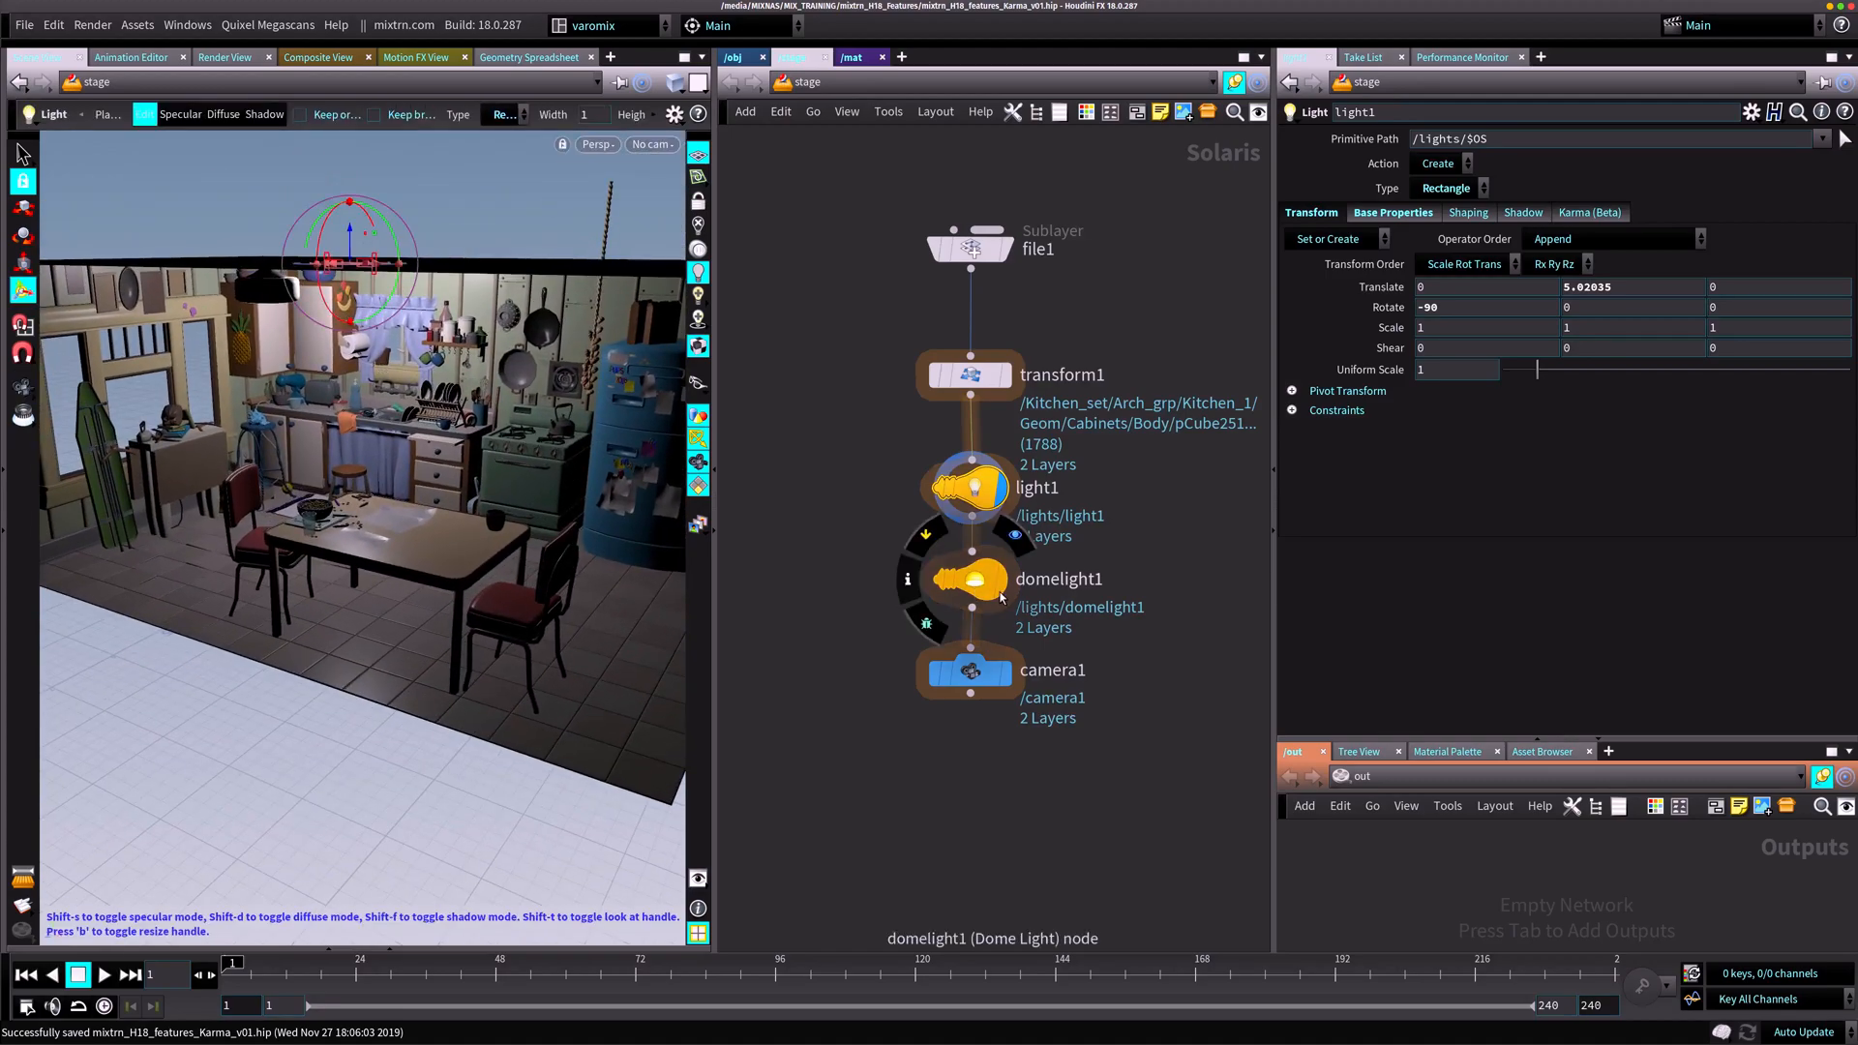
# Step: Inspect the dome light and camera1 node parameters
pyautogui.click(971, 578)
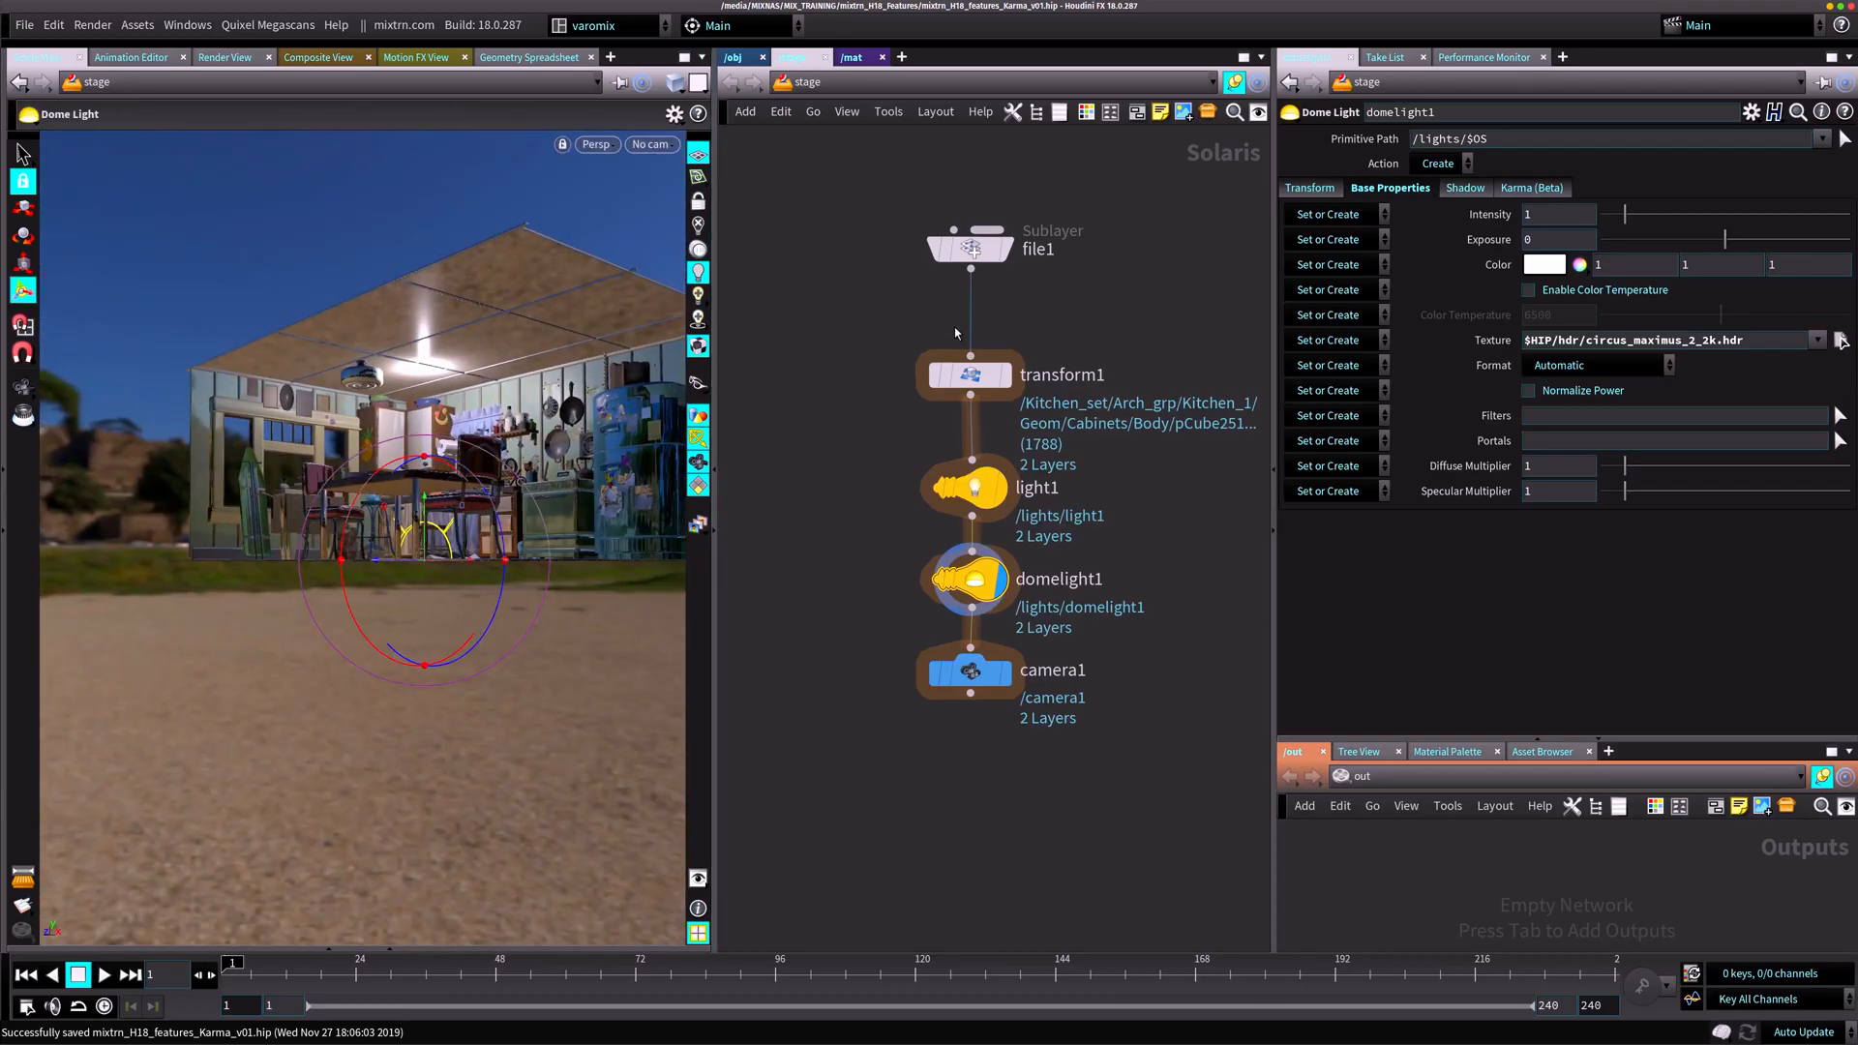
pyautogui.moveTo(901, 224)
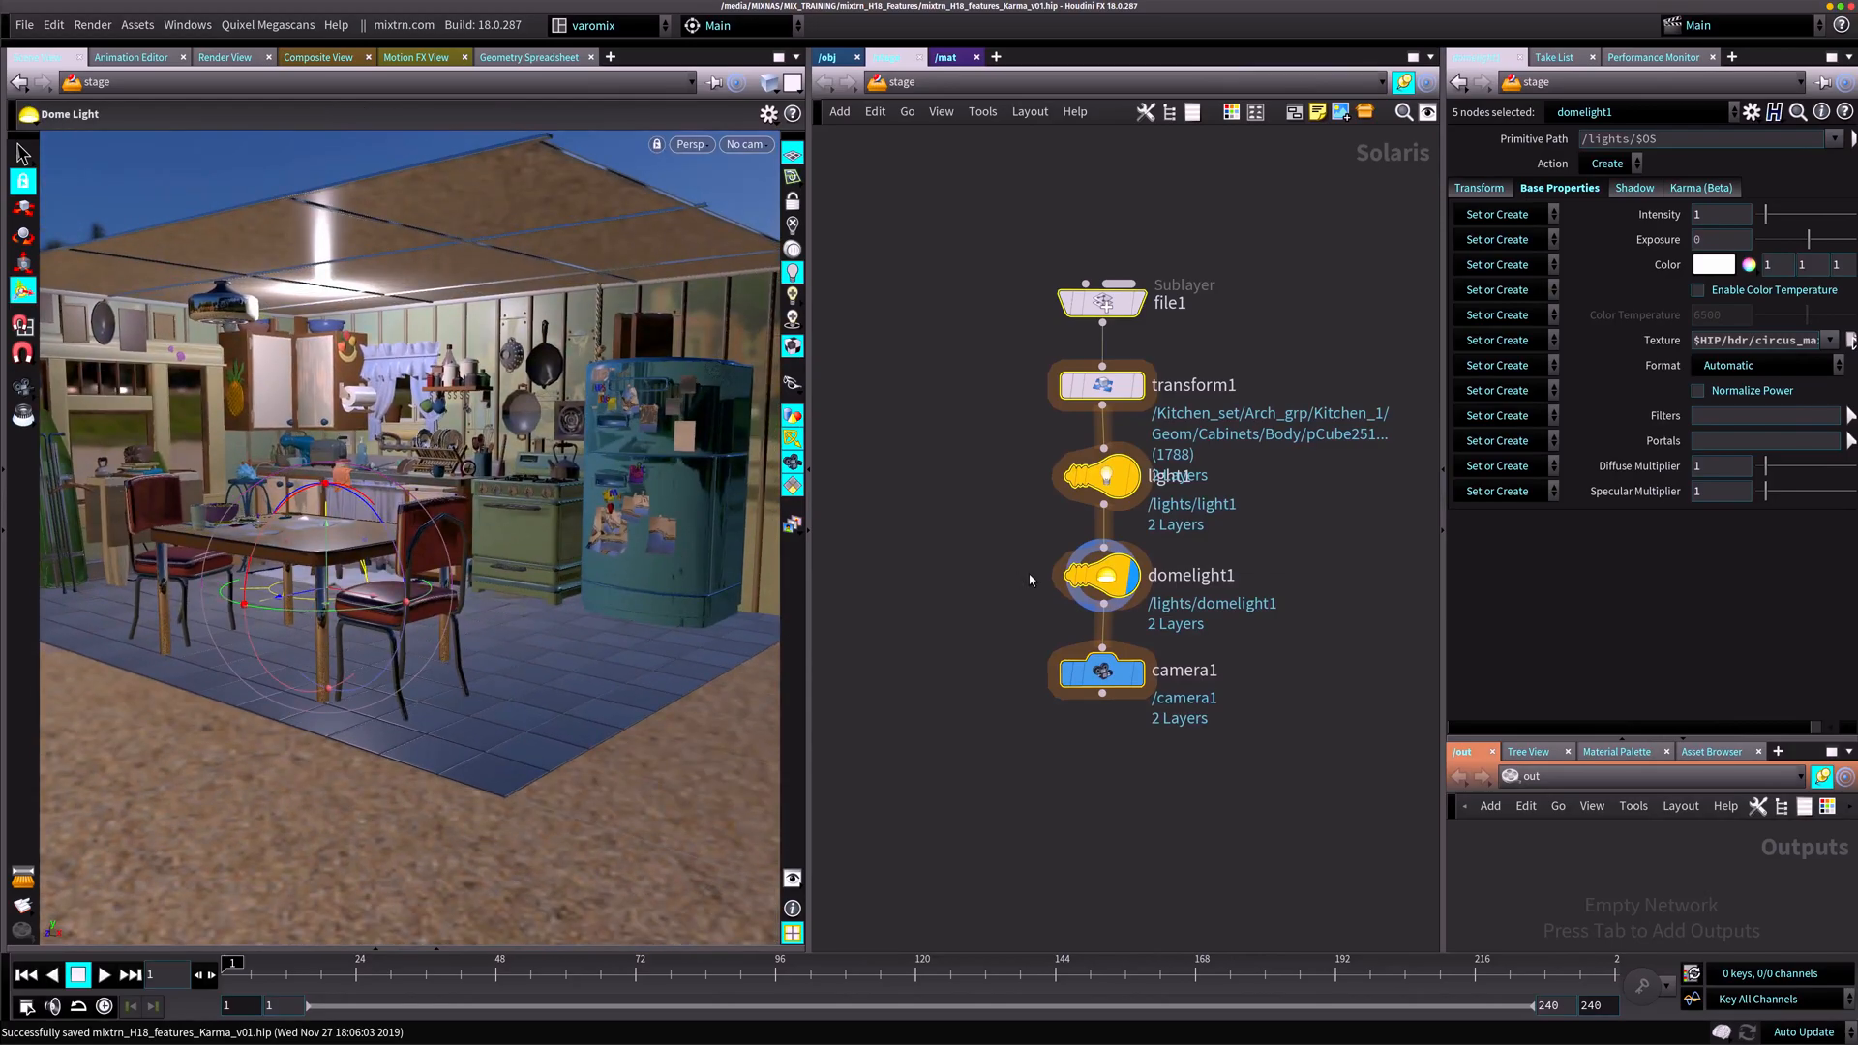
pyautogui.click(1102, 575)
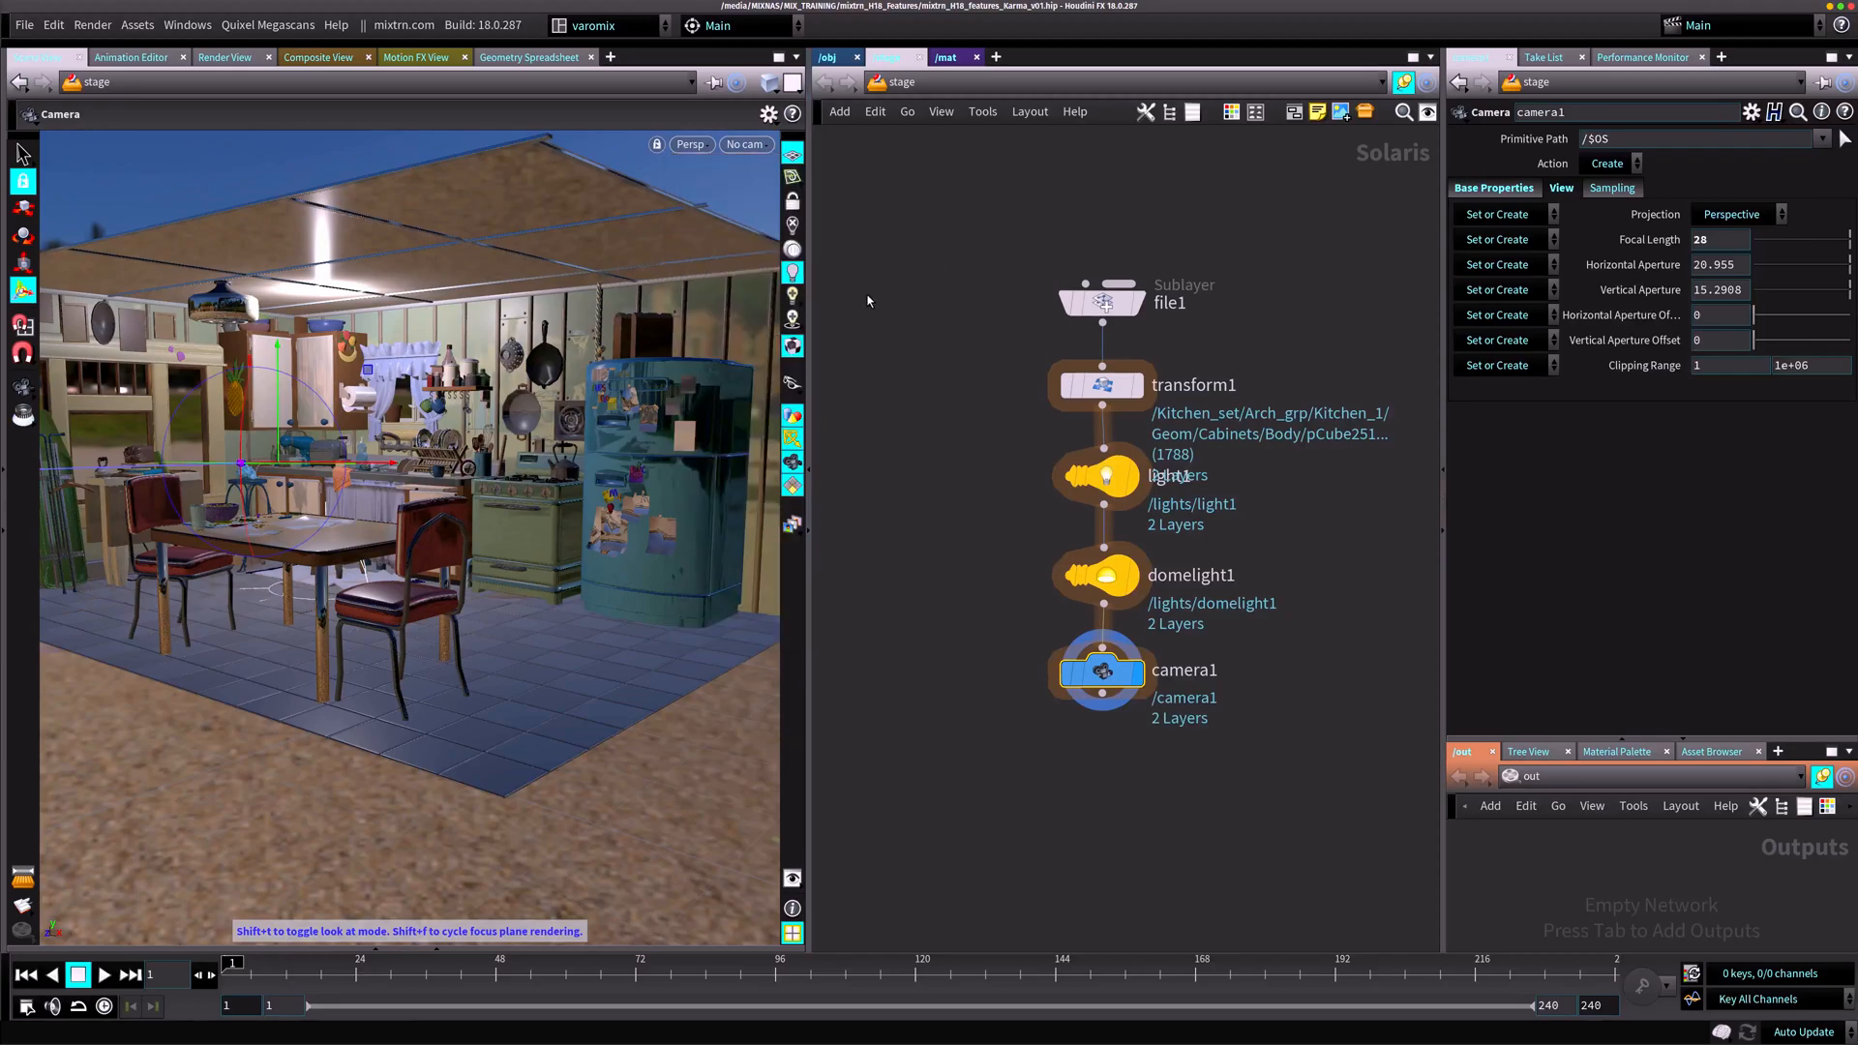
pyautogui.click(692, 144)
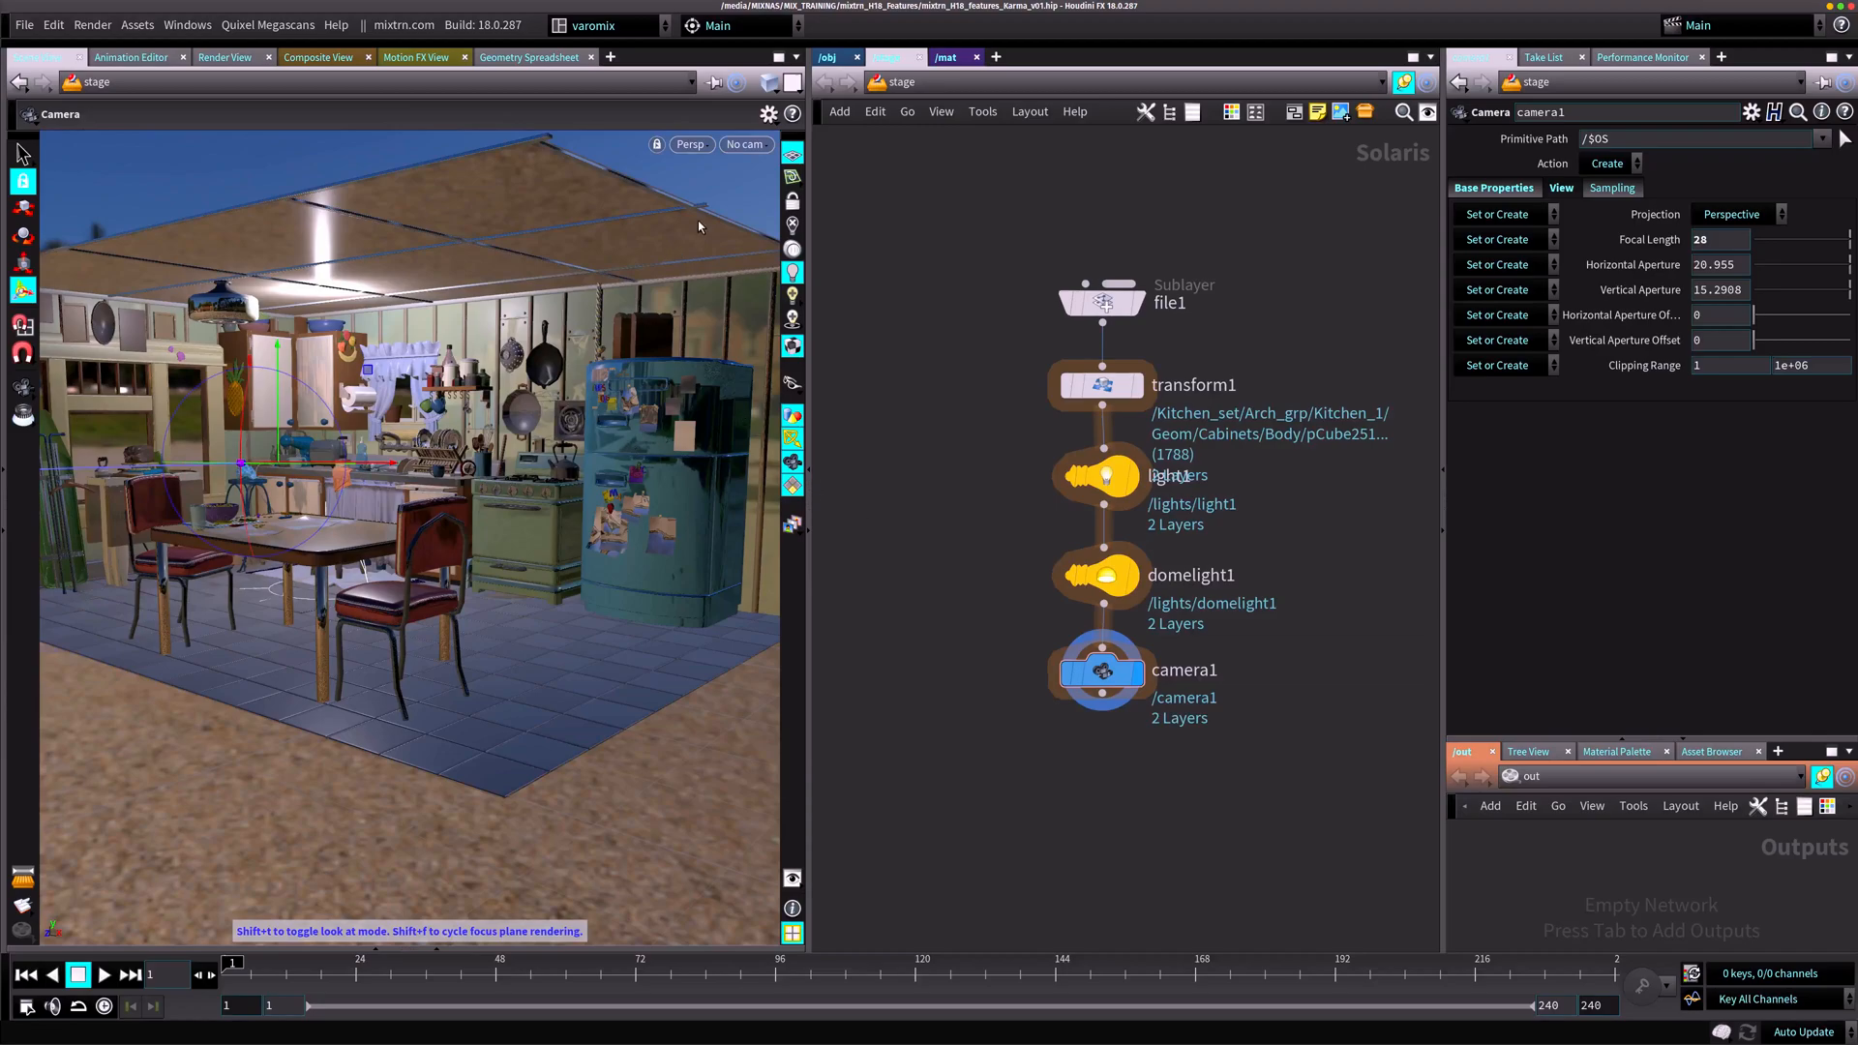
# Step: Set the viewport renderer to Karma, try Storm and Houdini GL, then return to Karma
pyautogui.click(690, 143)
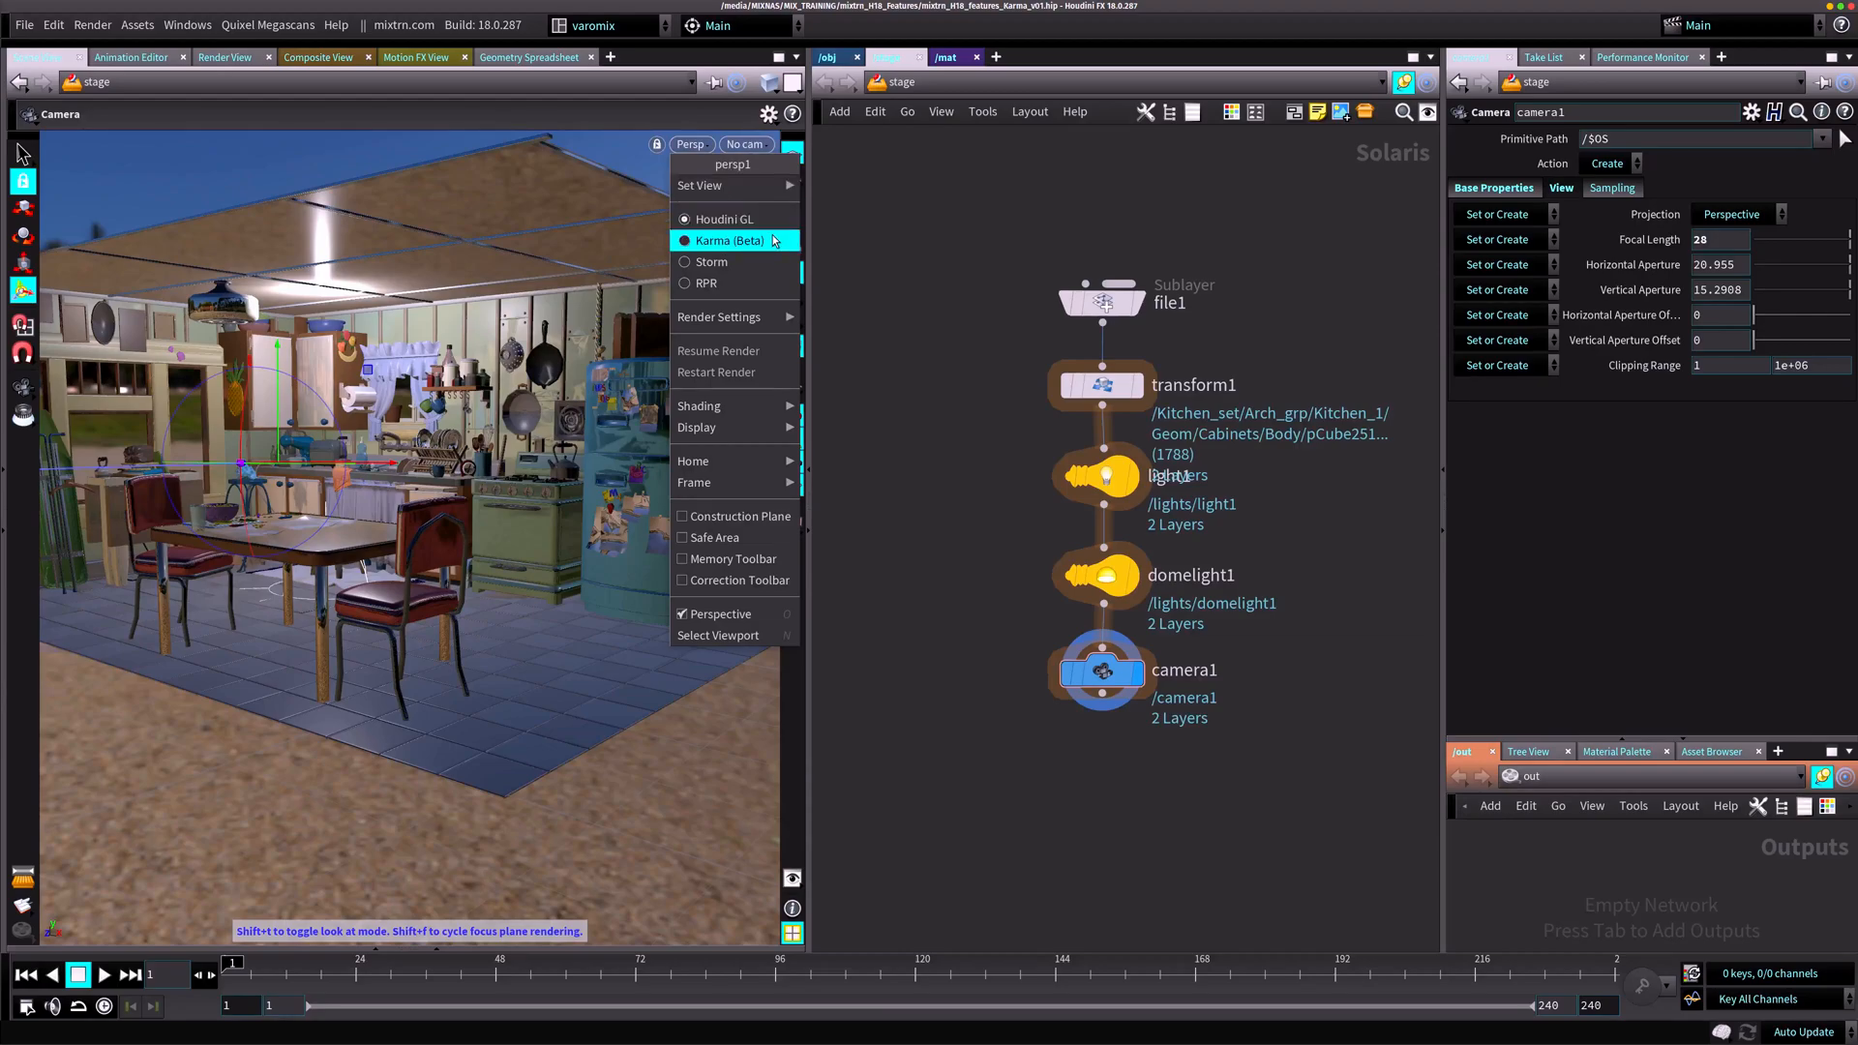
pyautogui.moveTo(723, 220)
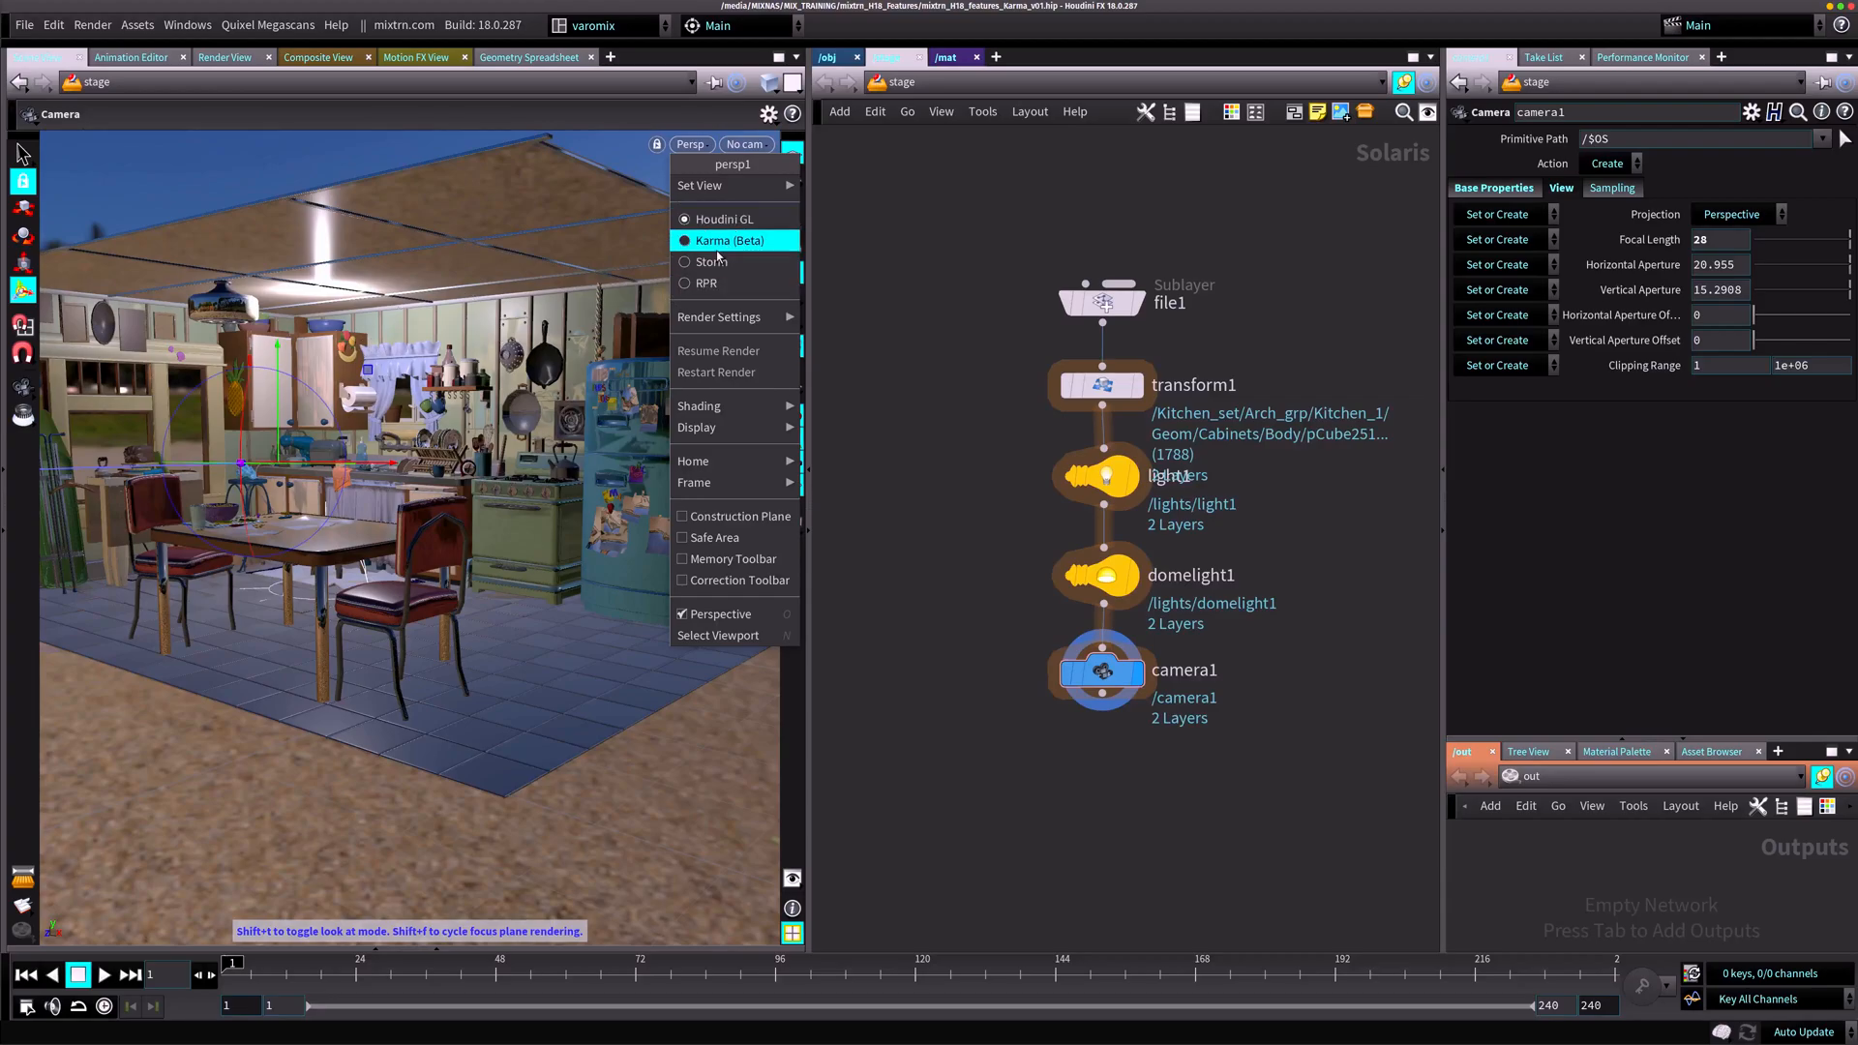
pyautogui.click(730, 241)
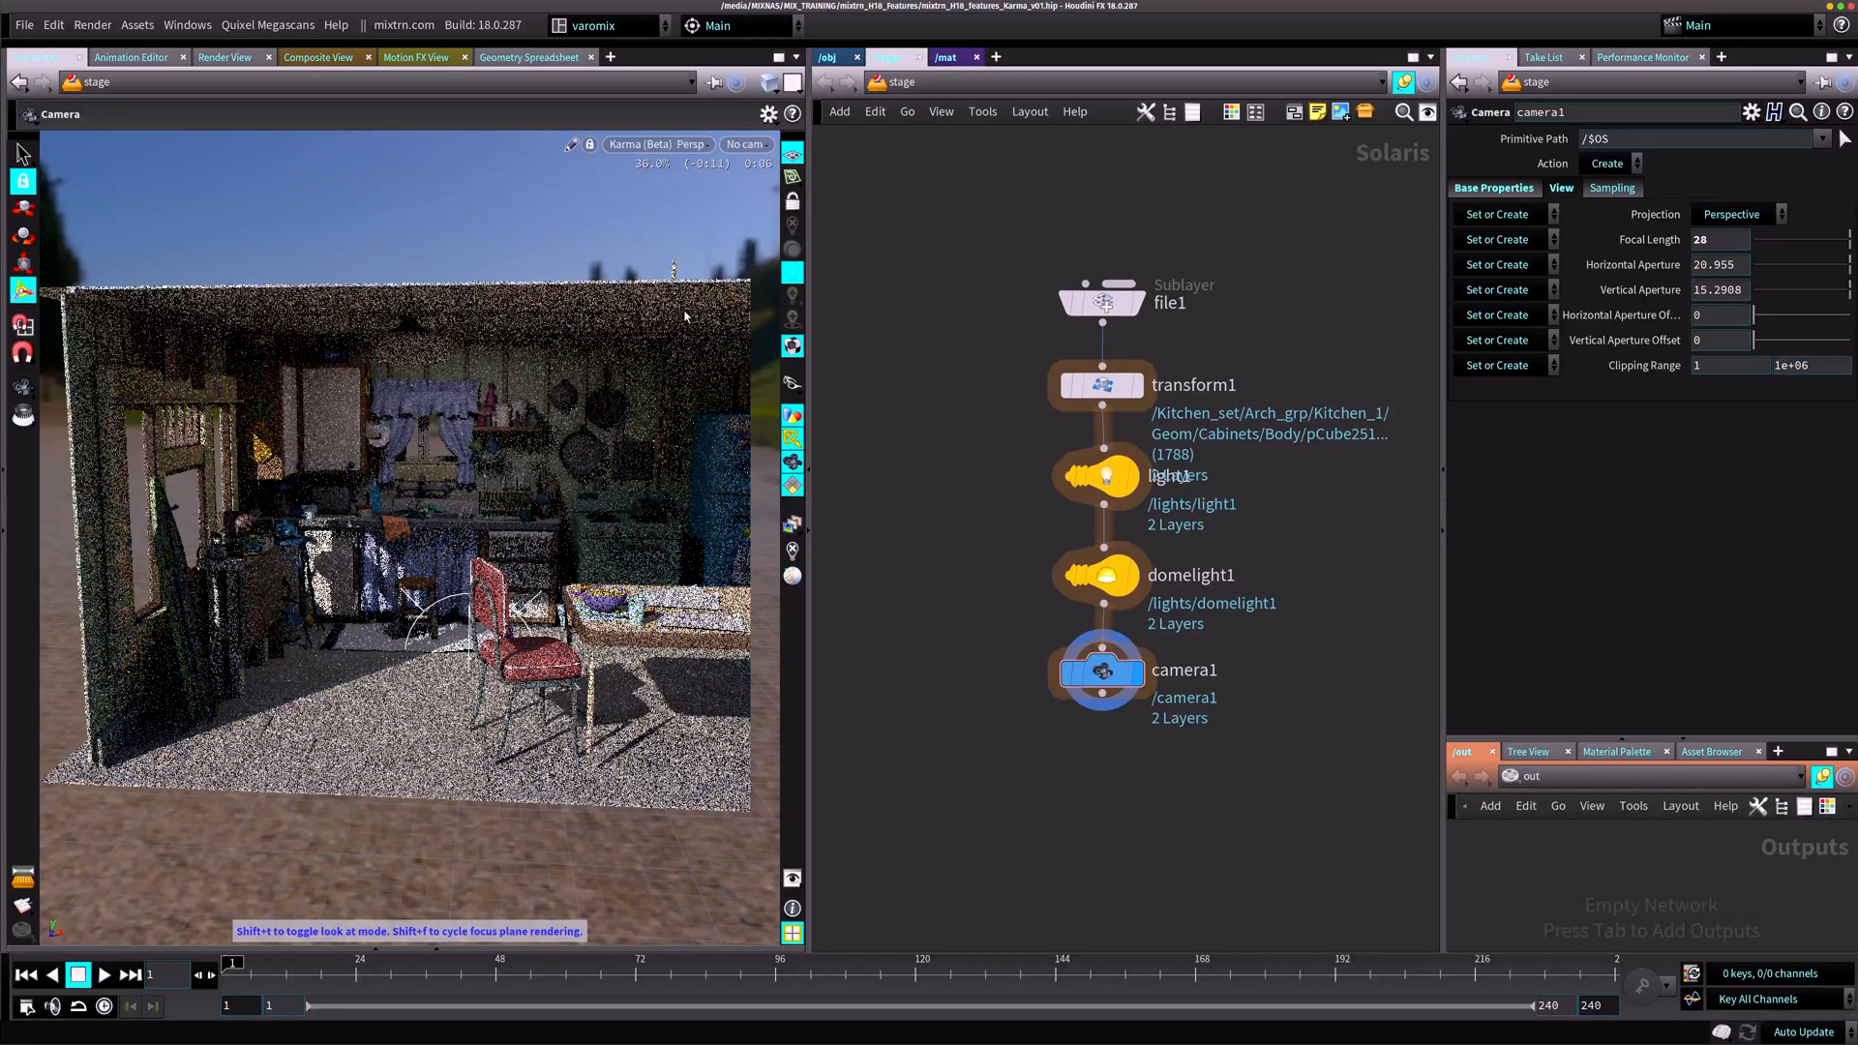
pyautogui.click(653, 144)
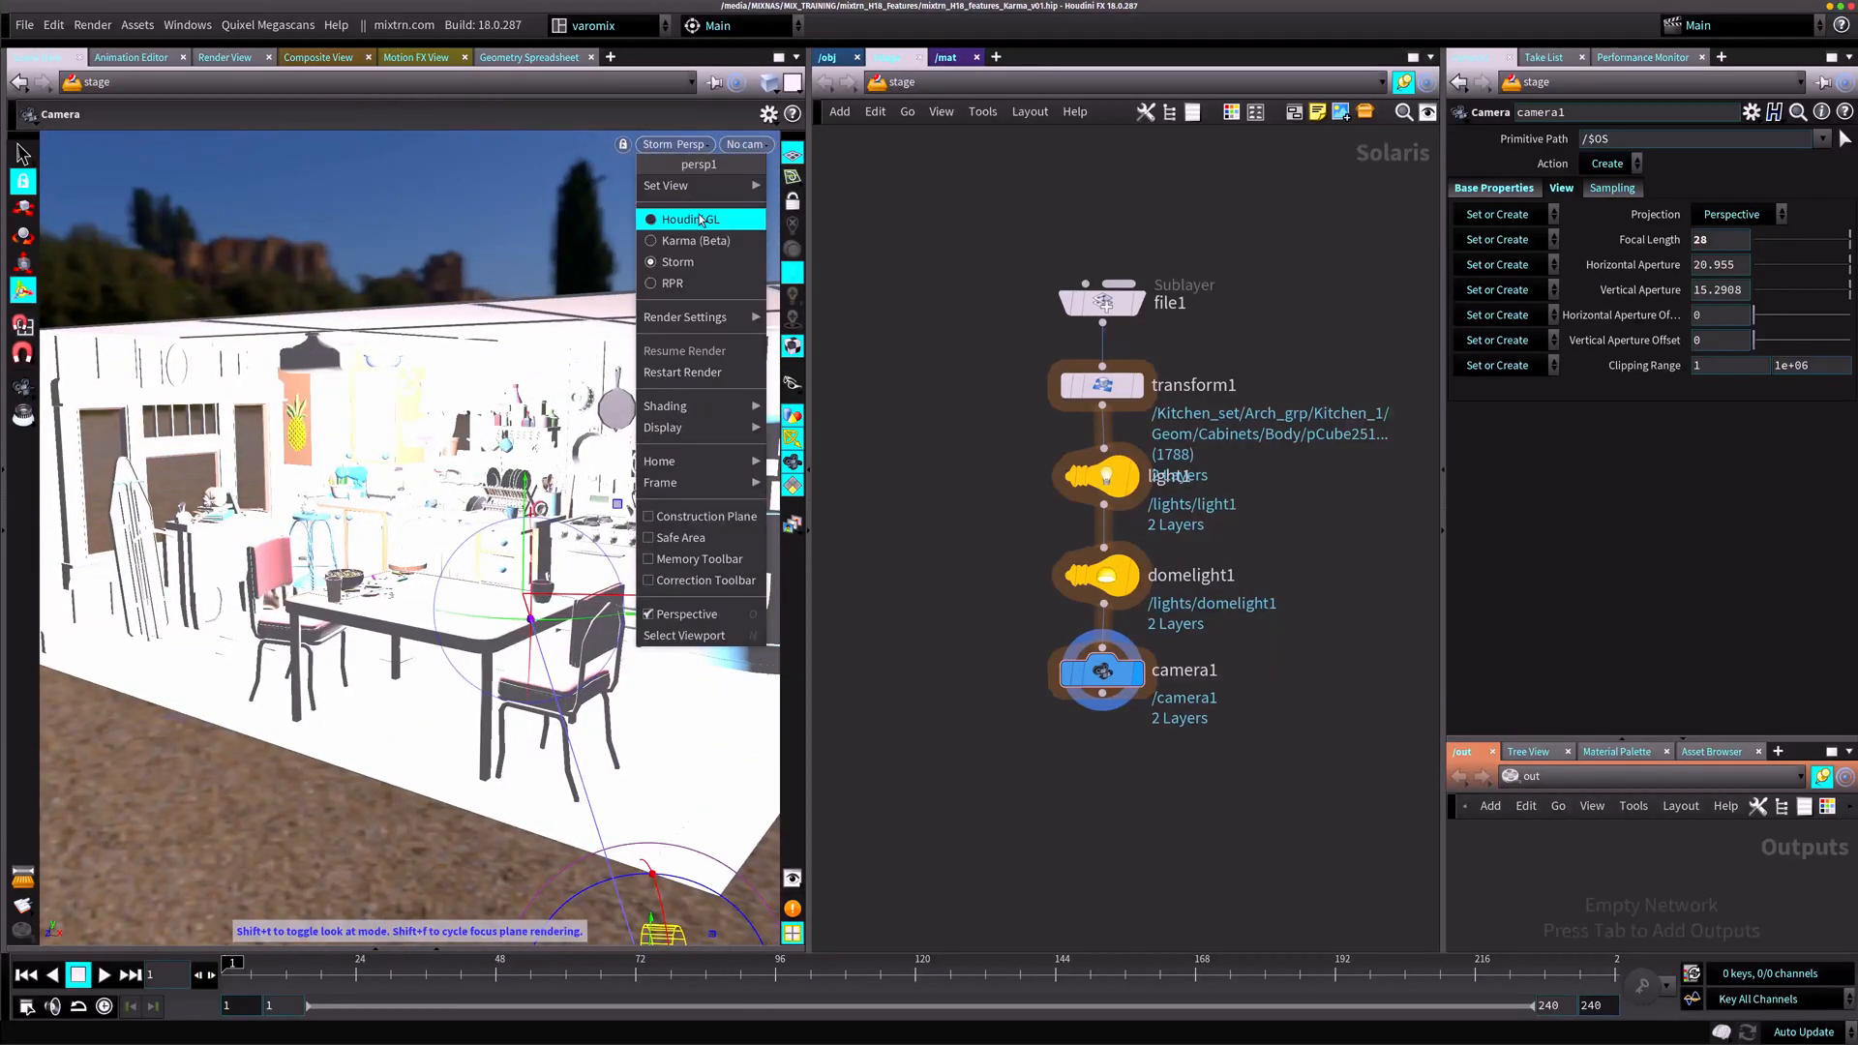
pyautogui.click(696, 241)
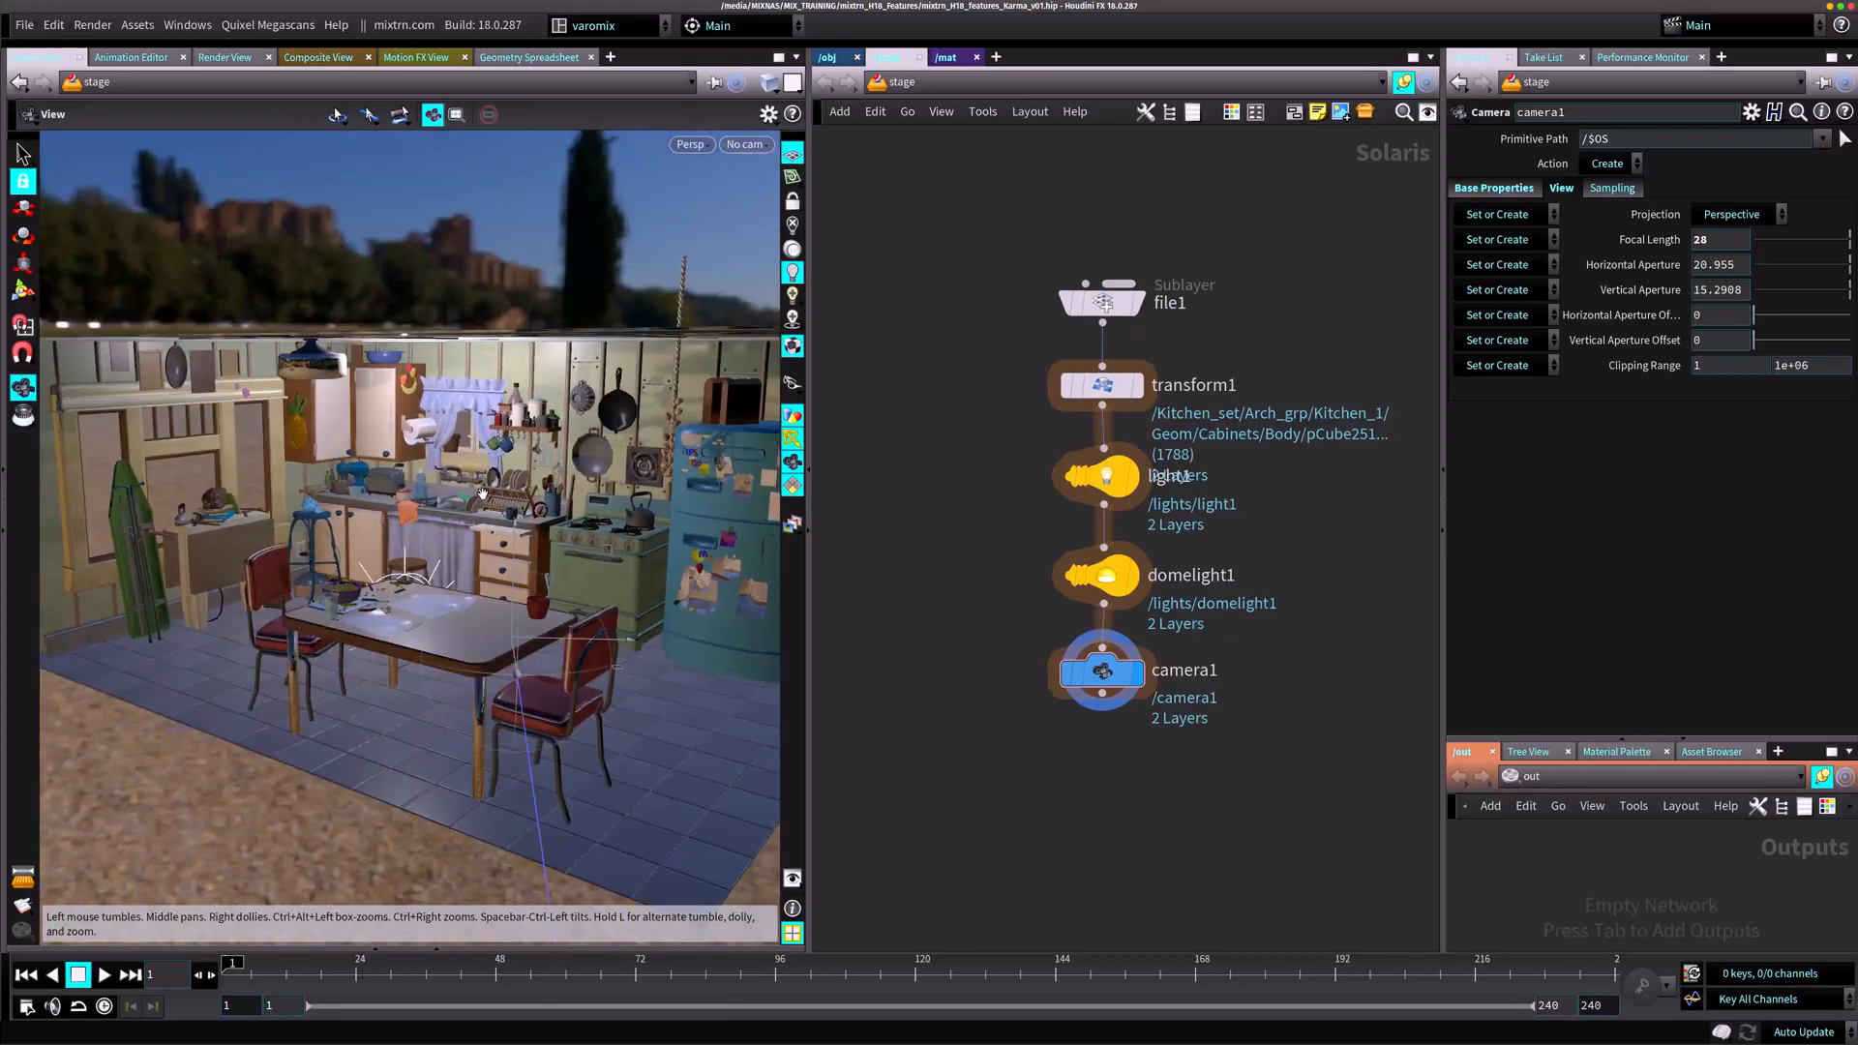
pyautogui.click(691, 143)
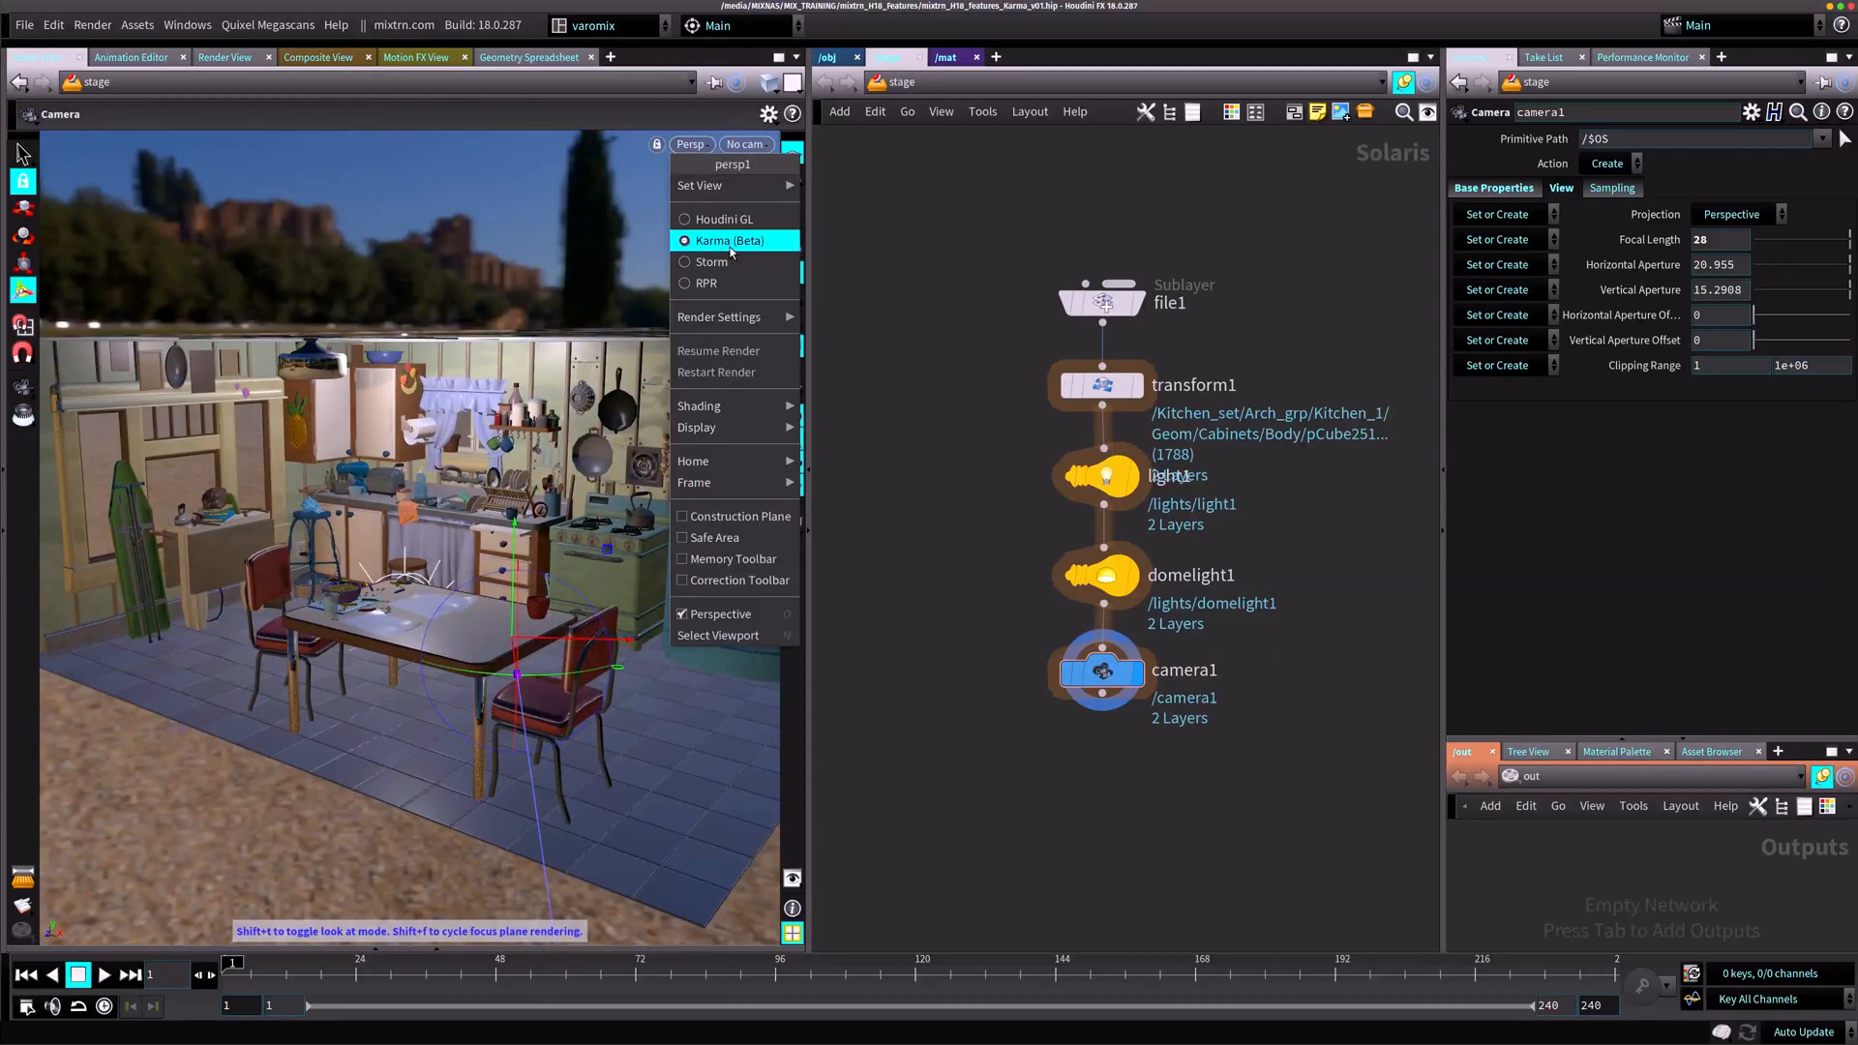
pyautogui.click(729, 241)
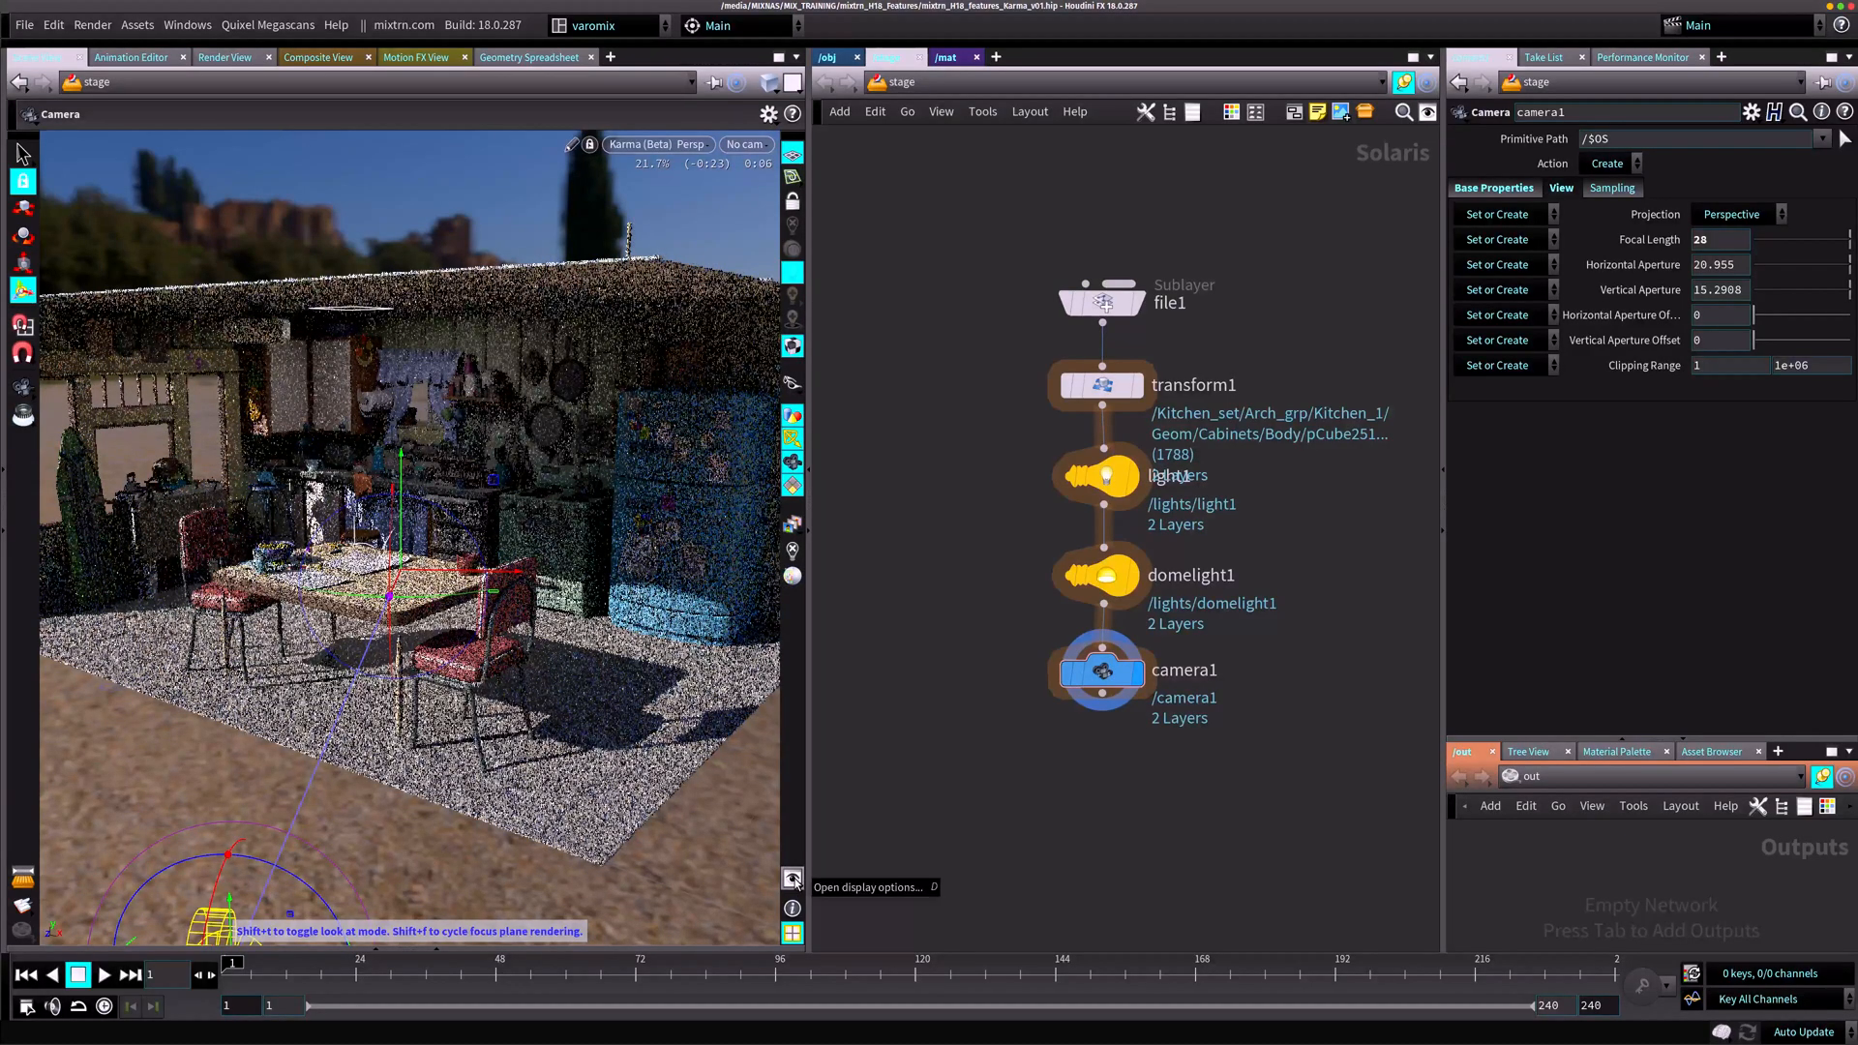
# Step: In viewport Render display options, enable denoising and enter 128 and 8 for sampling settings
pyautogui.click(791, 887)
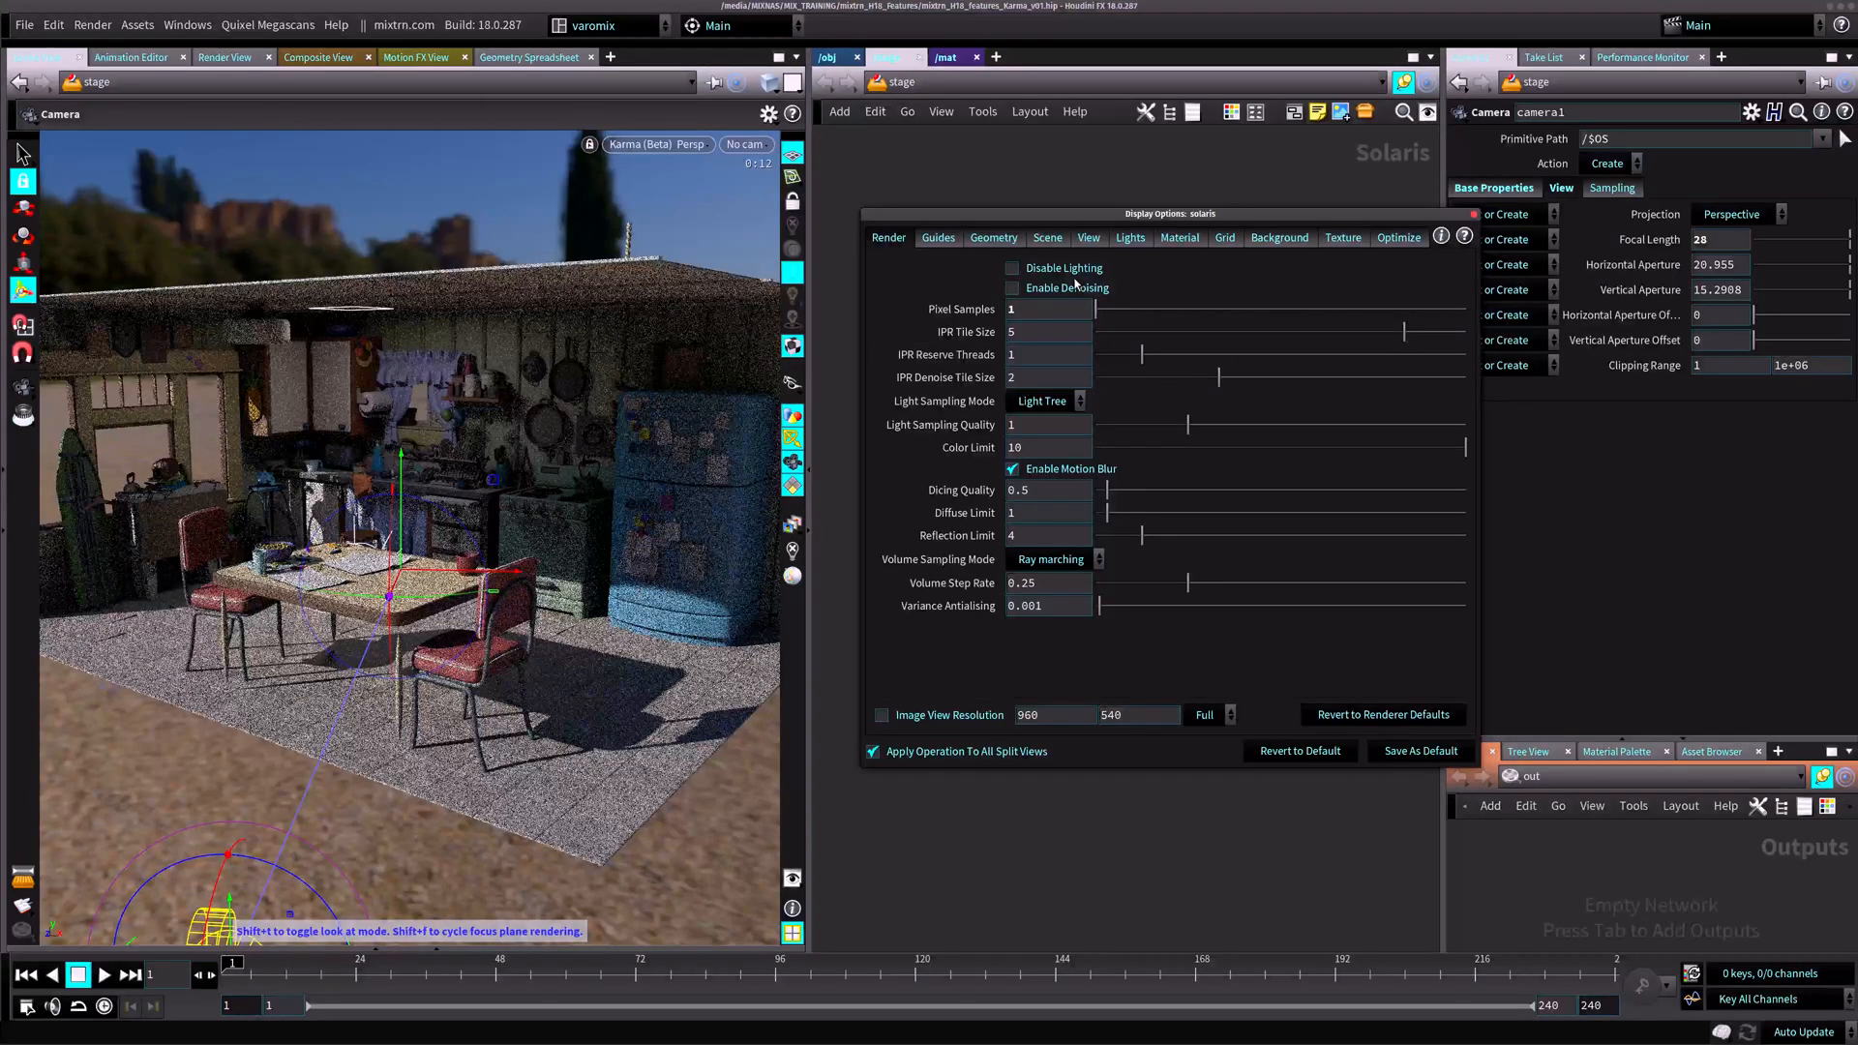
pyautogui.click(1012, 289)
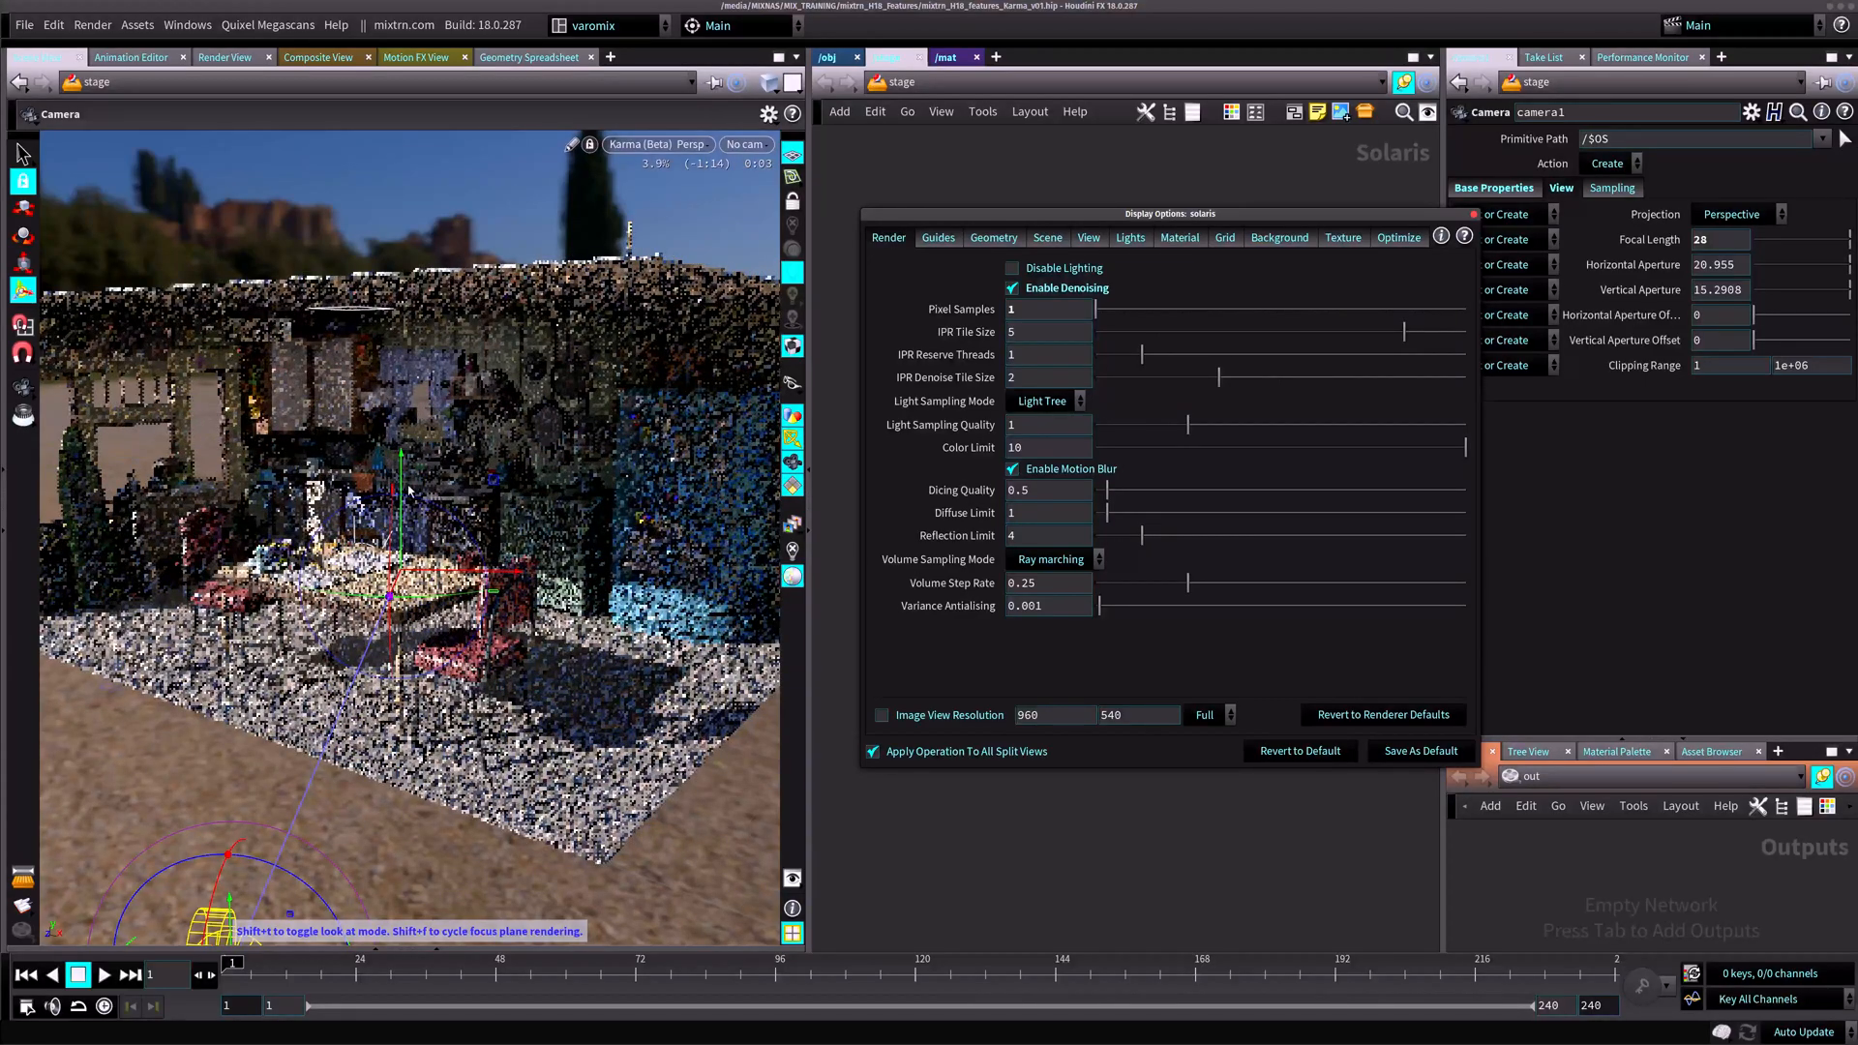
pyautogui.click(93, 25)
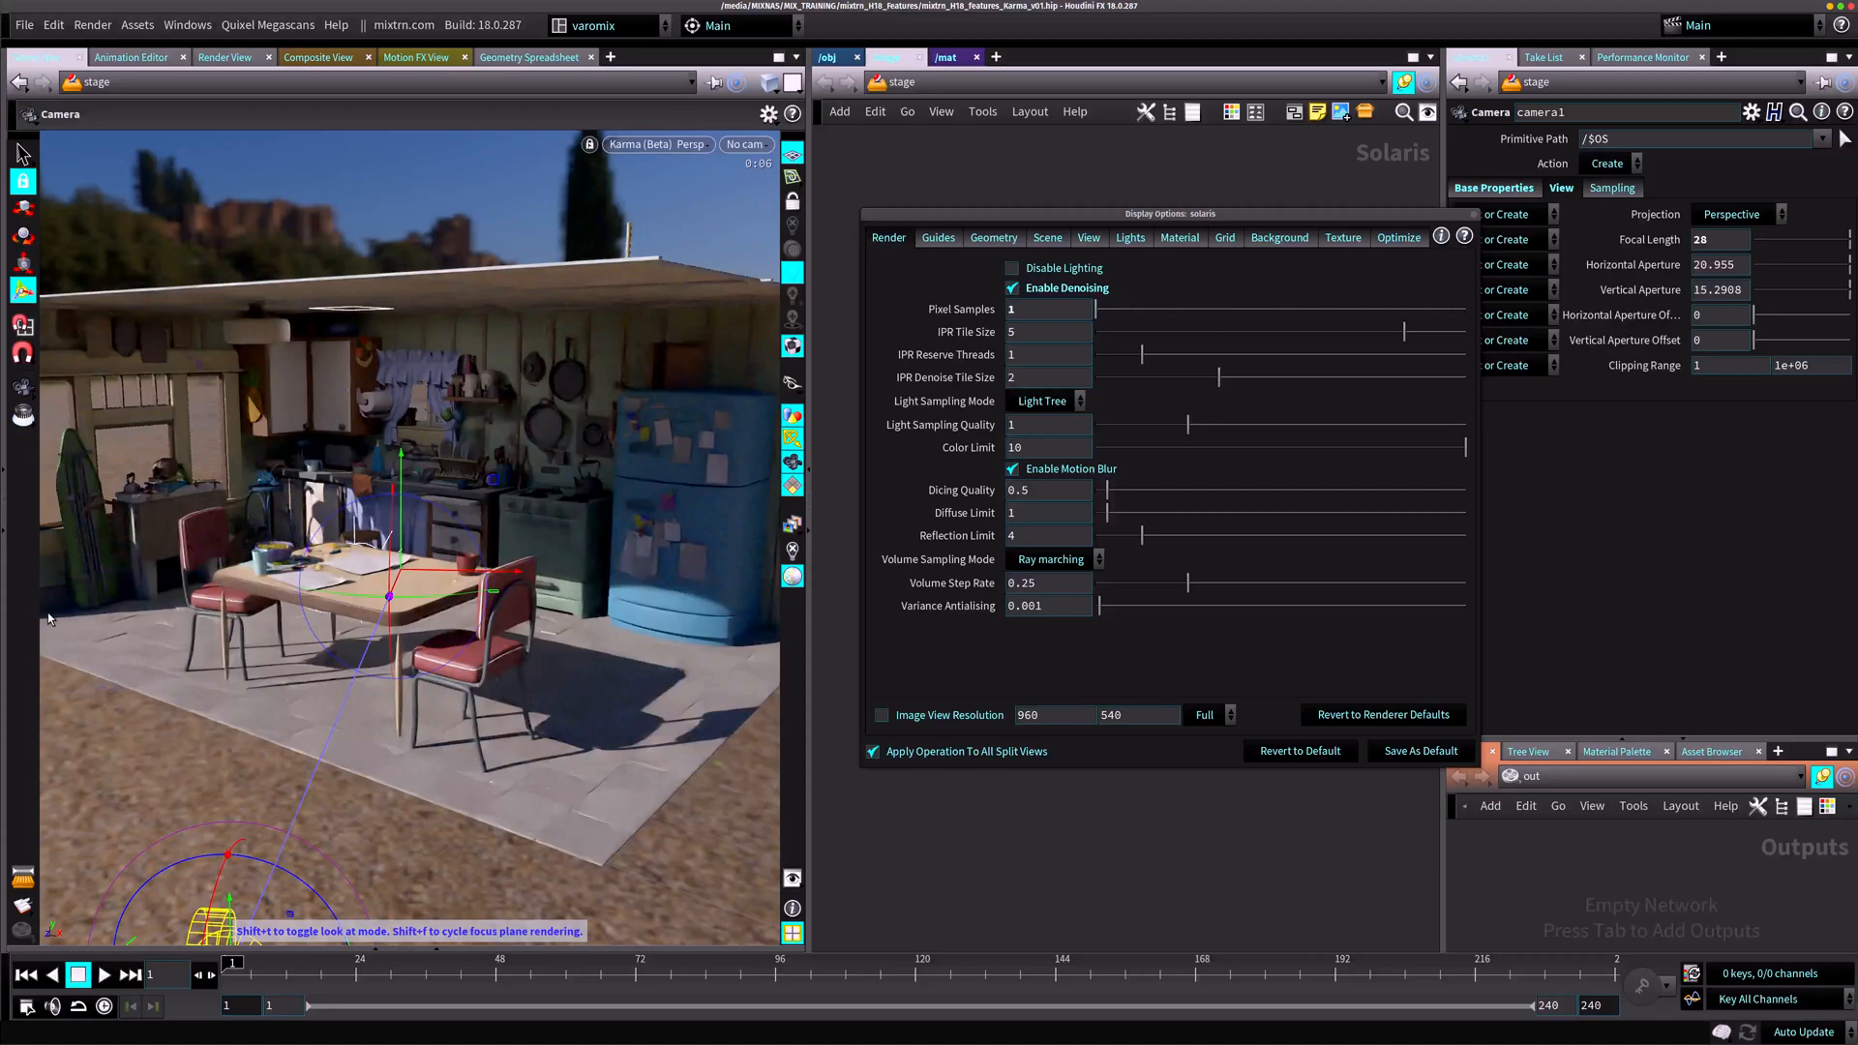
pyautogui.moveTo(383, 412)
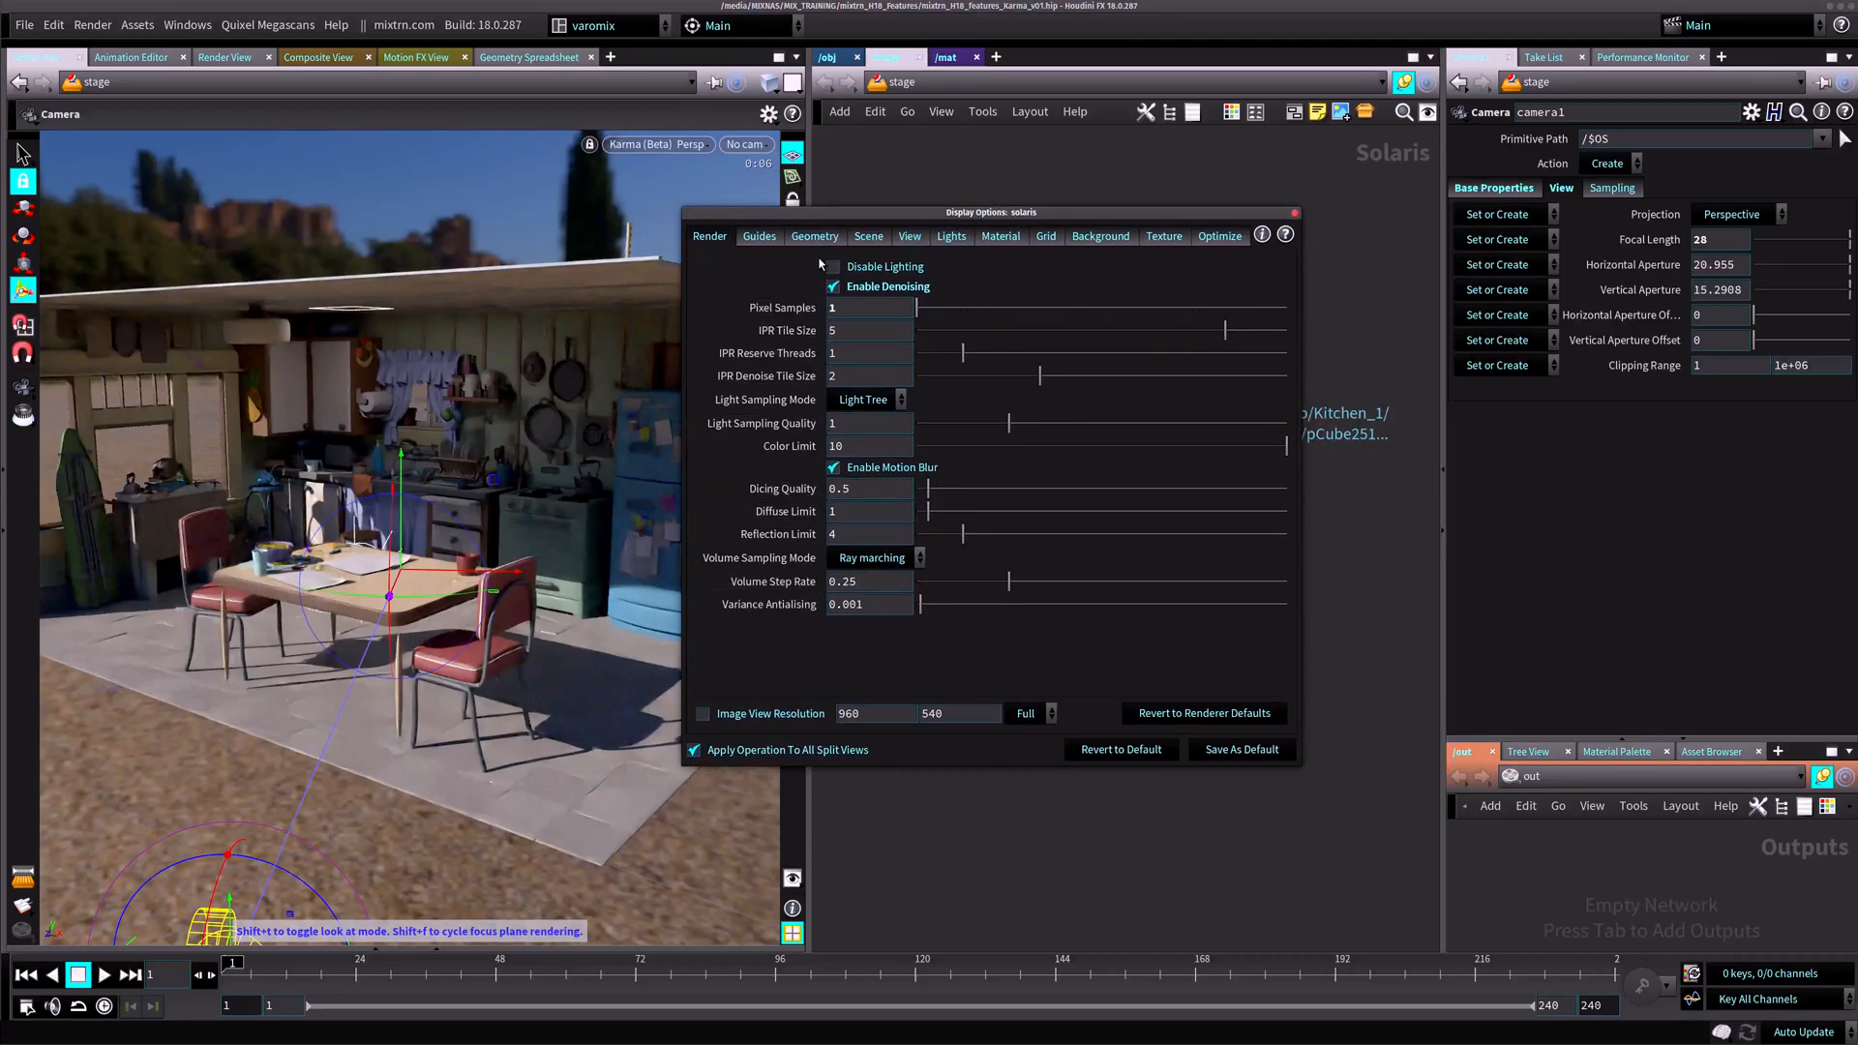
pyautogui.click(871, 307)
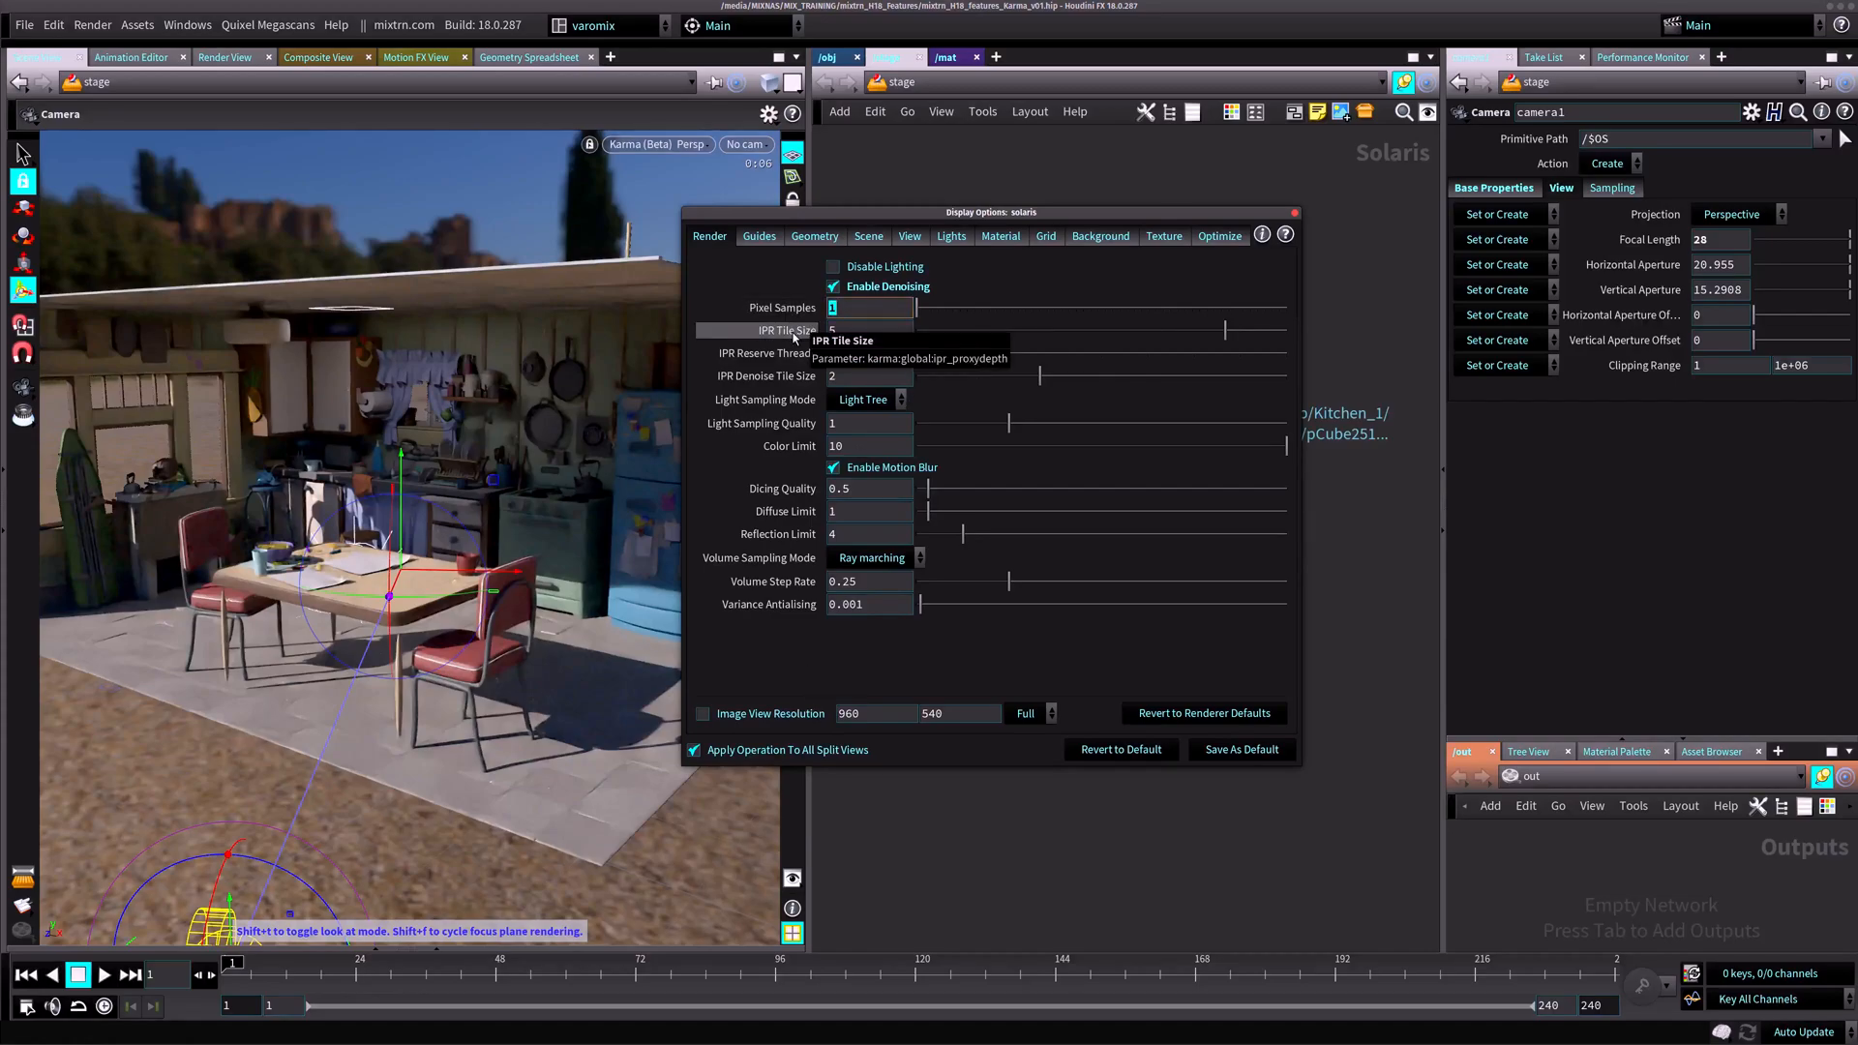
pyautogui.write('128')
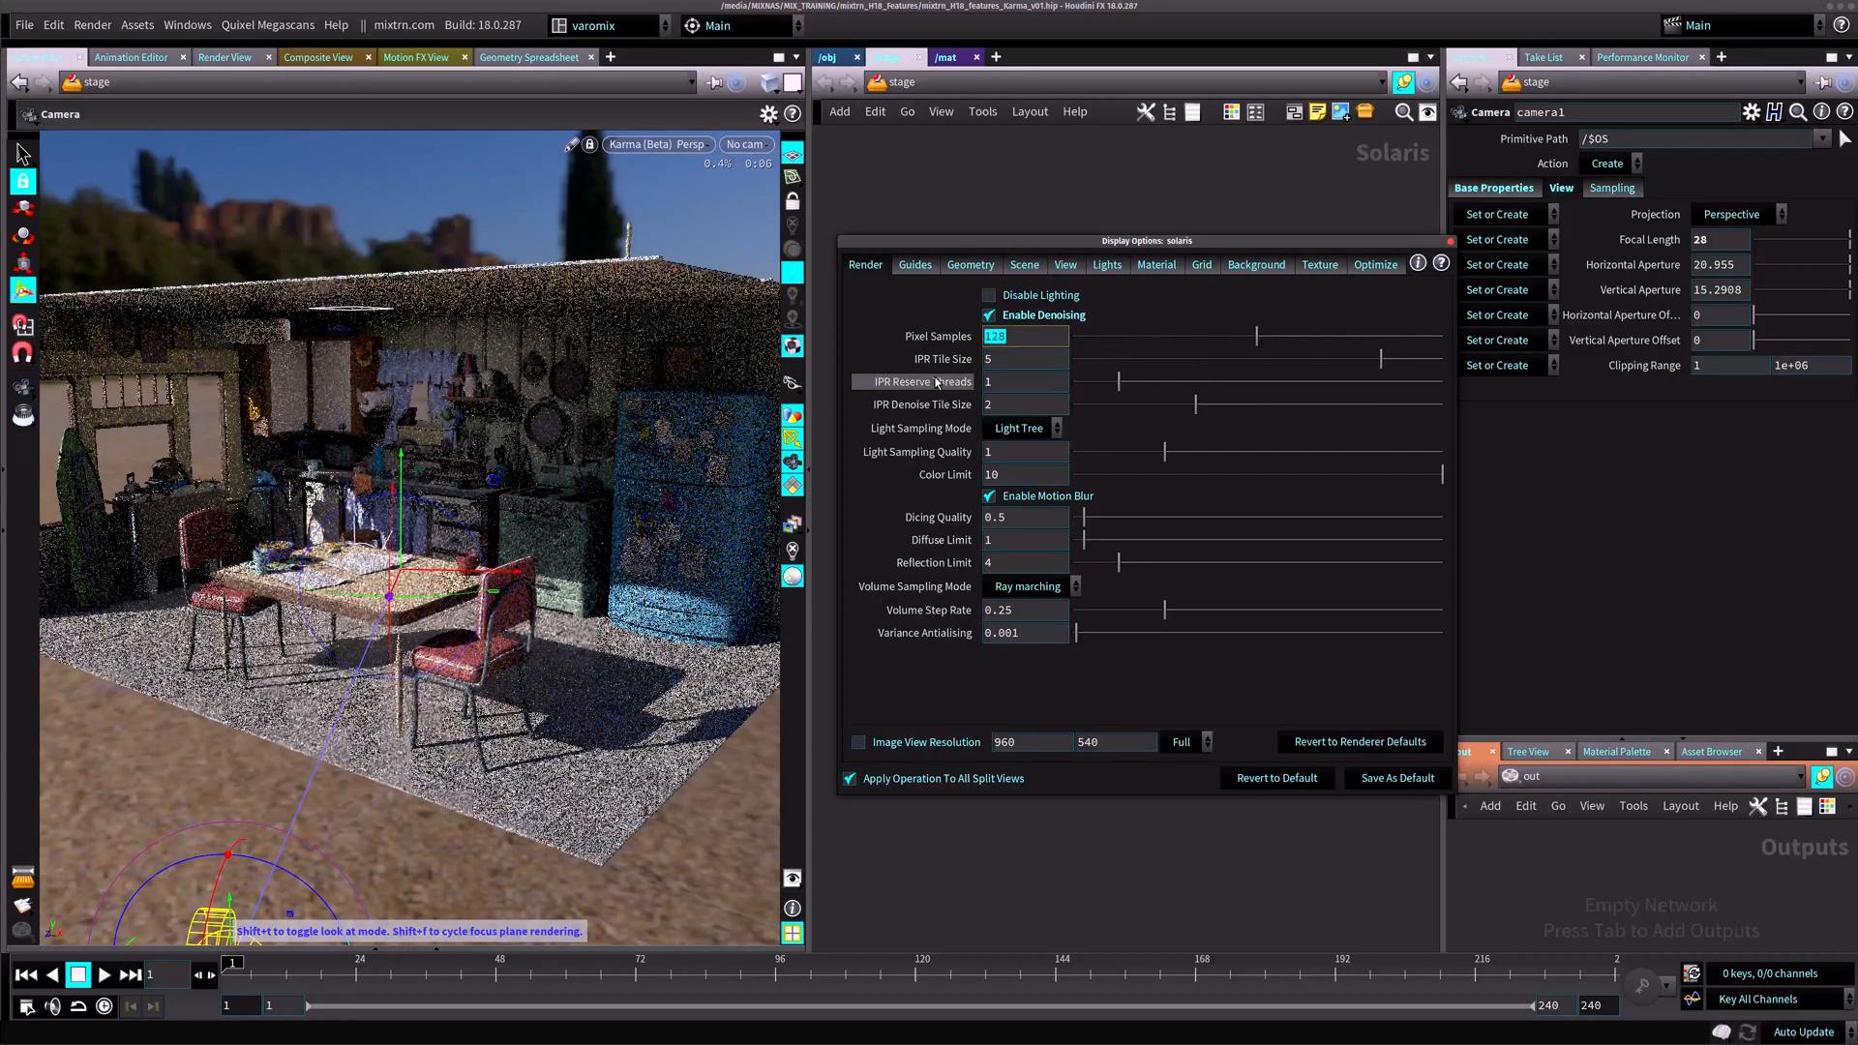
pyautogui.moveTo(936, 382)
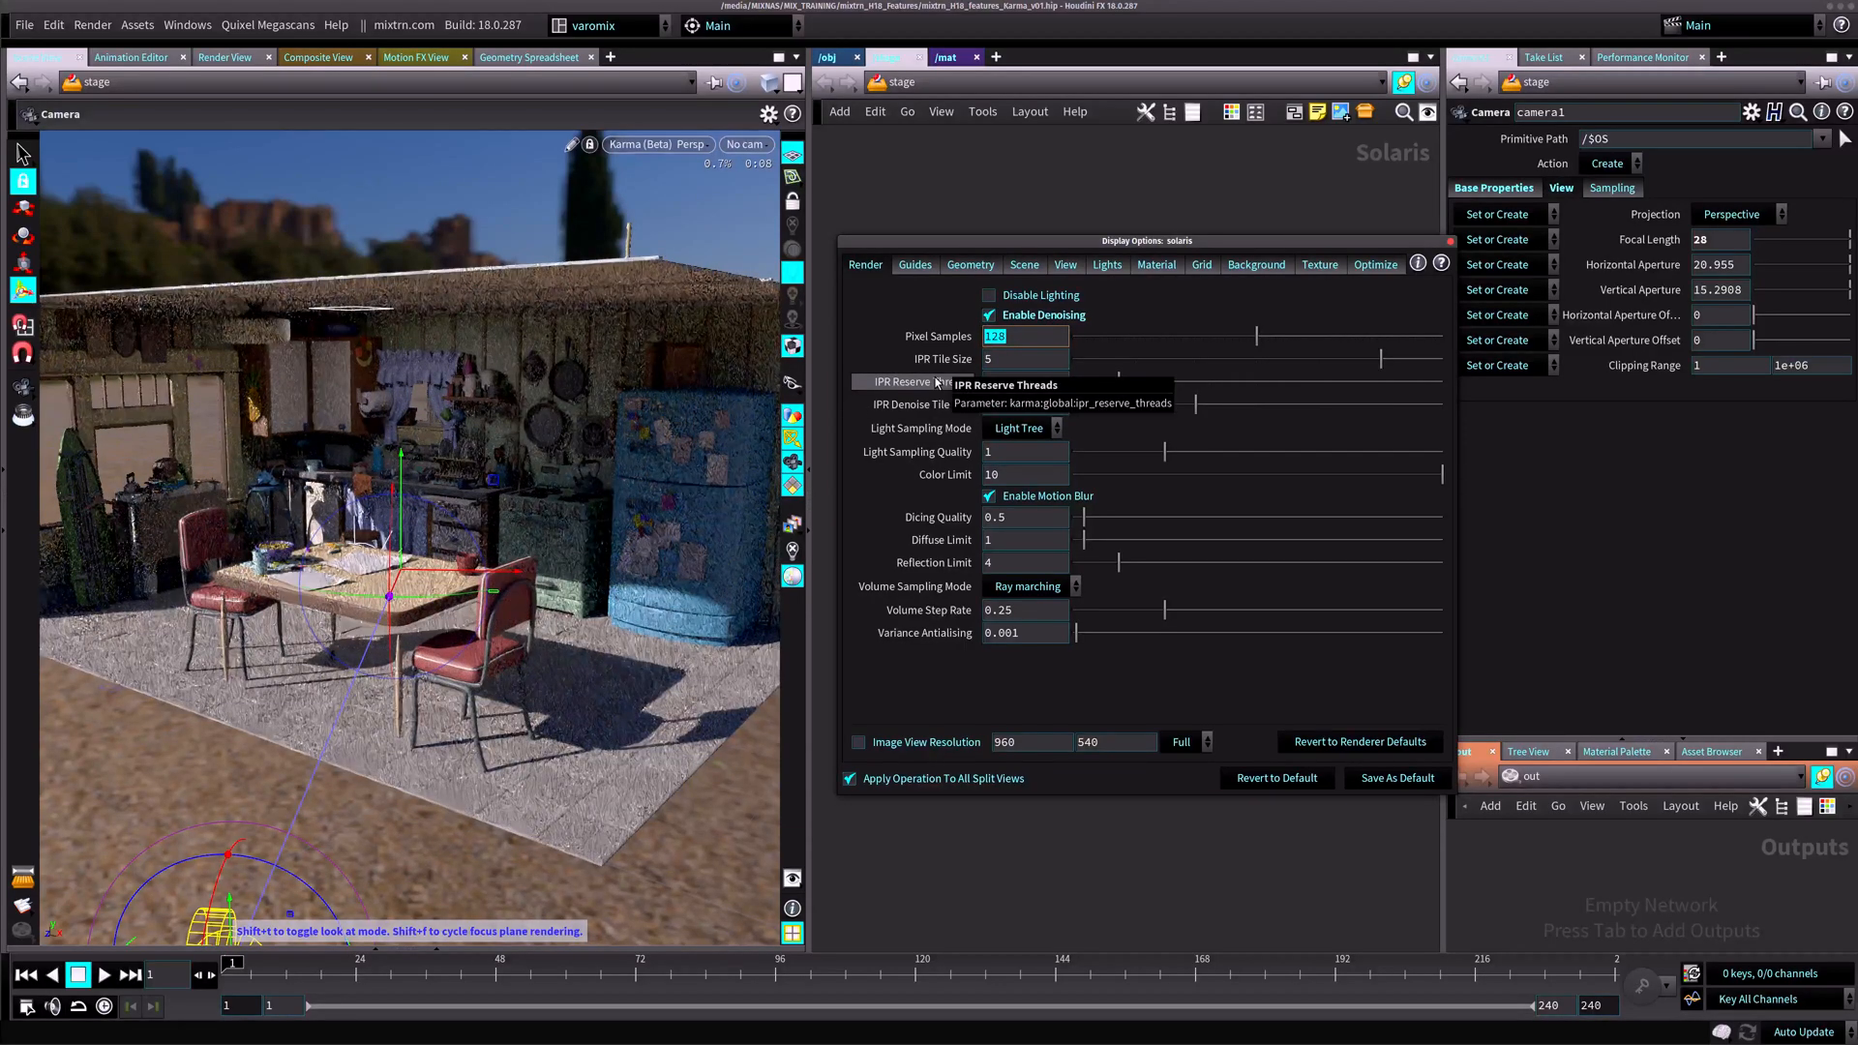
pyautogui.write('8')
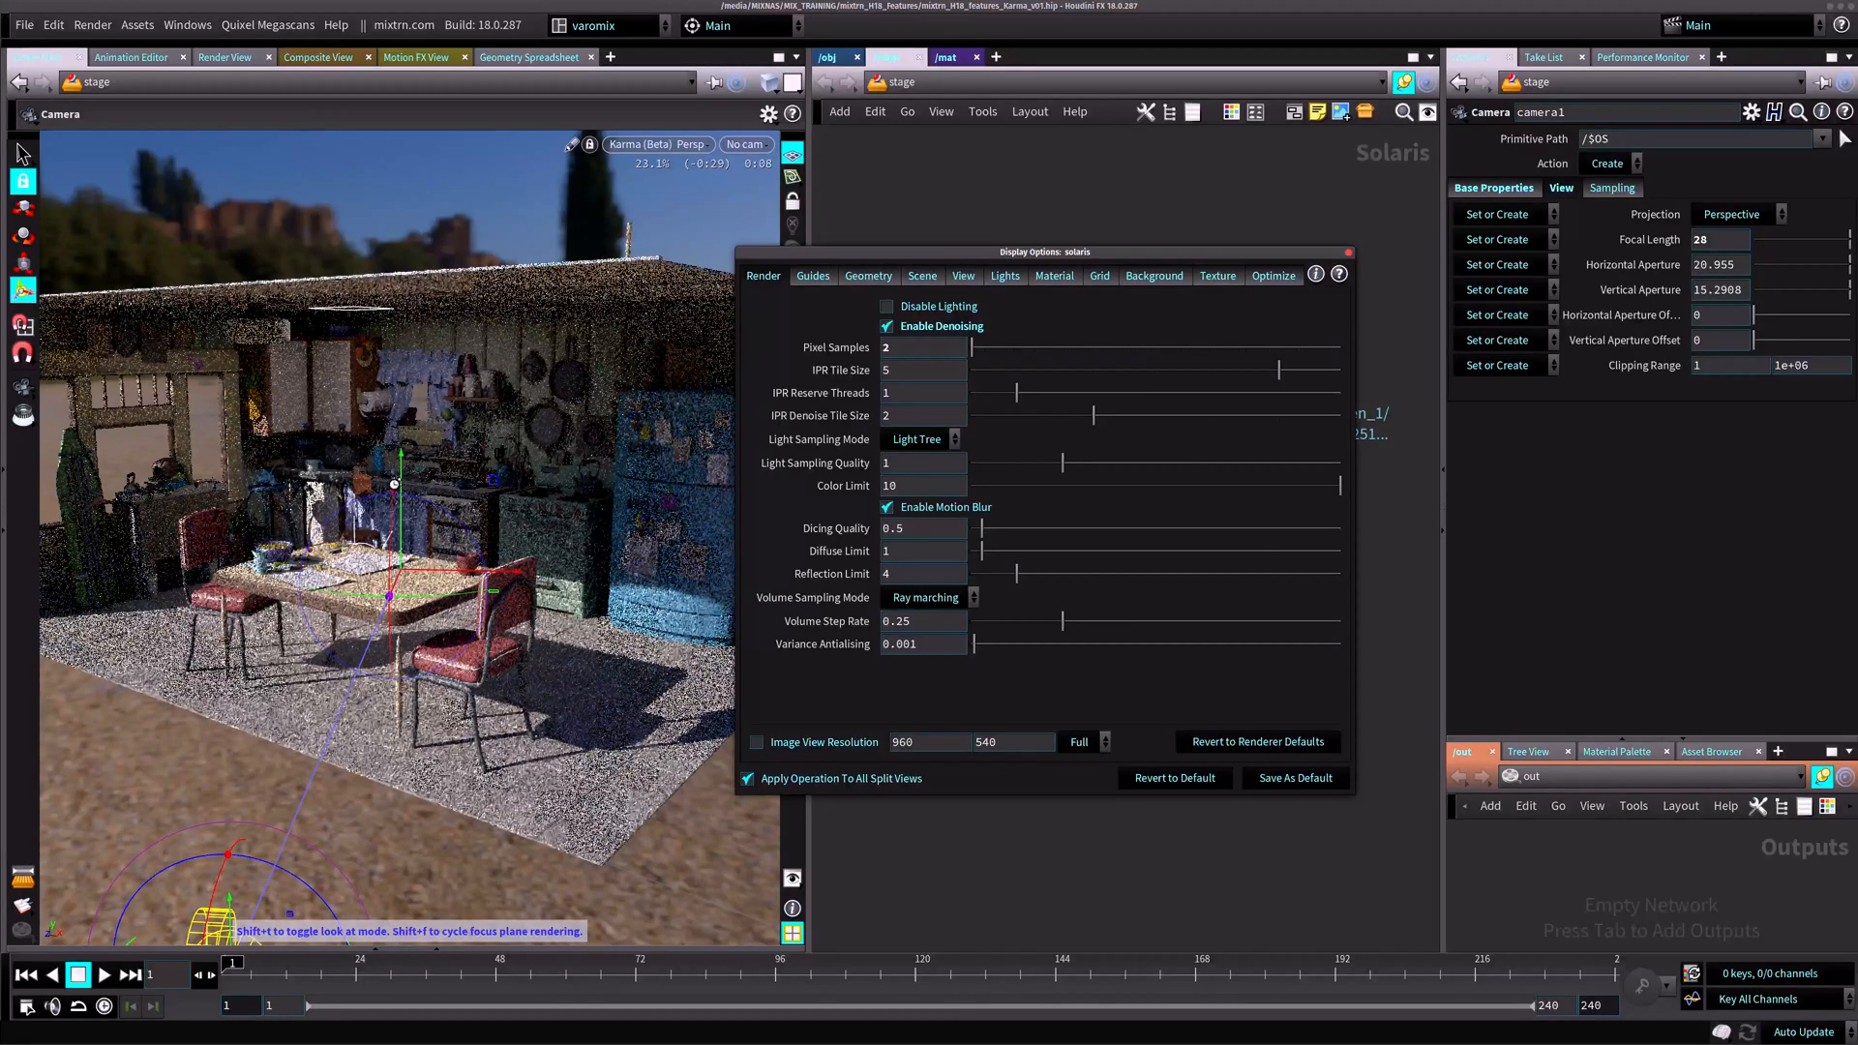
pyautogui.click(1347, 252)
pyautogui.write('kar')
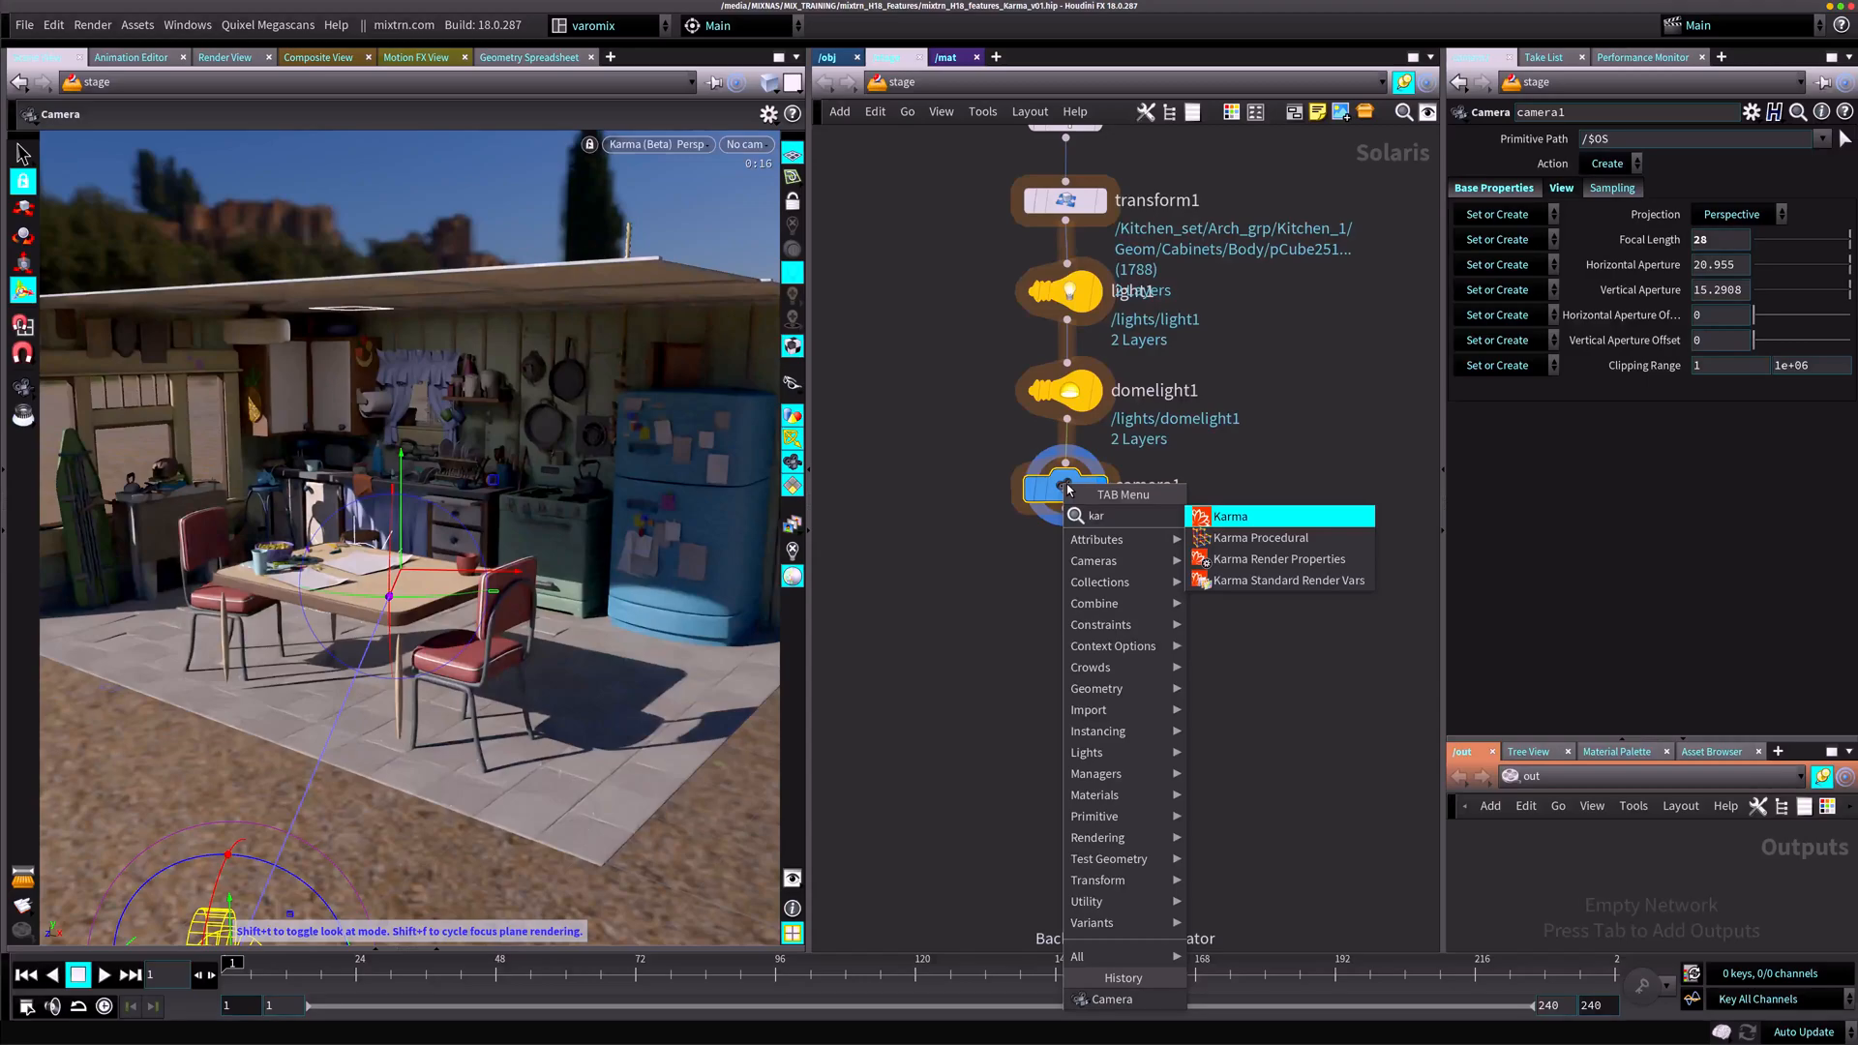
# Step: Add a Karma node below camera1, rendering through /camera1 with 4 pixel samples
pyautogui.click(1230, 516)
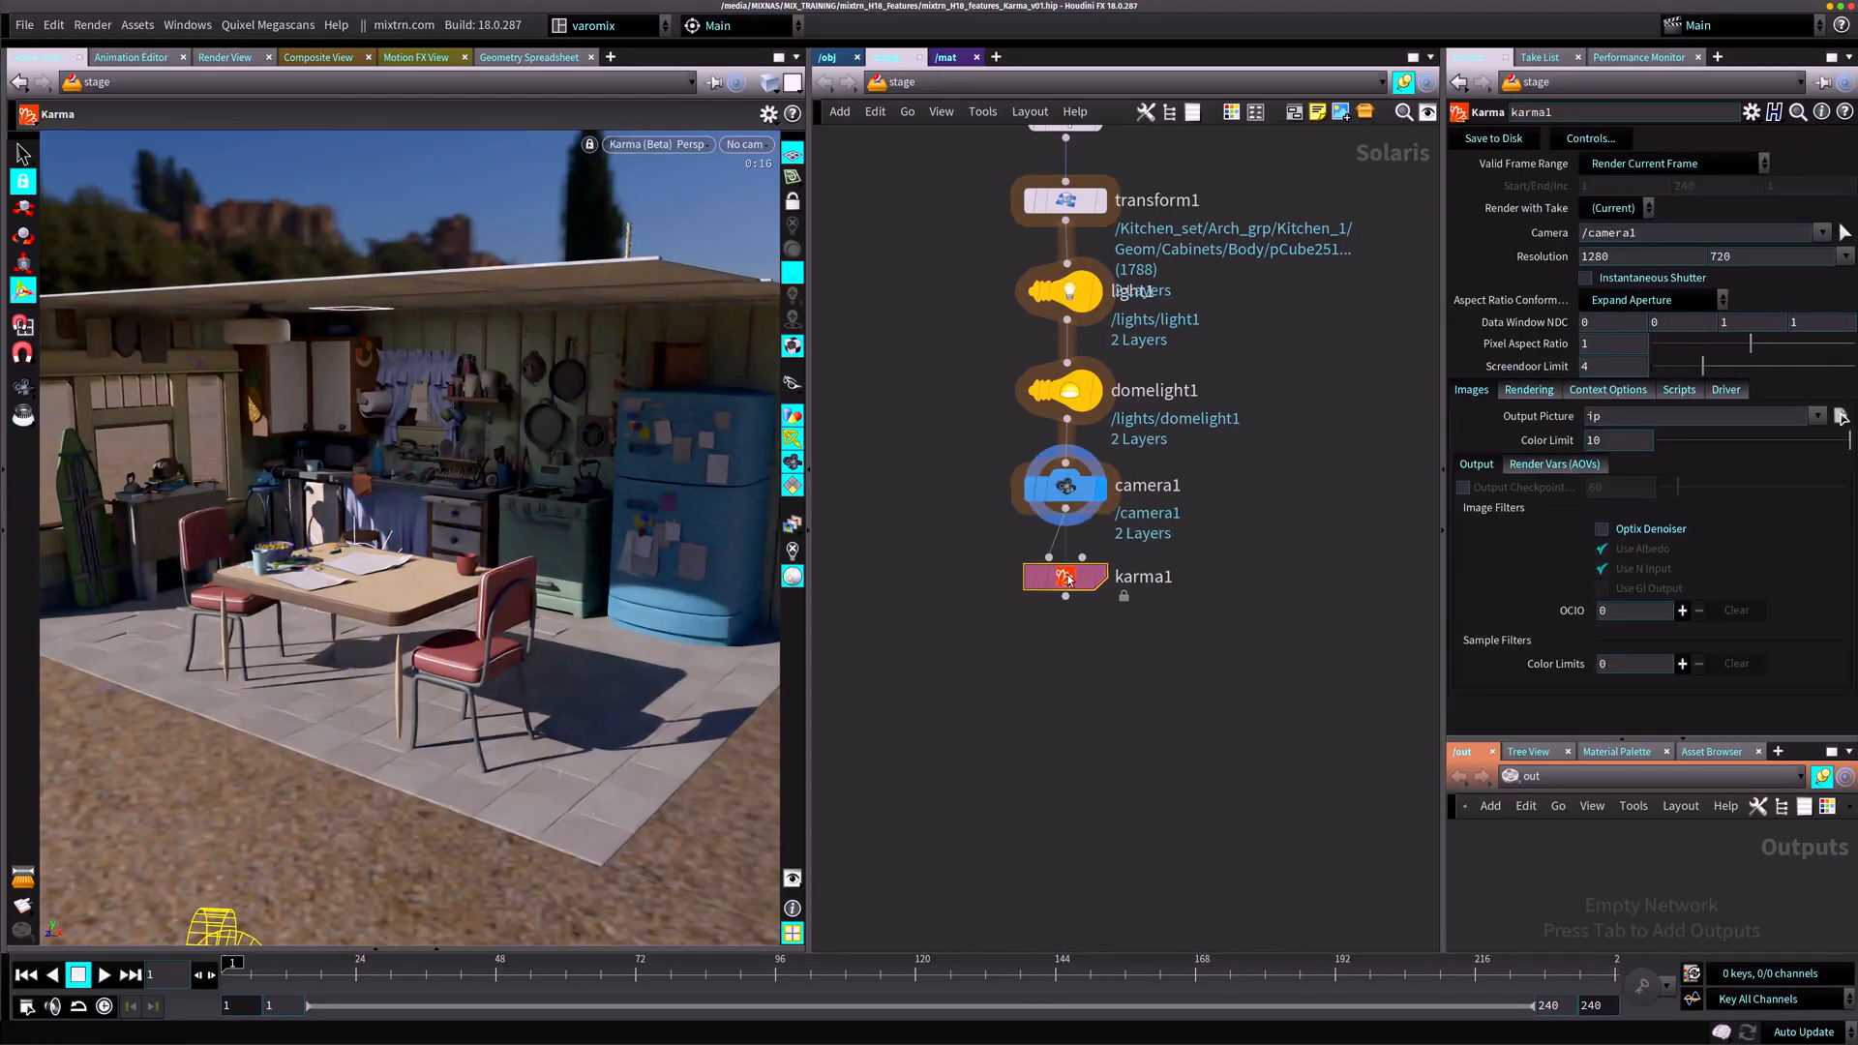
pyautogui.click(1694, 232)
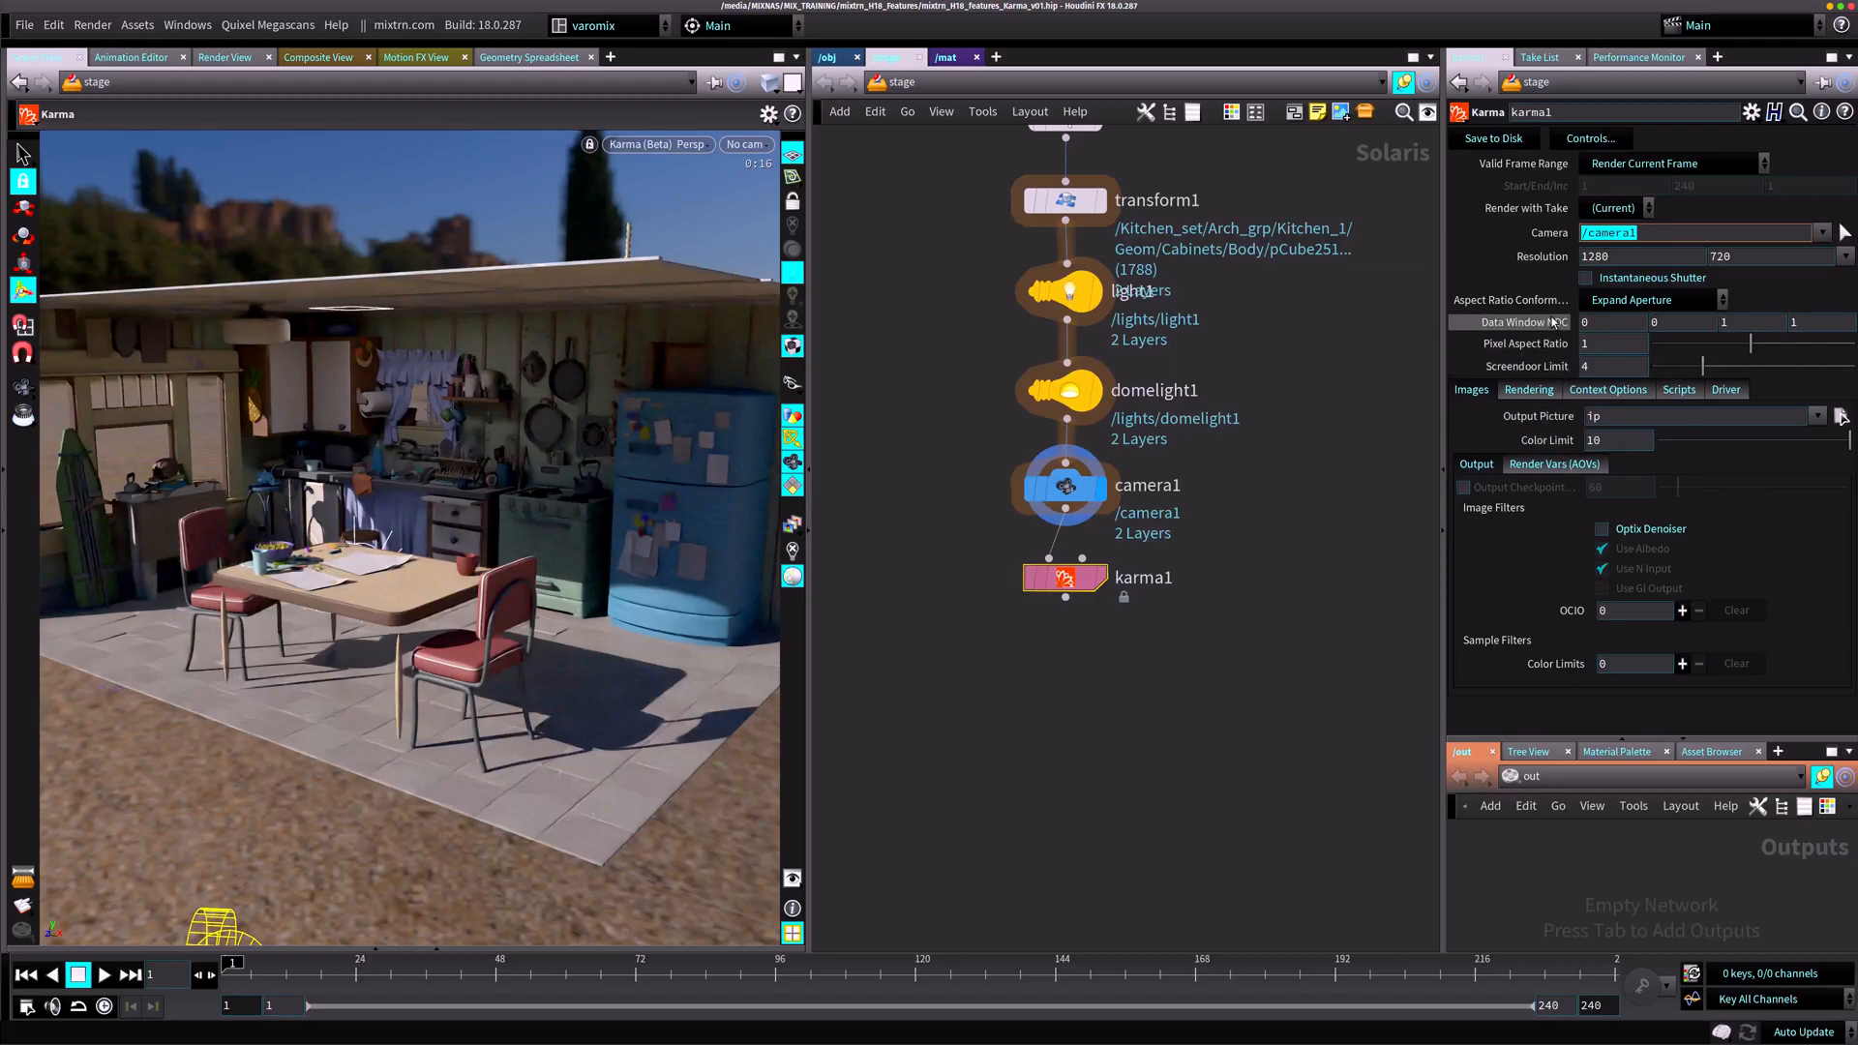
pyautogui.click(1553, 464)
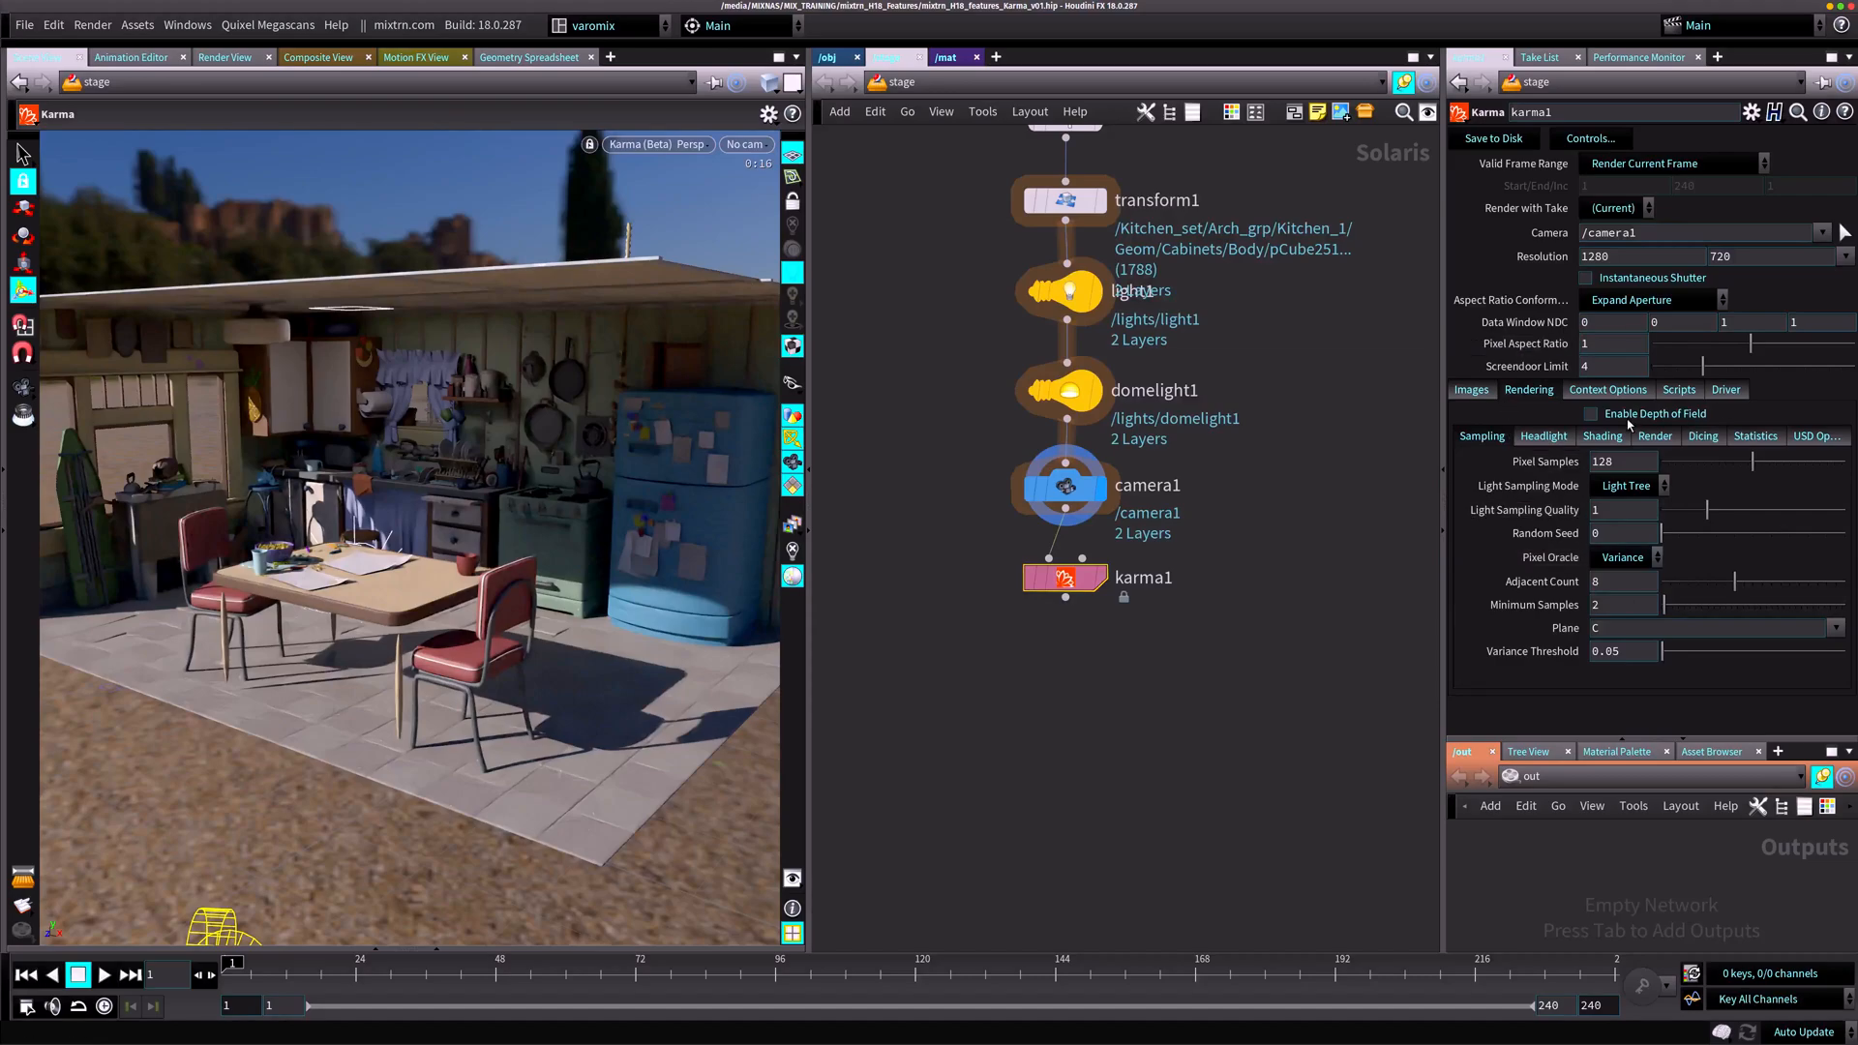
pyautogui.moveTo(756, 566)
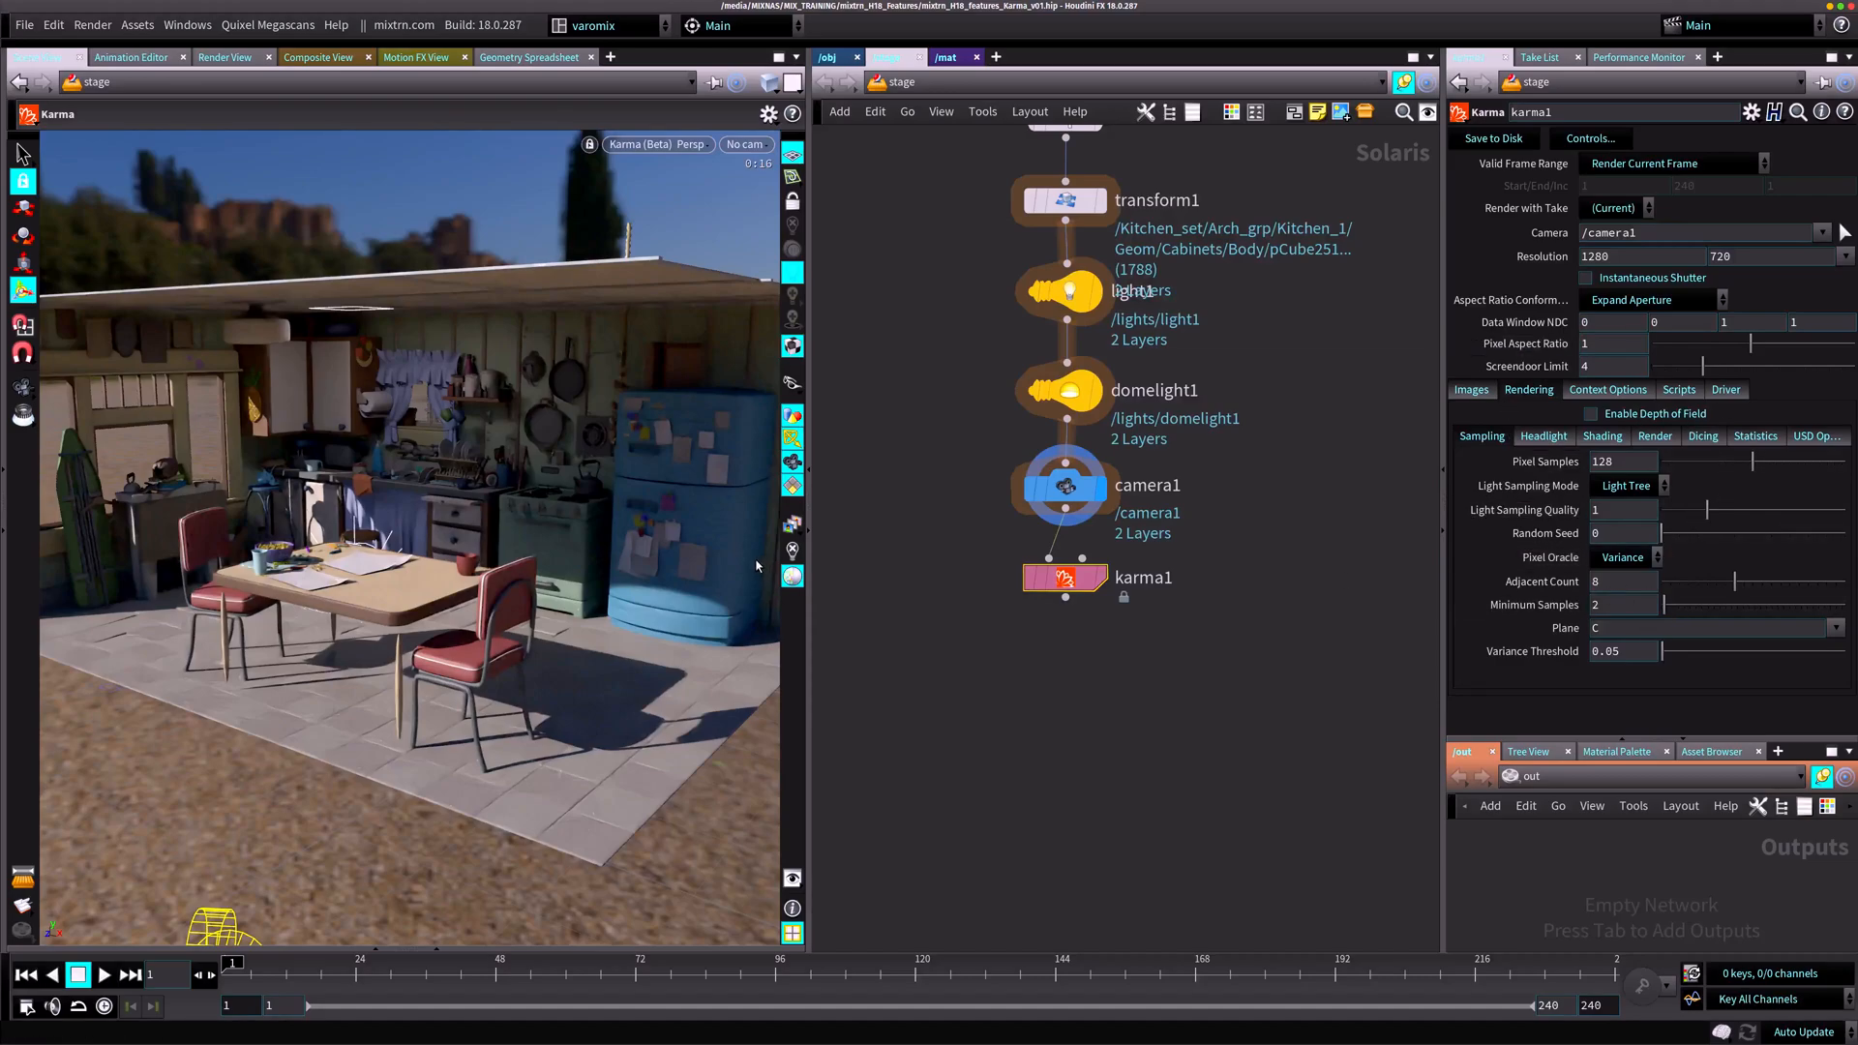
pyautogui.moveTo(1704, 547)
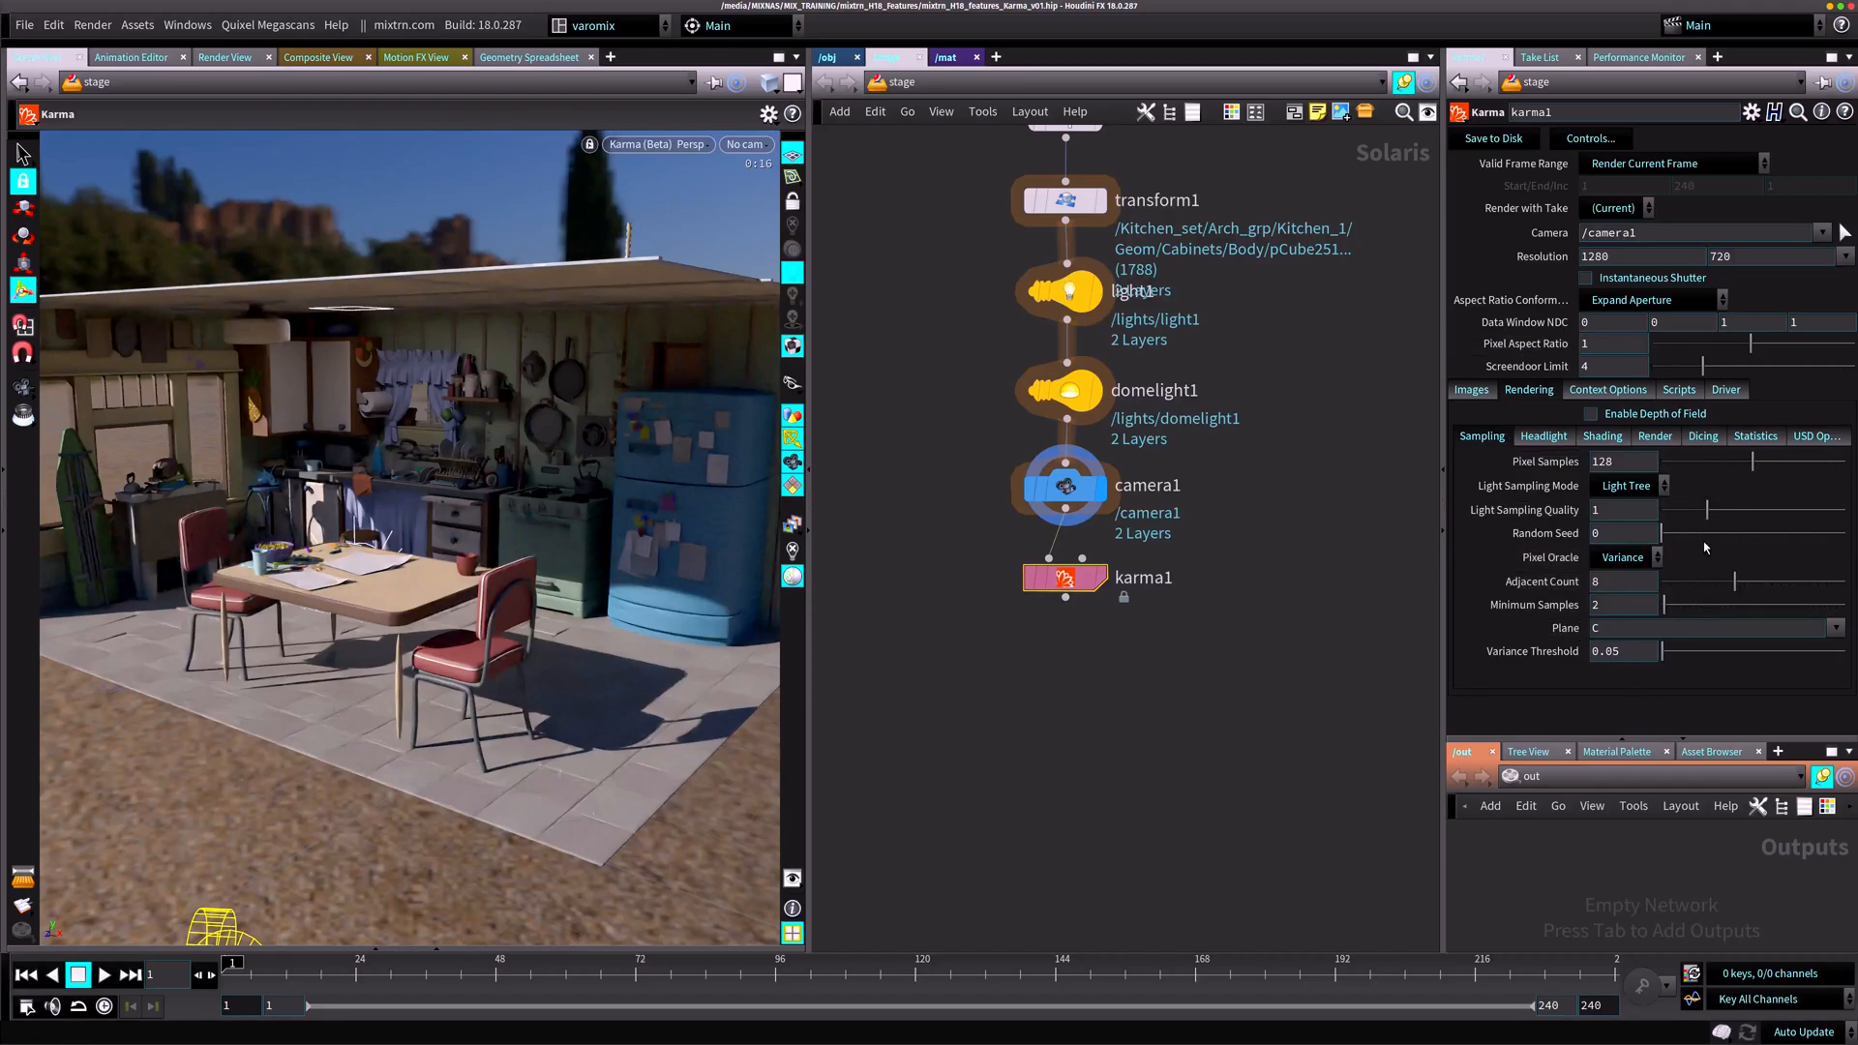
pyautogui.click(1621, 461)
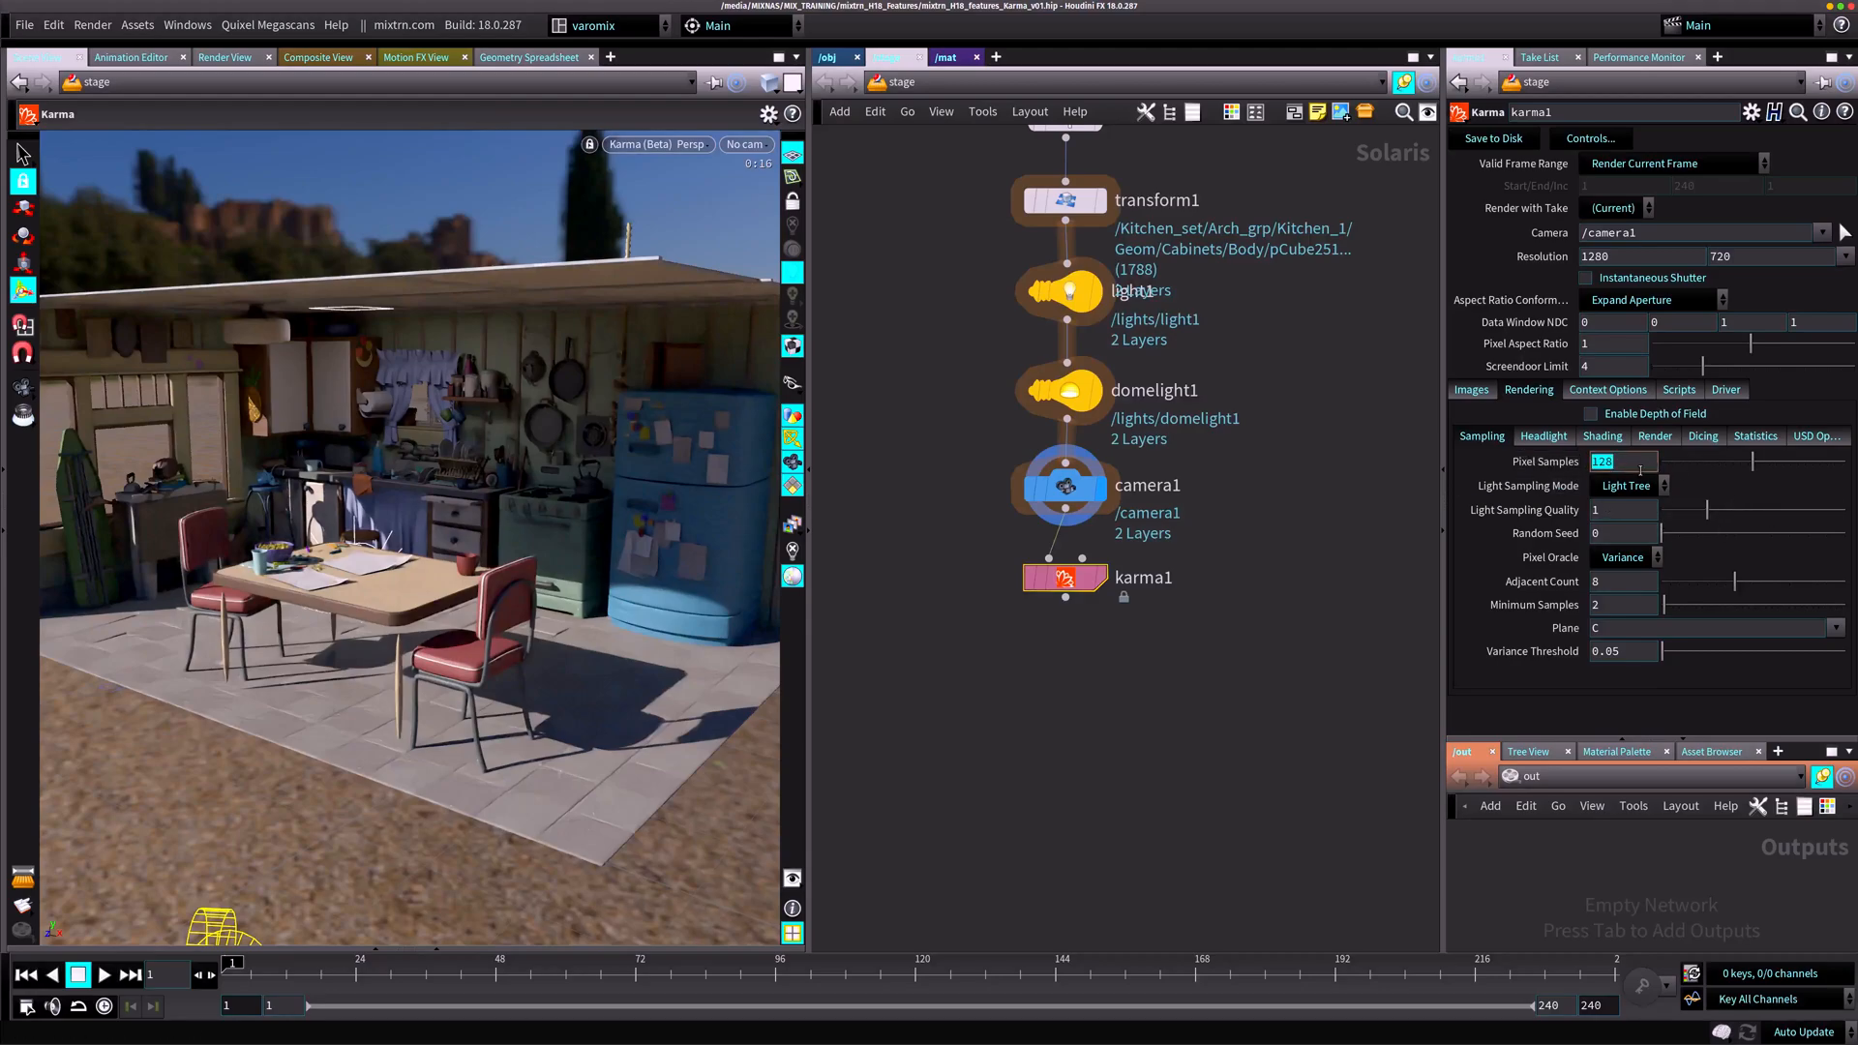
pyautogui.write('4')
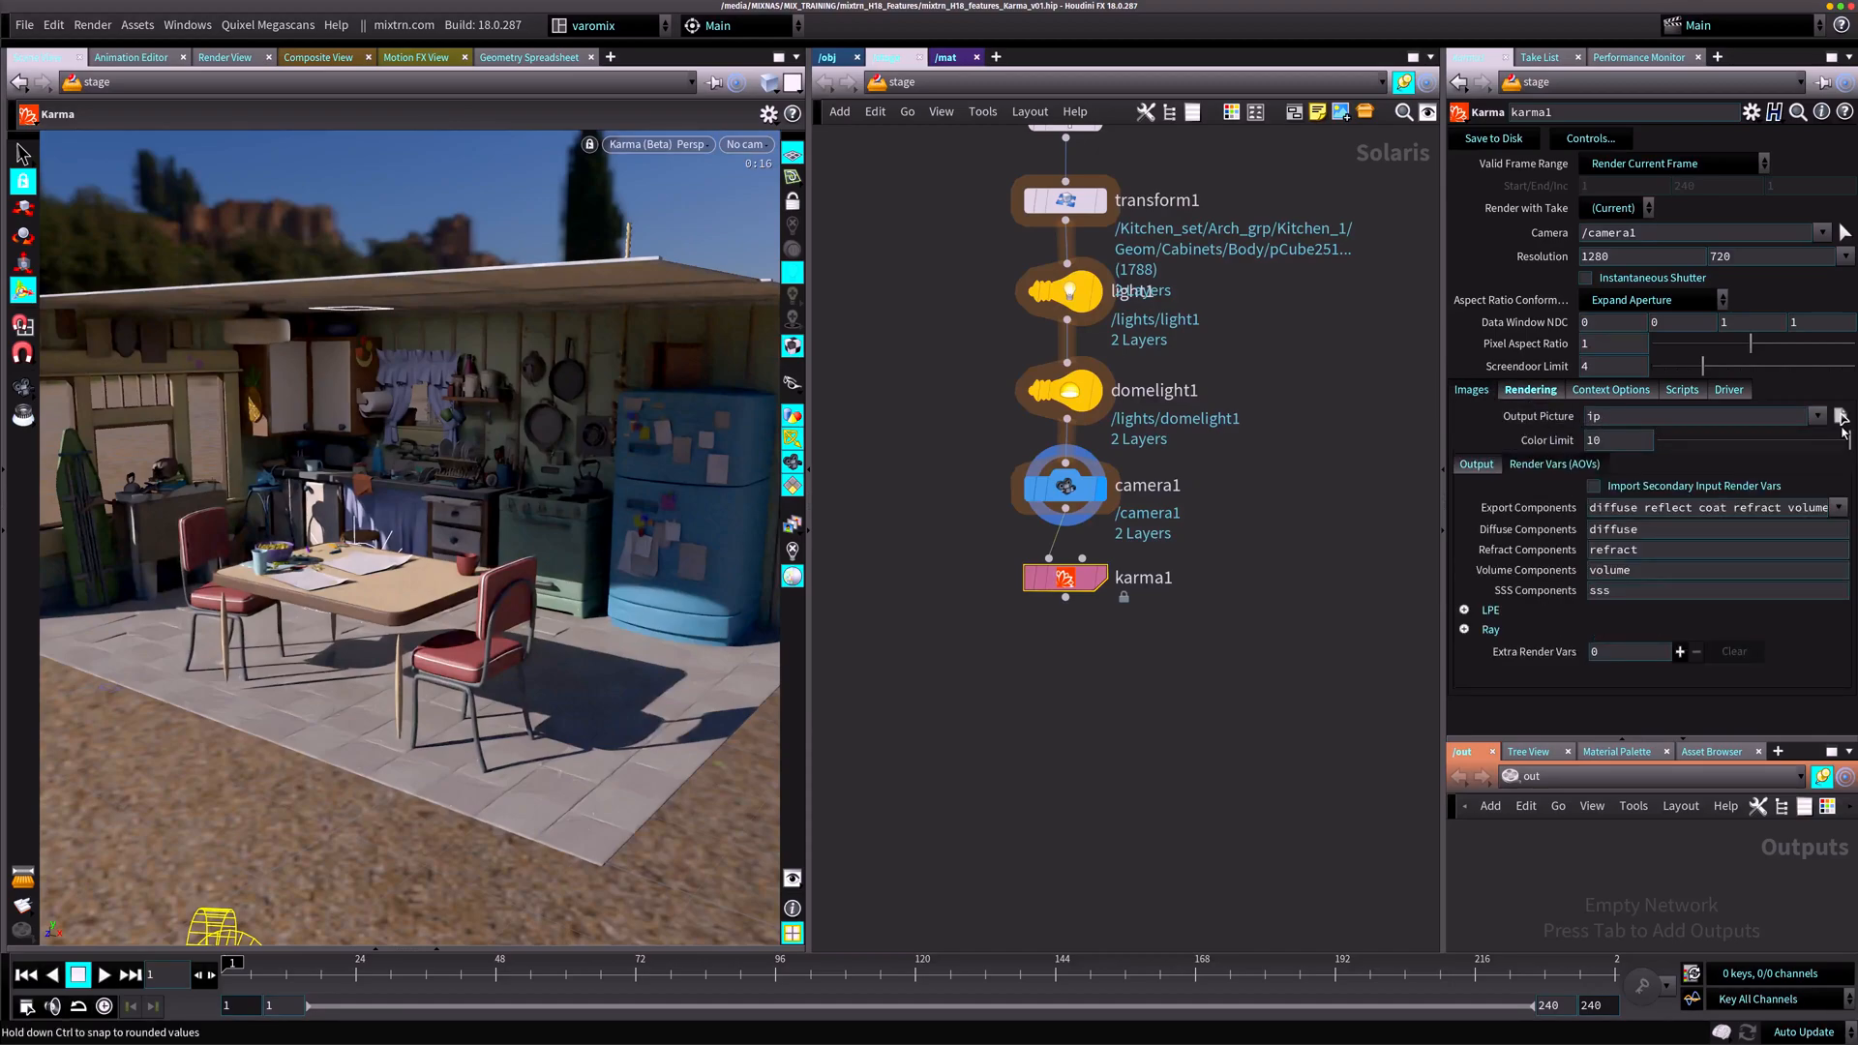
# Step: Set the Karma Output Picture to a sequence of EXR files in the render folder
pyautogui.click(1819, 416)
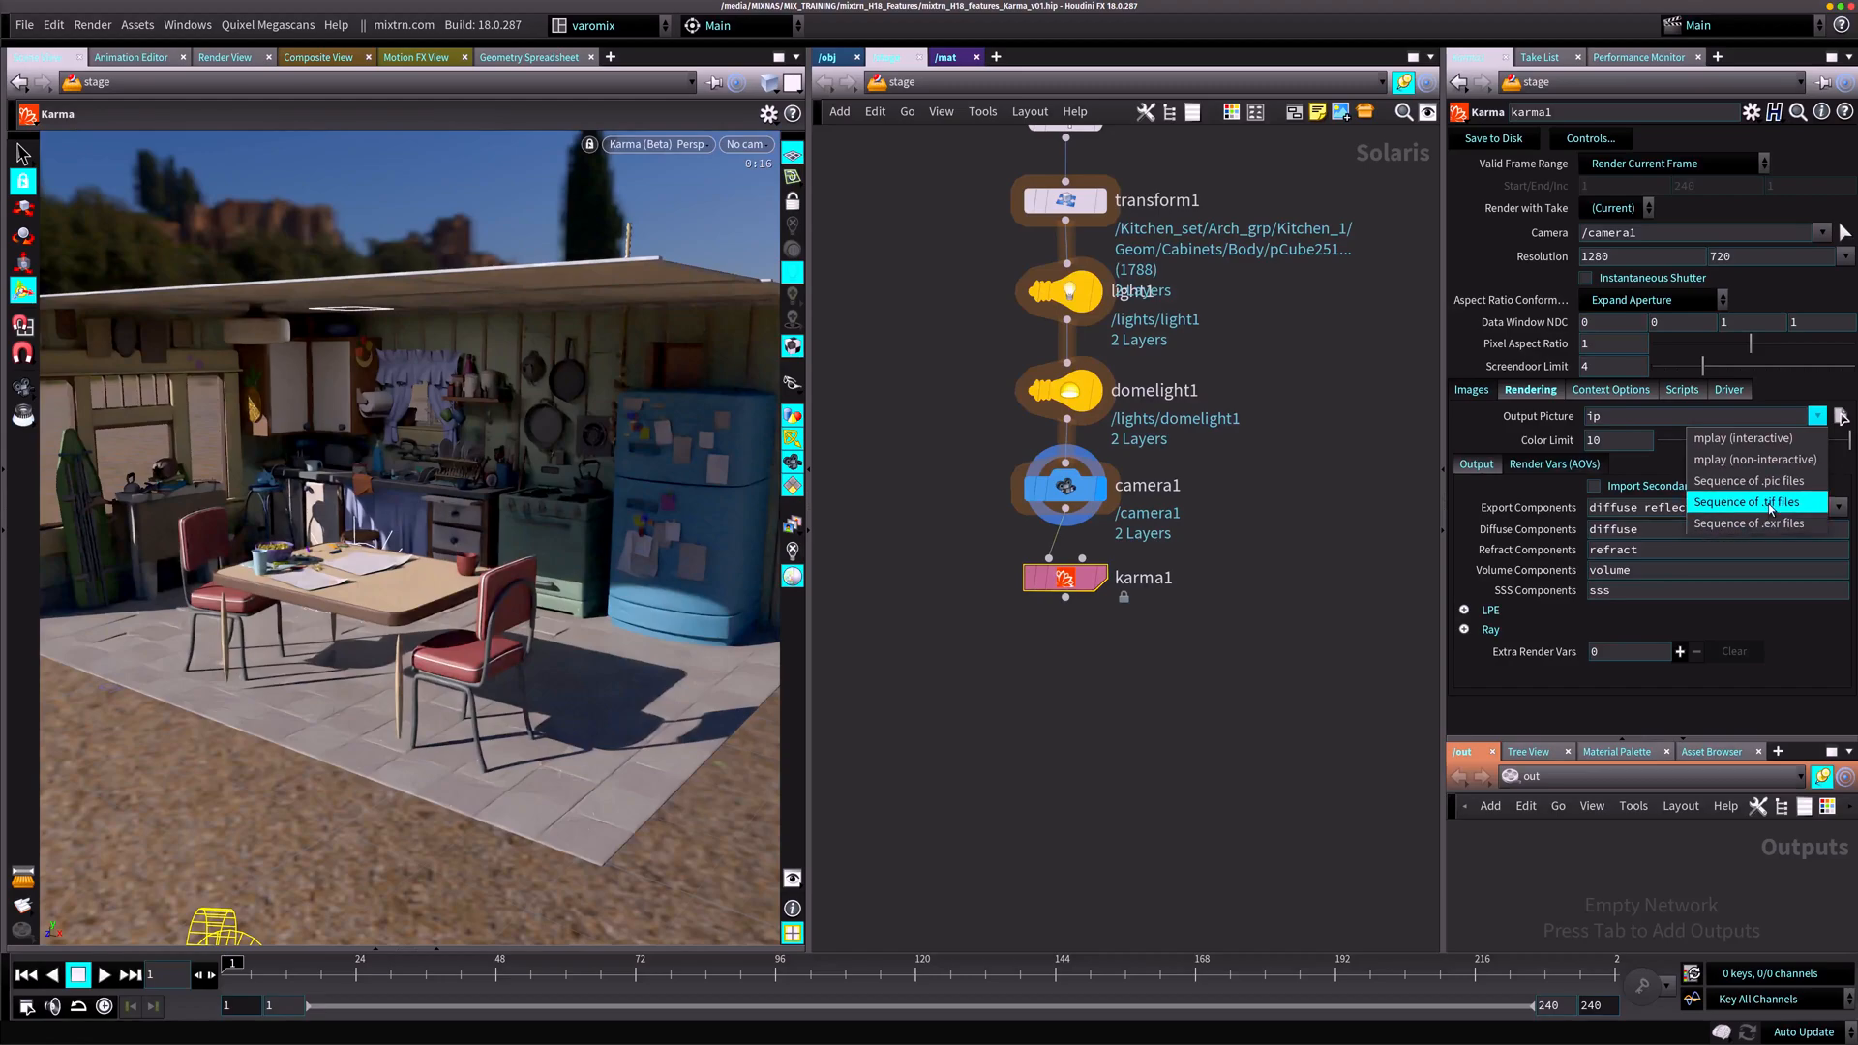
pyautogui.click(1748, 524)
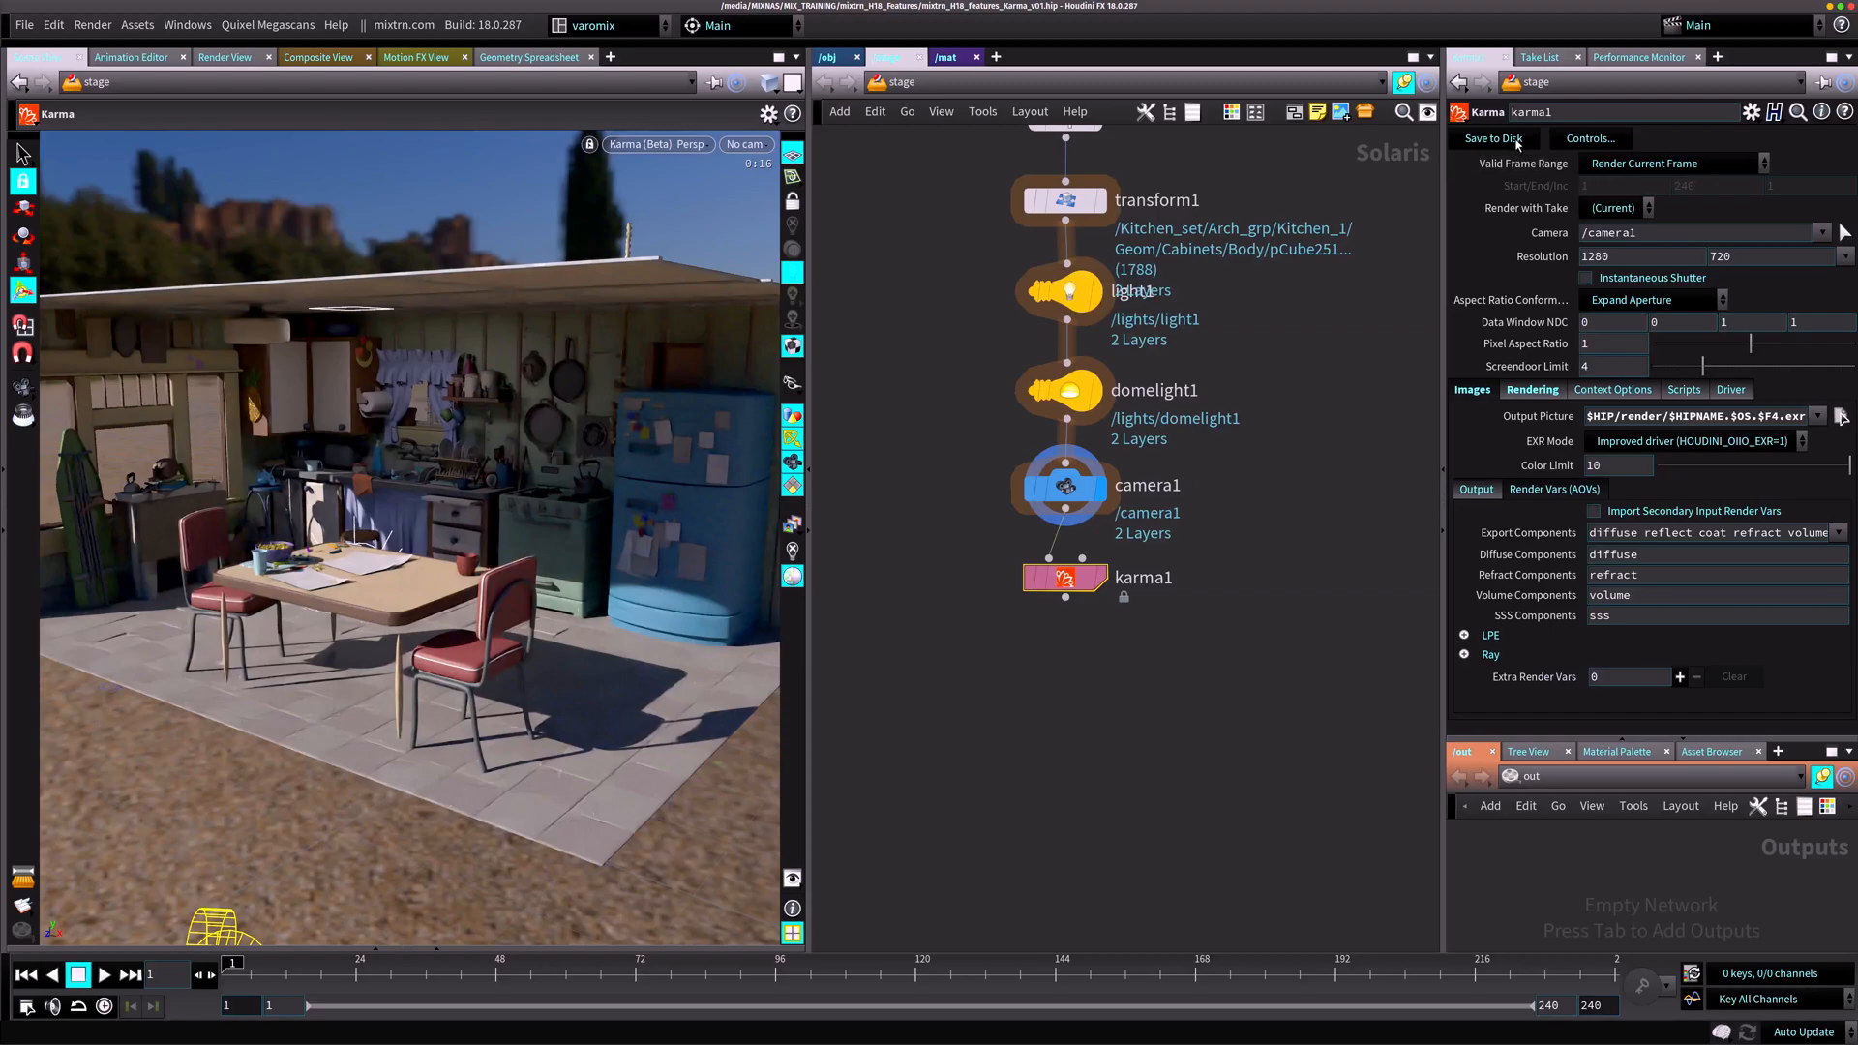
pyautogui.moveTo(1492, 138)
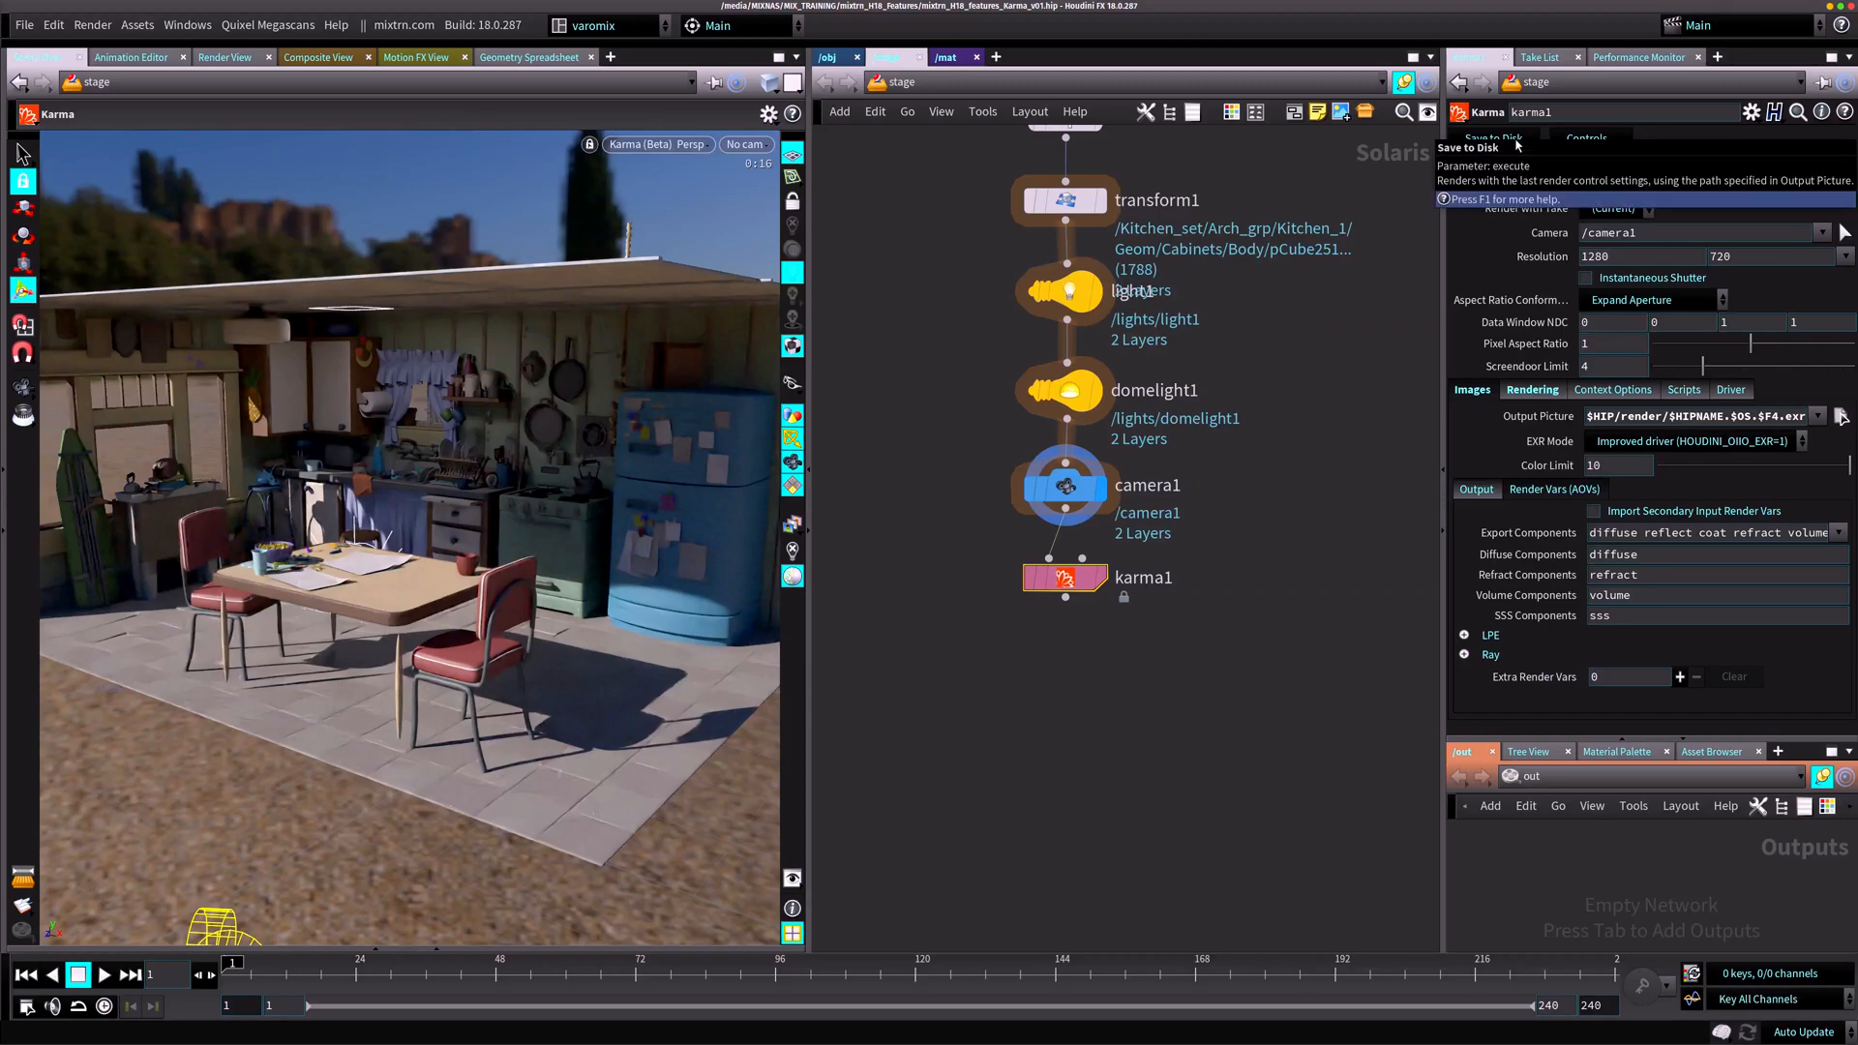
pyautogui.moveTo(941, 322)
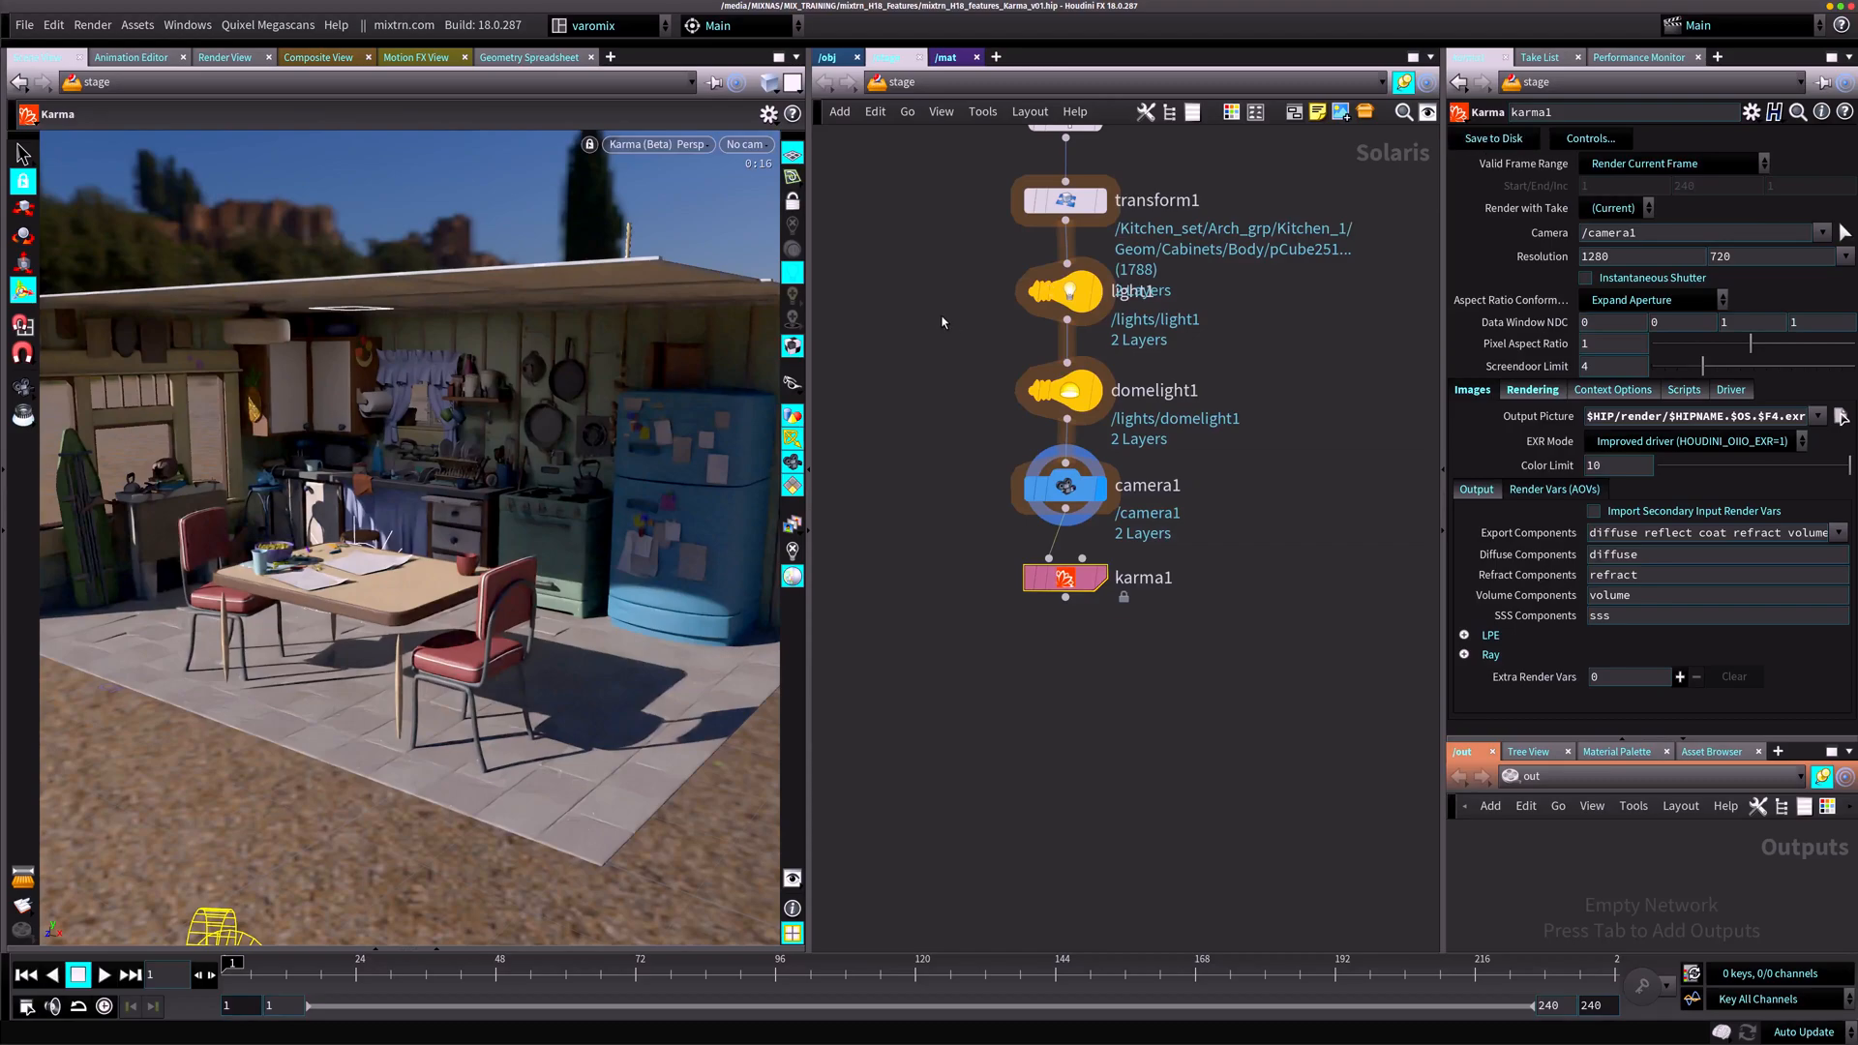
pyautogui.click(91, 25)
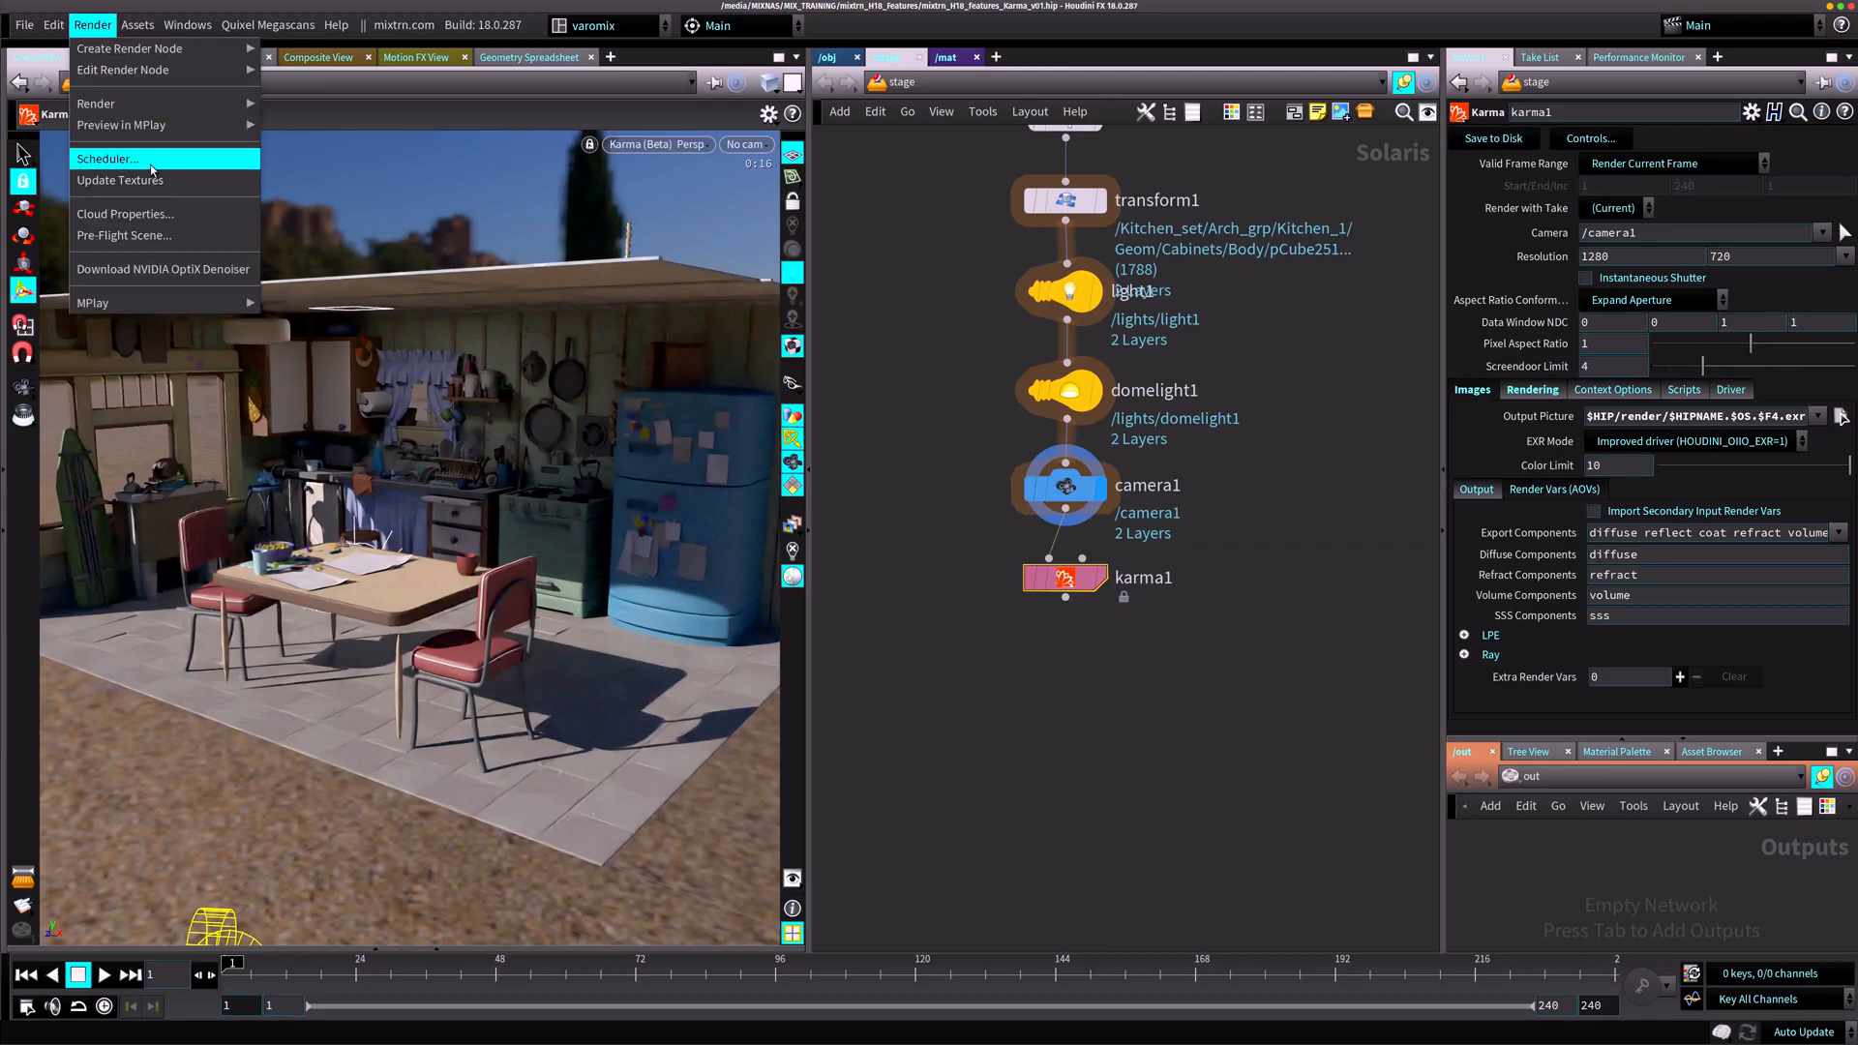
# Step: Open the Render Scheduler and move its job list over the viewport
pyautogui.click(107, 158)
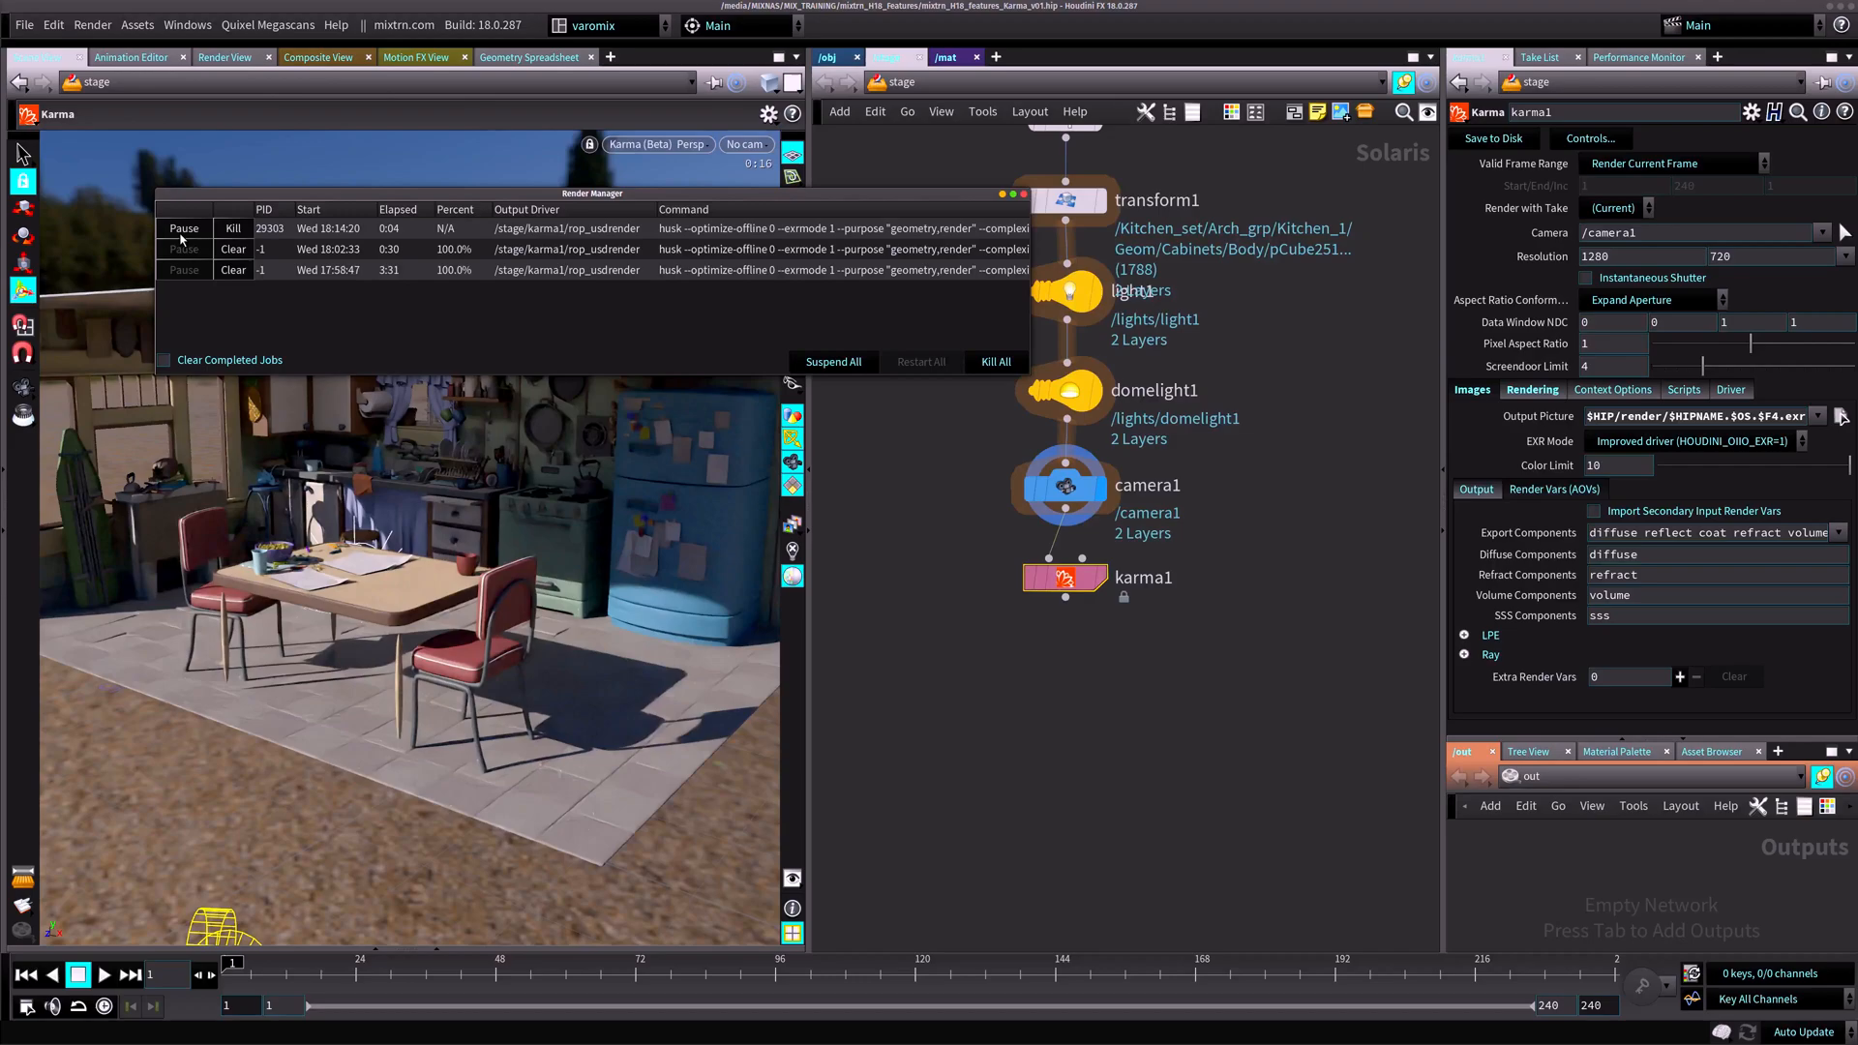
pyautogui.moveTo(592, 194); pyautogui.dragTo(836, 233)
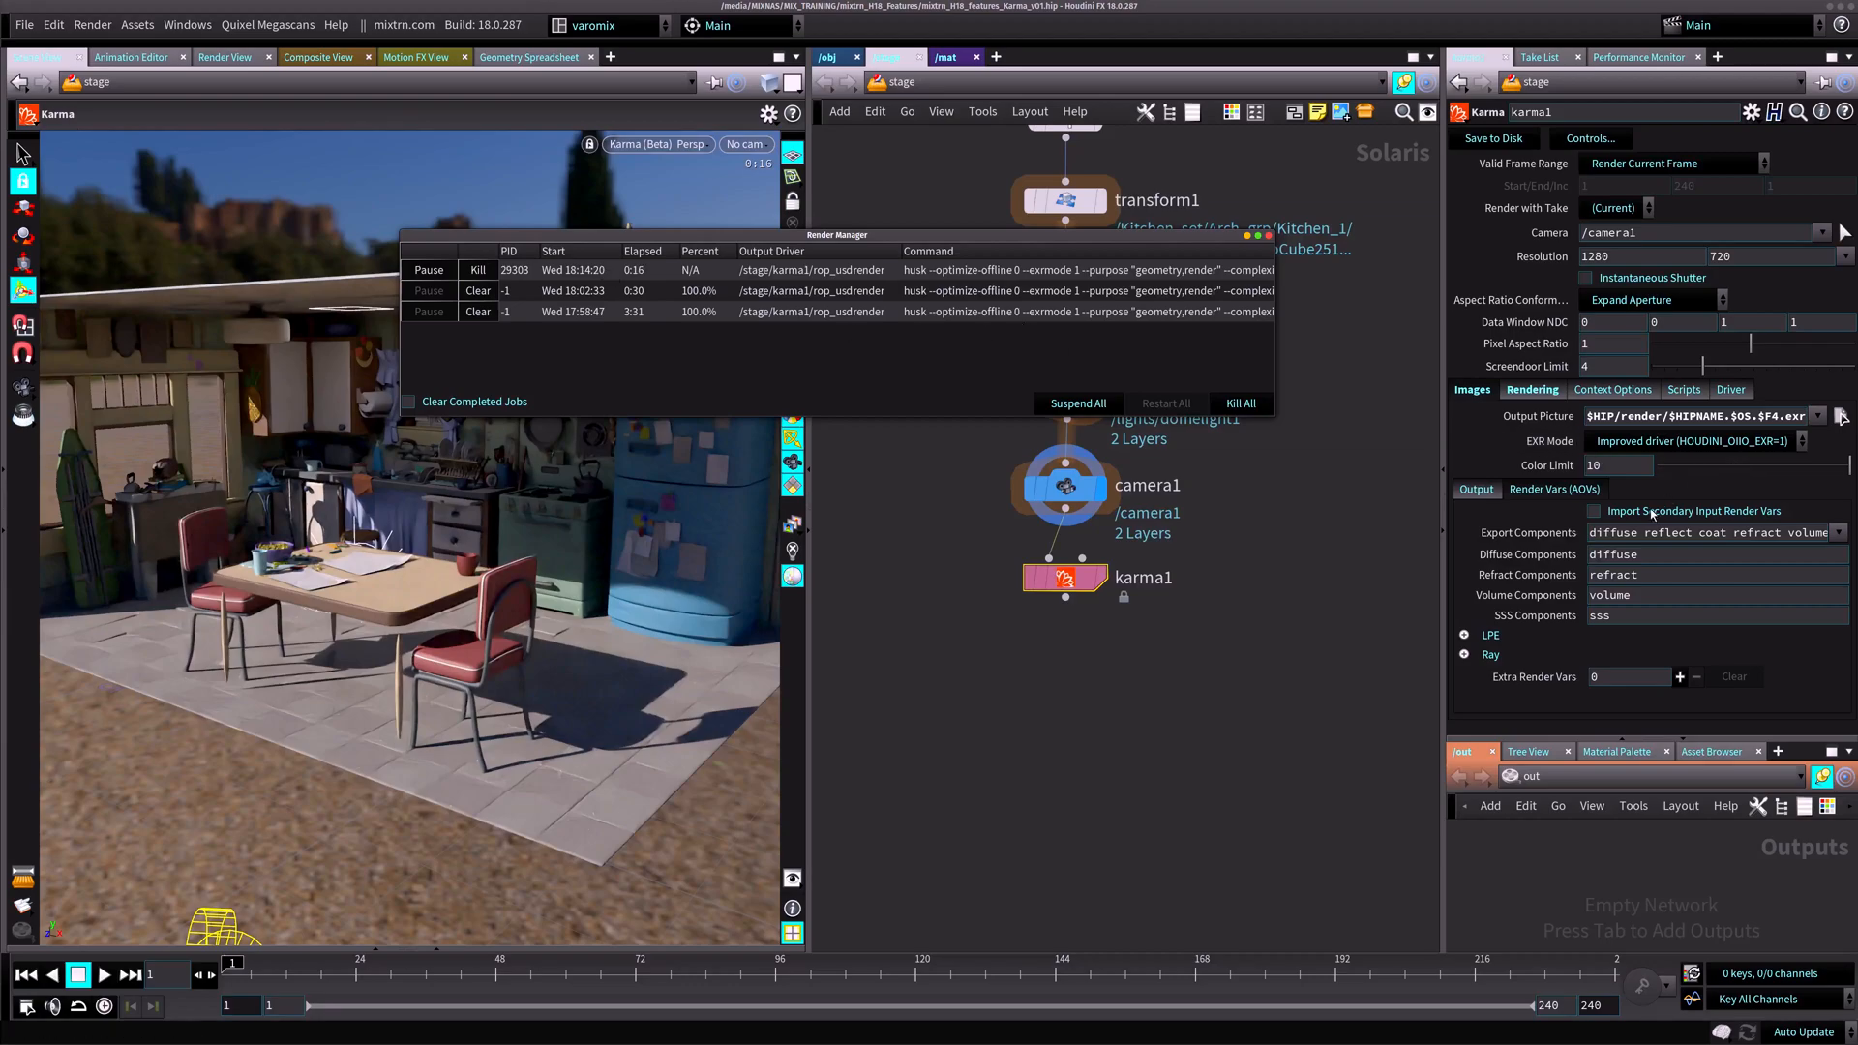
pyautogui.moveTo(583, 373)
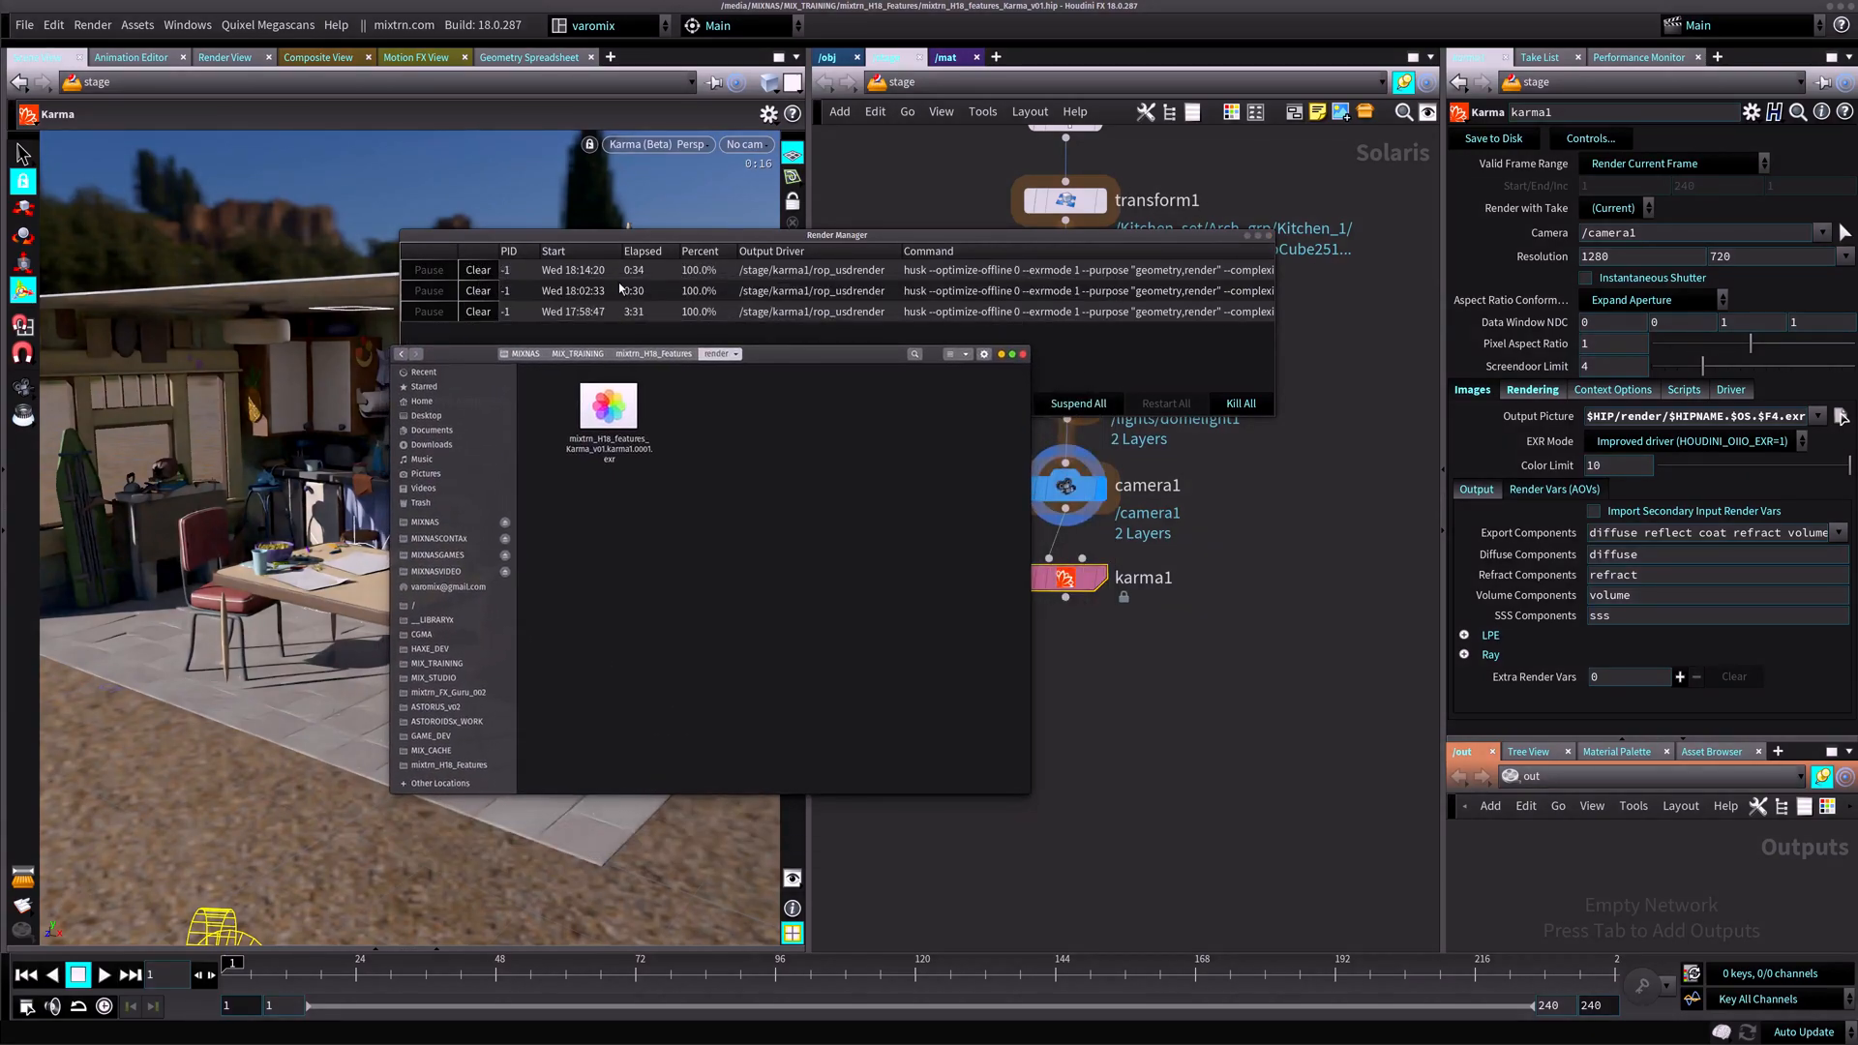
# Step: Open the rendered .0001.exr frame from the render folder
pyautogui.click(607, 407)
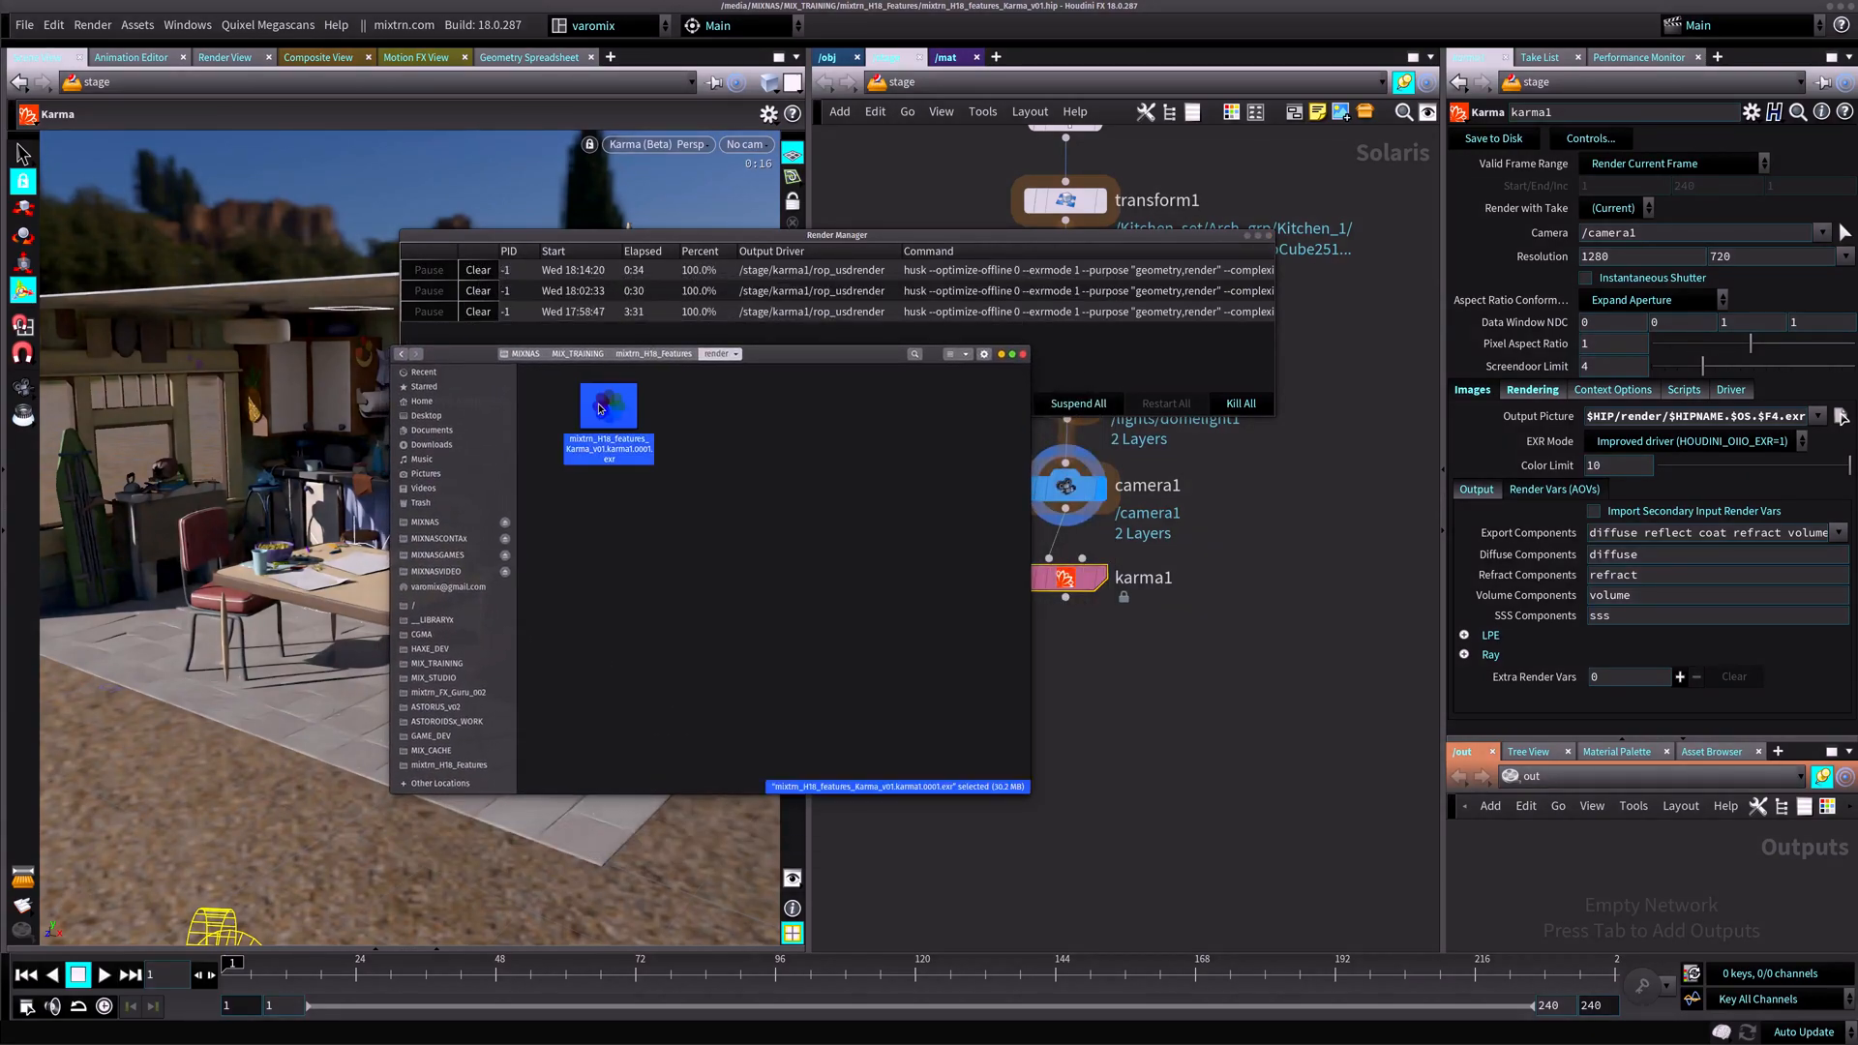
pyautogui.doubleClick(607, 405)
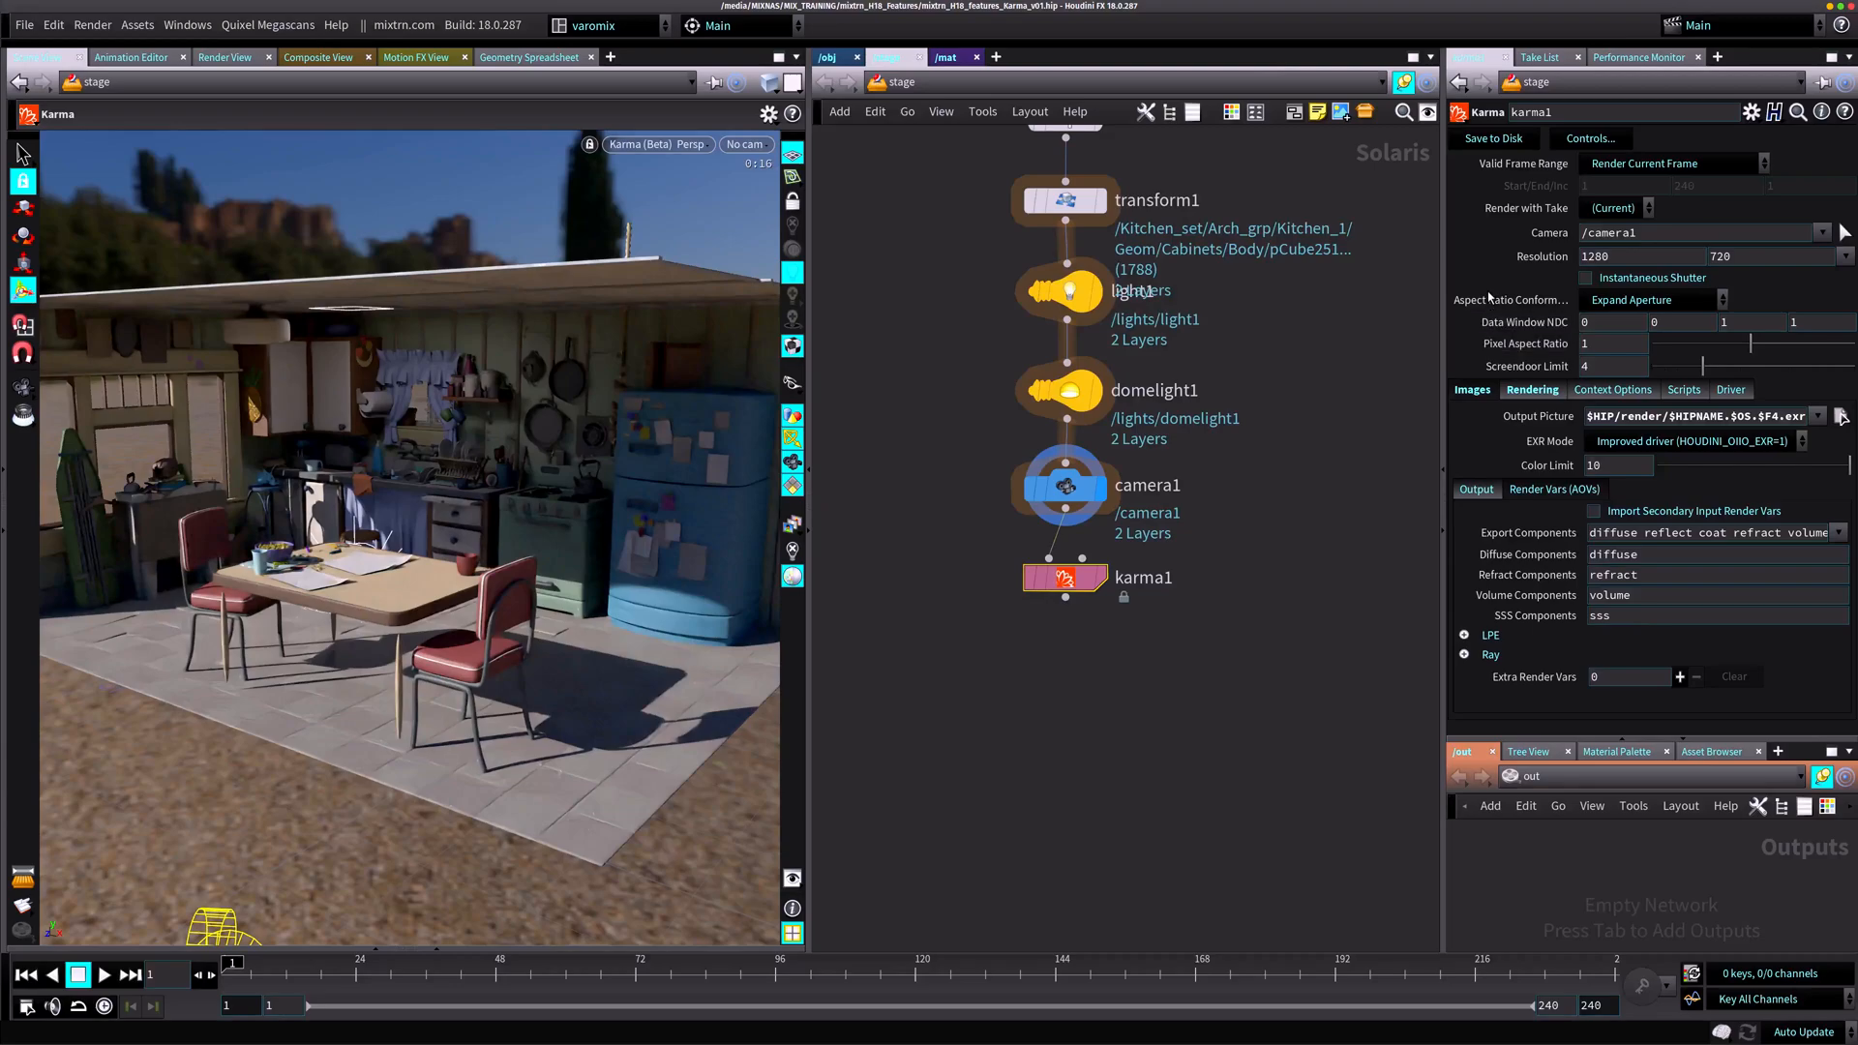
# Step: Enable the Optix Denoiser image filter on karma1's Output image filters
pyautogui.click(1553, 488)
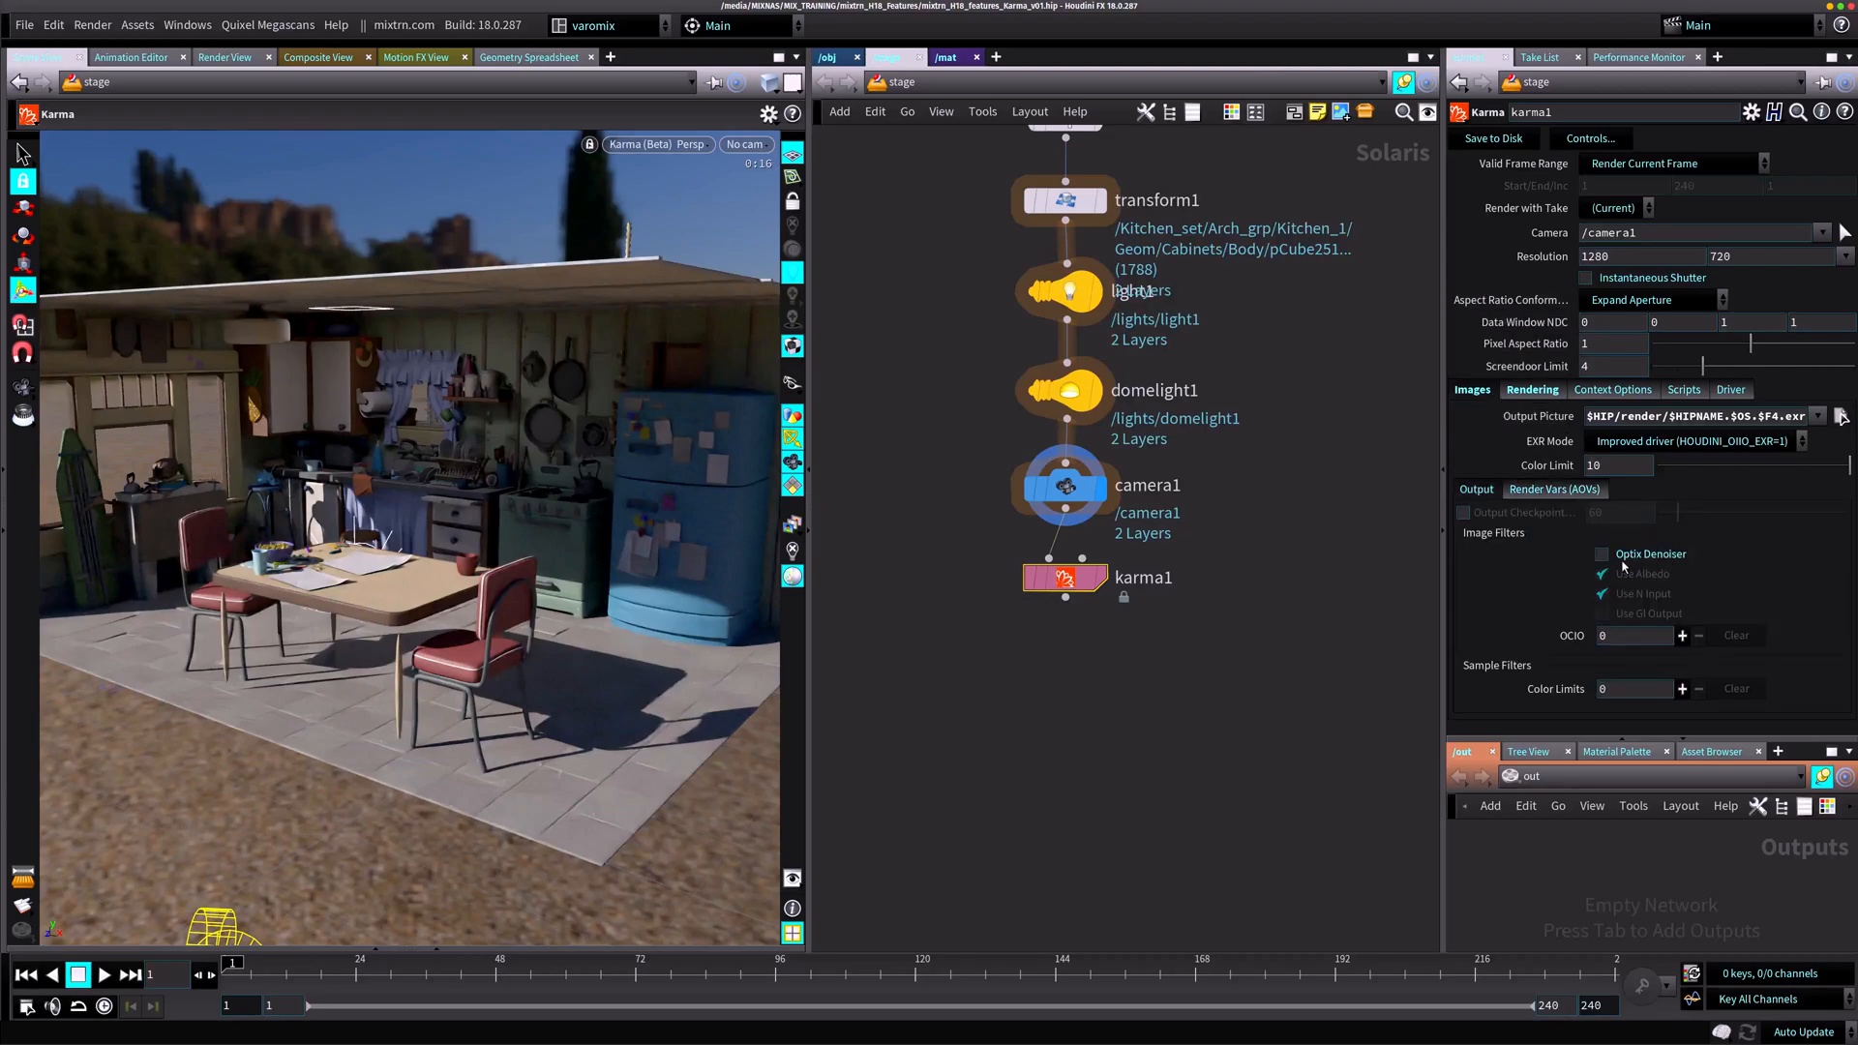
pyautogui.click(1600, 553)
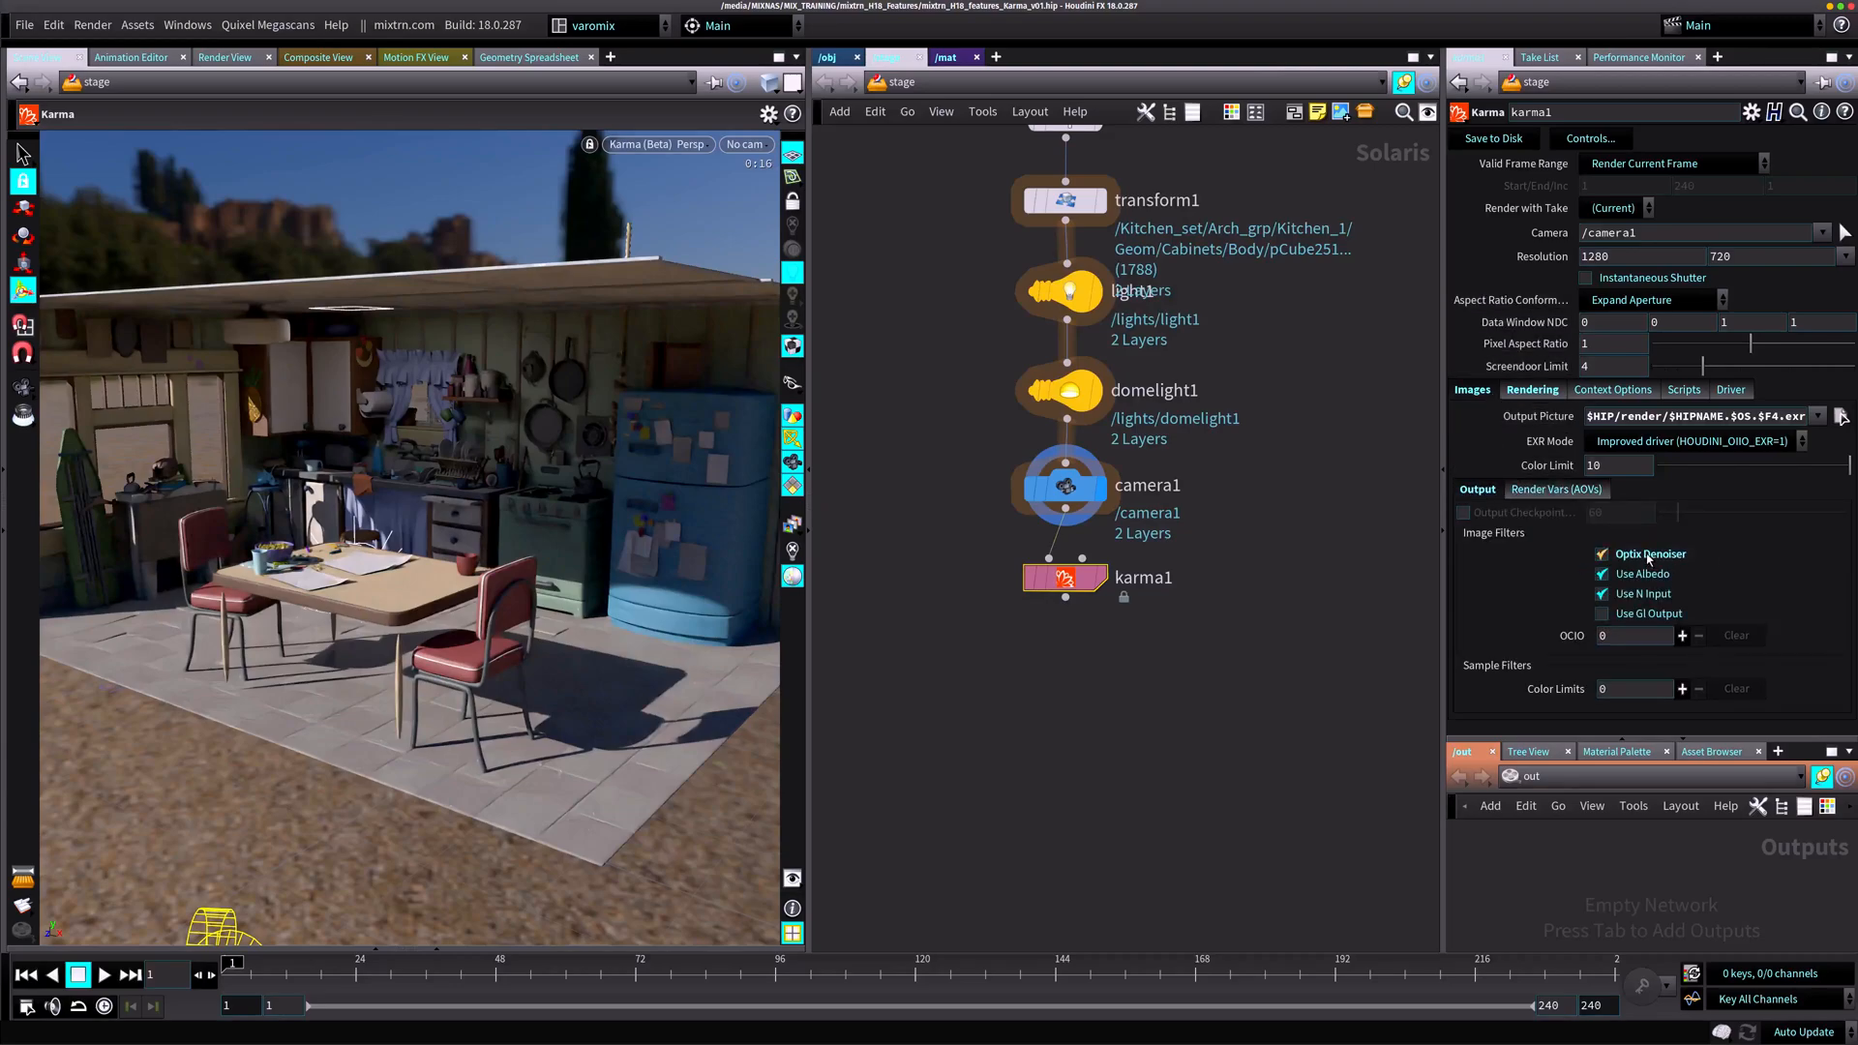
pyautogui.moveTo(1649, 553)
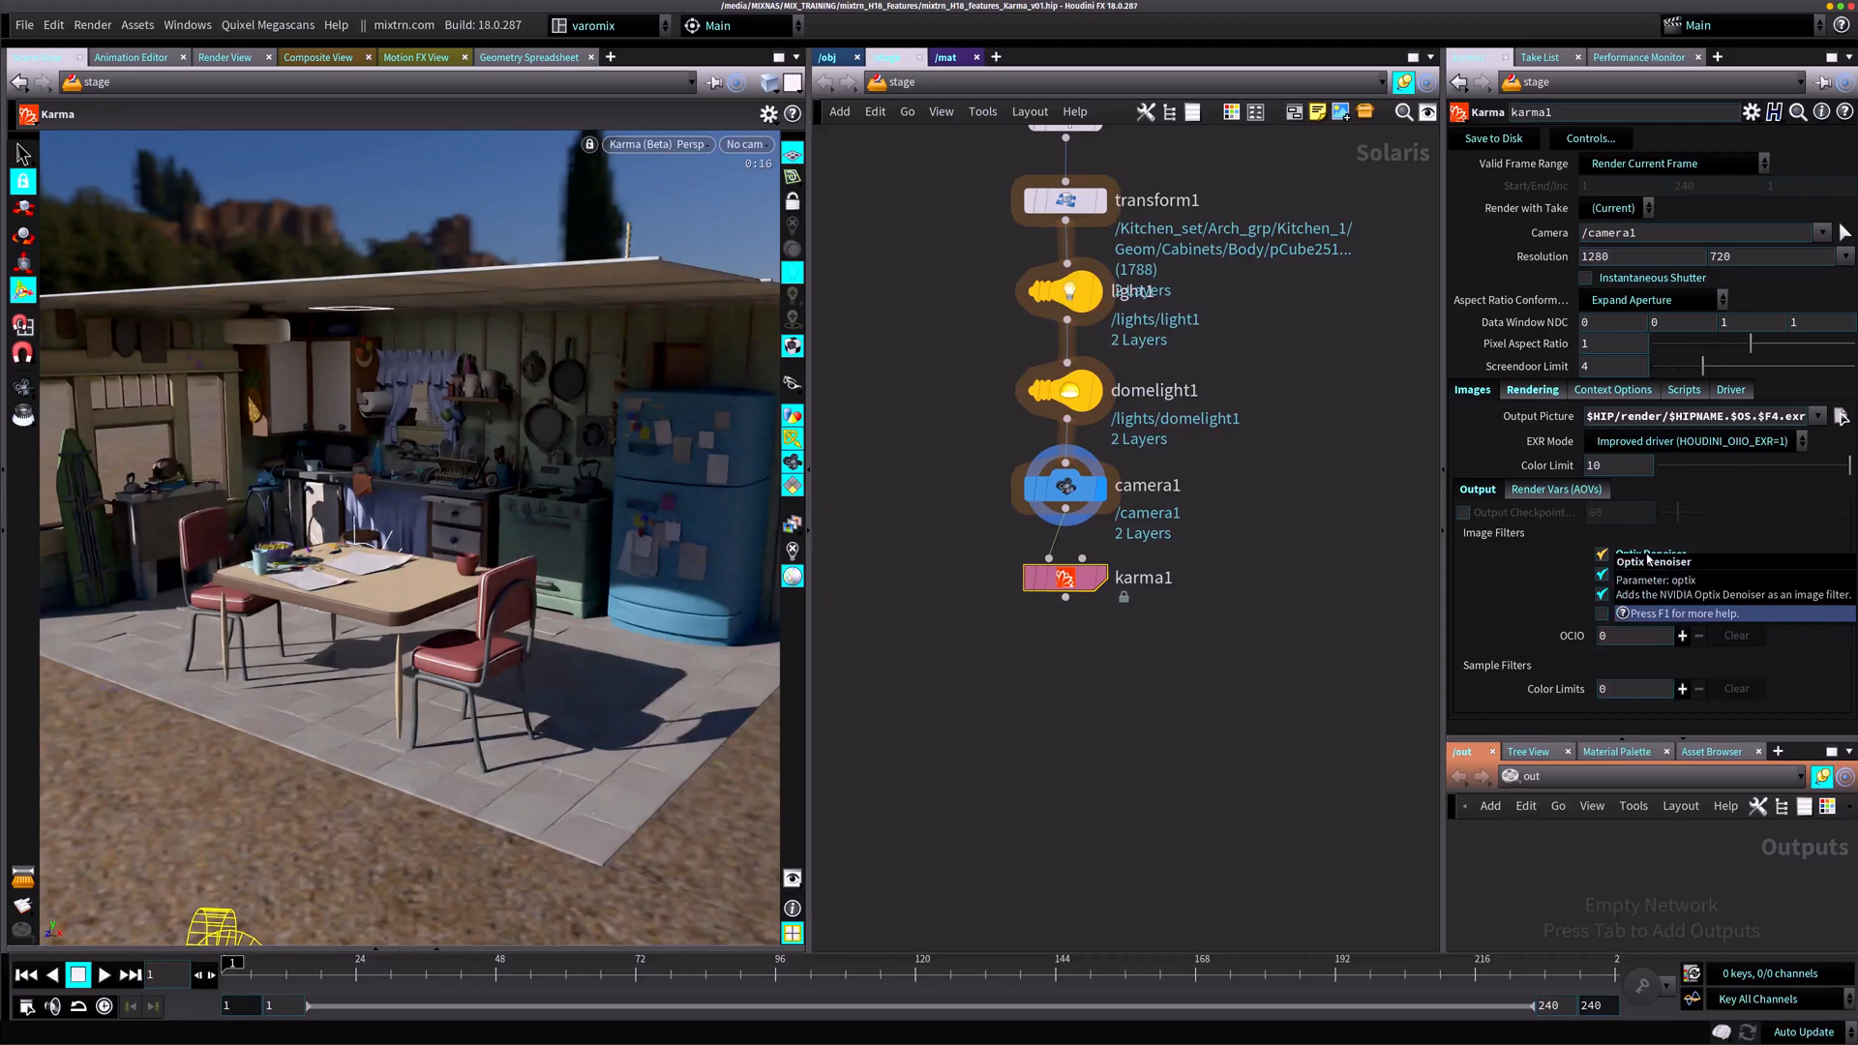